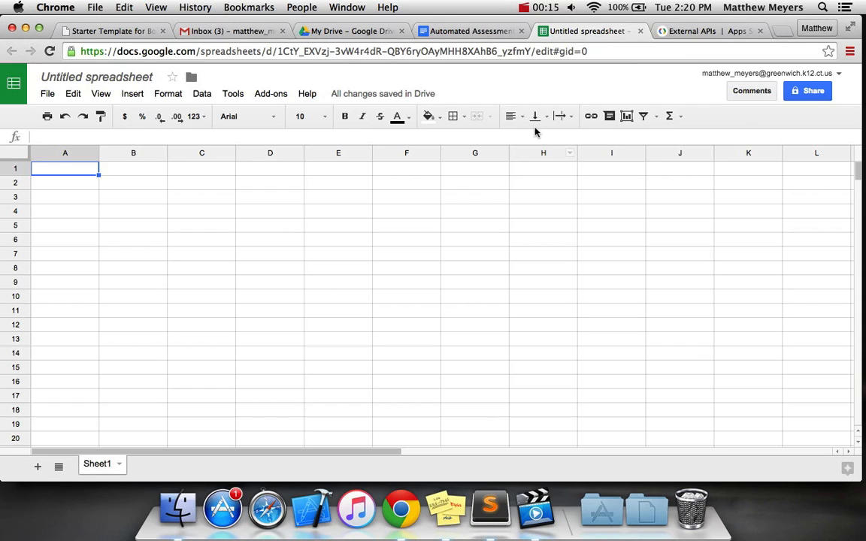
{"action": "mouse_move", "coordinate": [271, 93]}
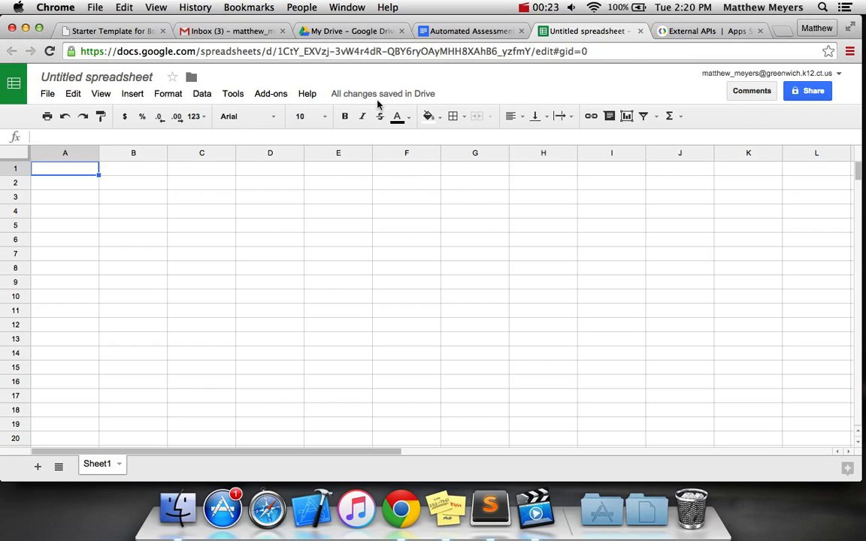
- Launch the Doctopus add-on from the Add-ons menu so its sidebar loads
{"action": "type", "text": "doctopus"}
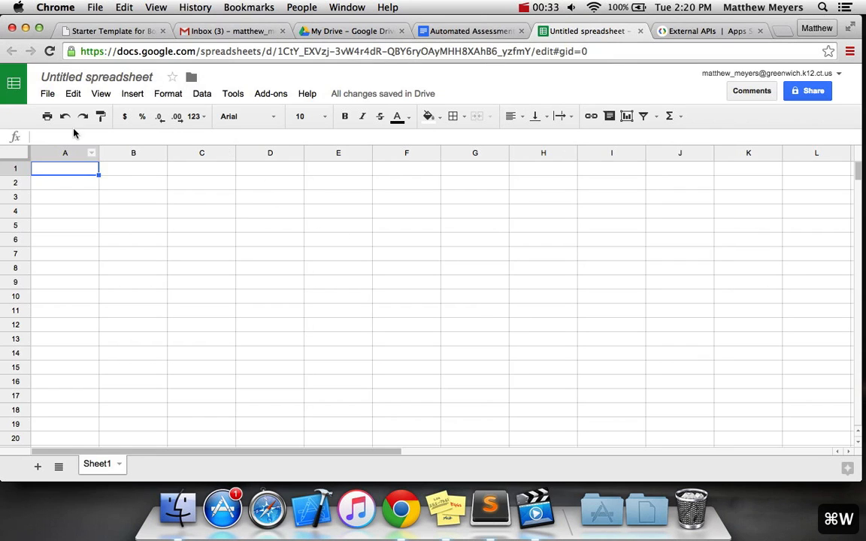
{"action": "left_click", "coordinate": [271, 93]}
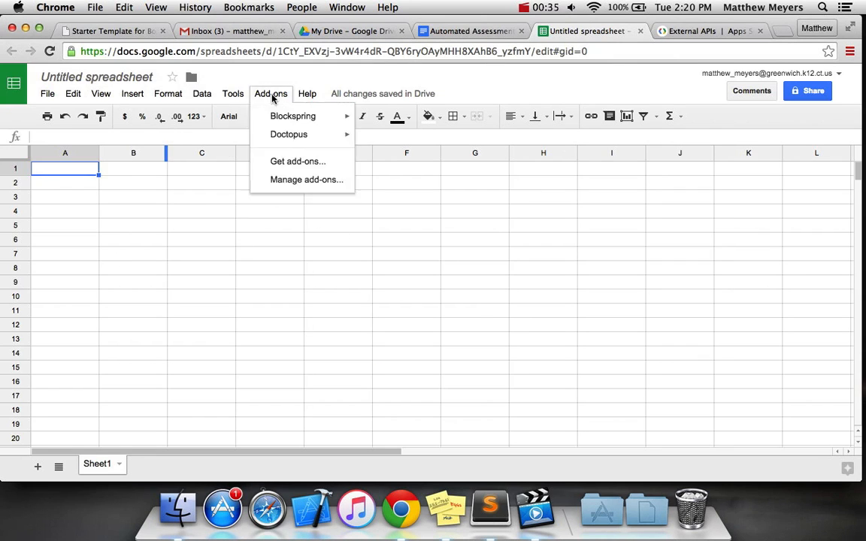
{"action": "mouse_move", "coordinate": [263, 102]}
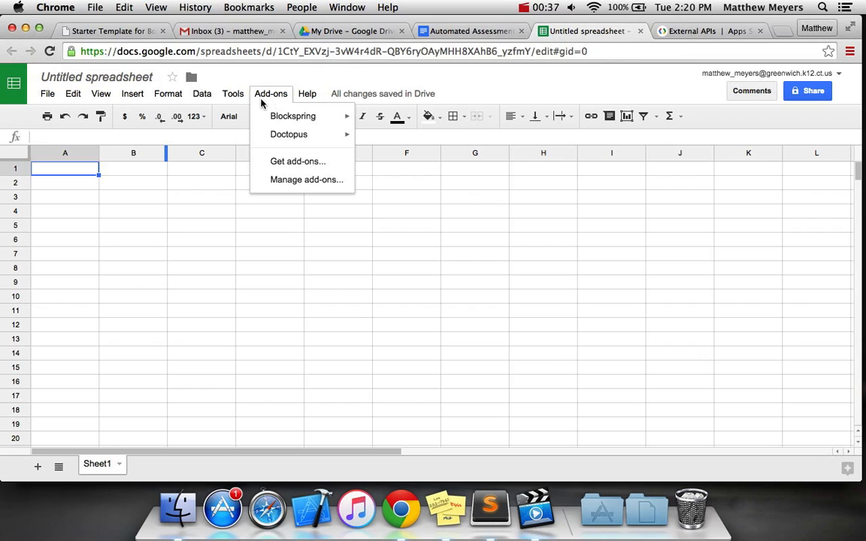
{"action": "mouse_move", "coordinate": [288, 134]}
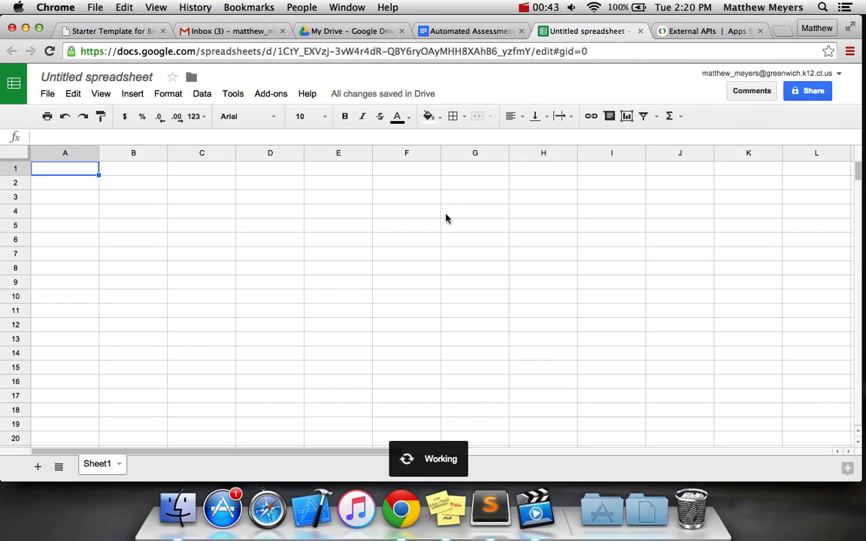
{"action": "left_click", "coordinate": [271, 93]}
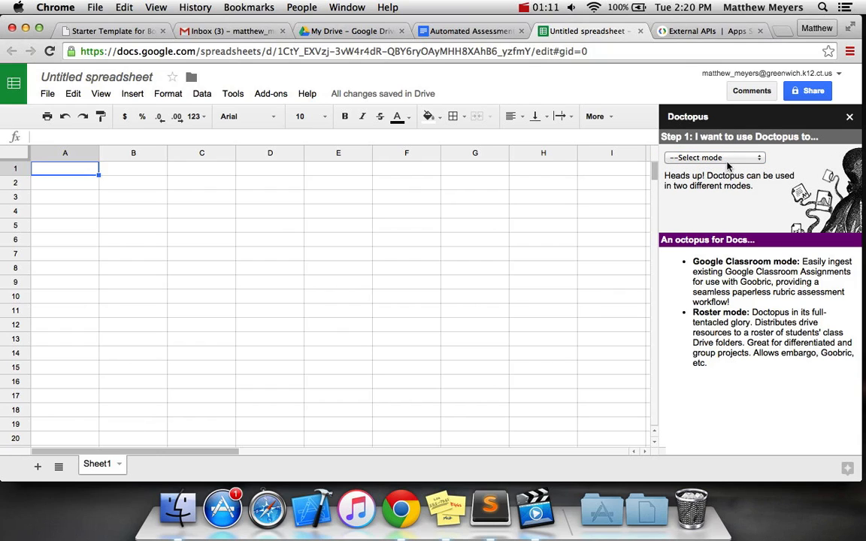
- Choose the Doctopus mode 'distribute Drive resources to a roster'
{"action": "left_click", "coordinate": [714, 158]}
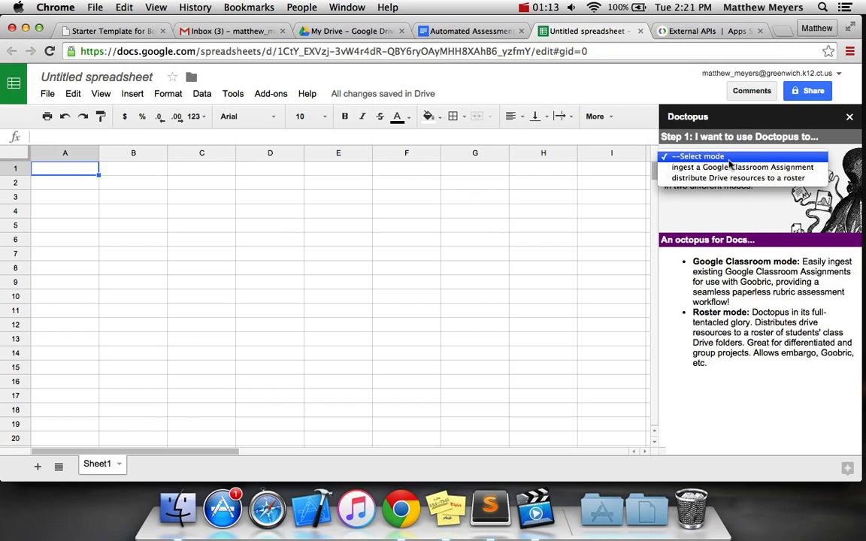
{"action": "left_click", "coordinate": [714, 158]}
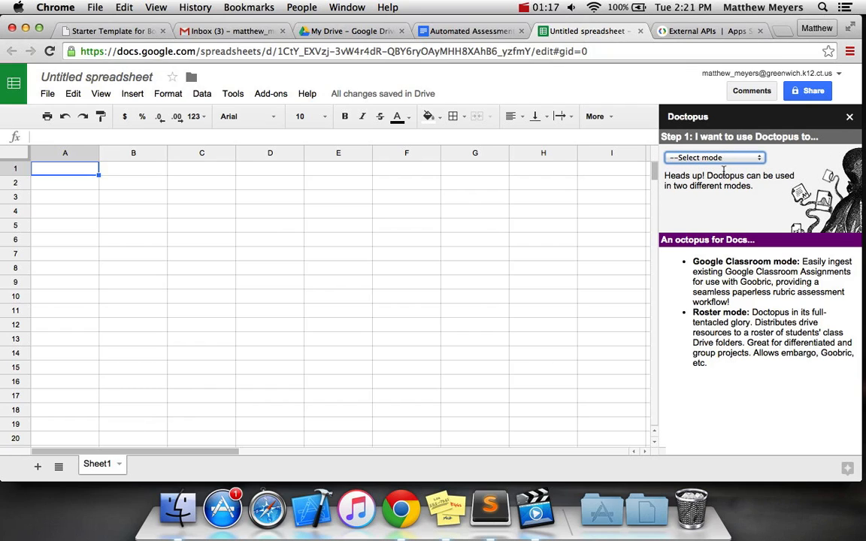
{"action": "left_click", "coordinate": [714, 158]}
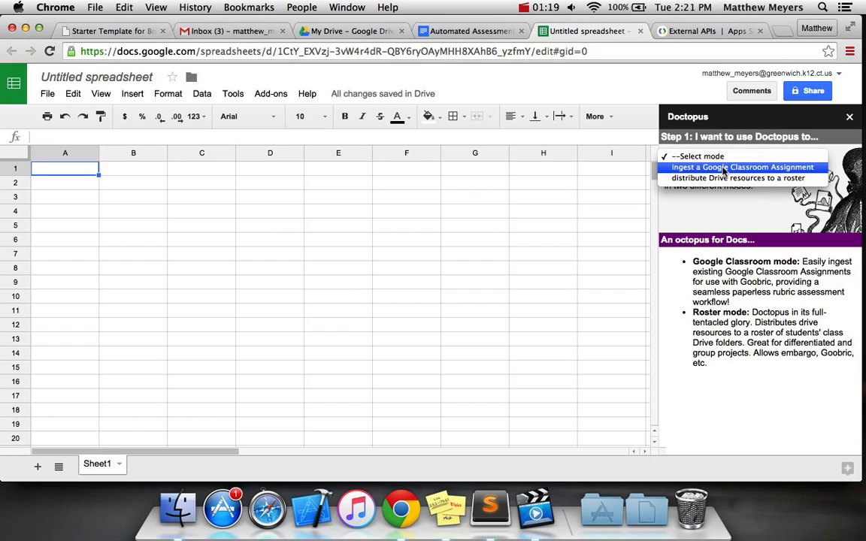
{"action": "mouse_move", "coordinate": [738, 178]}
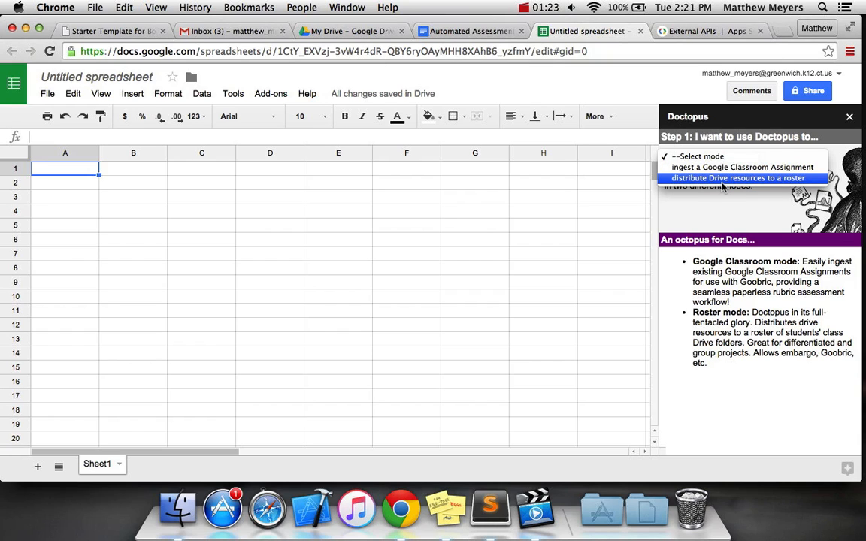
{"action": "left_click", "coordinate": [738, 177]}
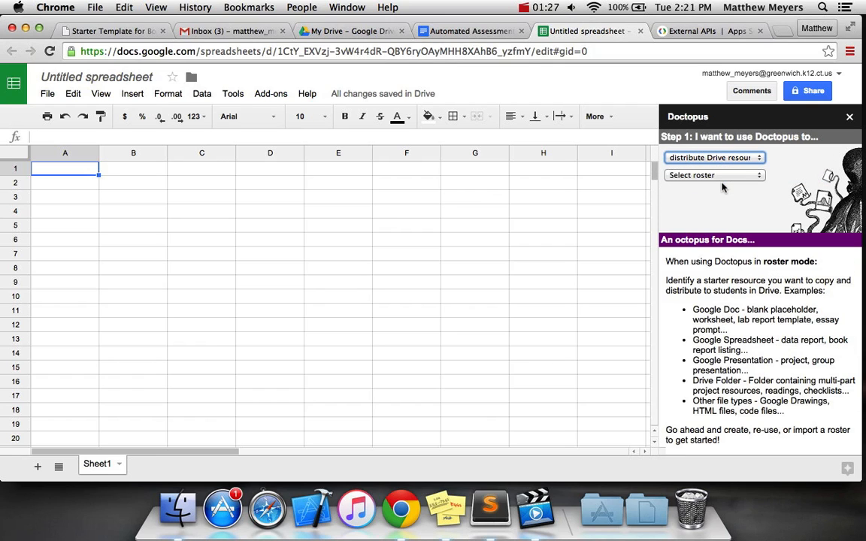
- Choose to build a new roster with the 'on this Sheet' method
{"action": "left_click", "coordinate": [712, 174]}
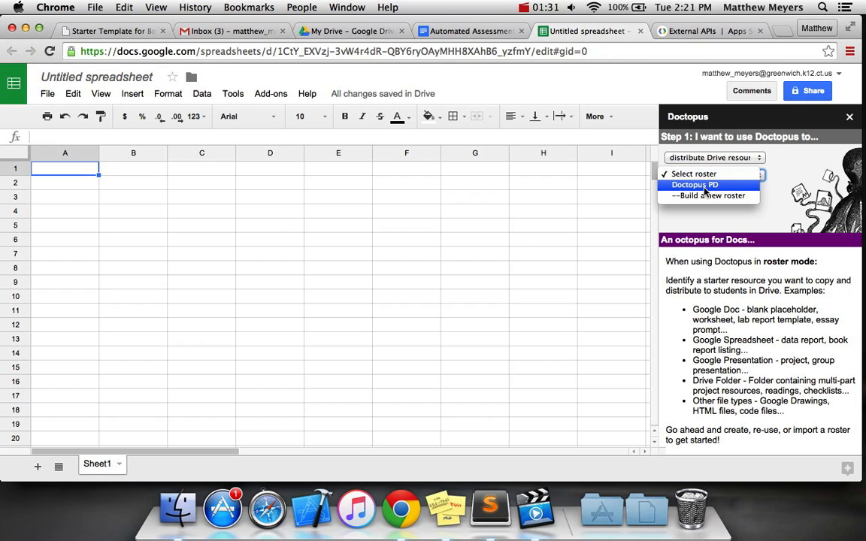
{"action": "mouse_move", "coordinate": [695, 193]}
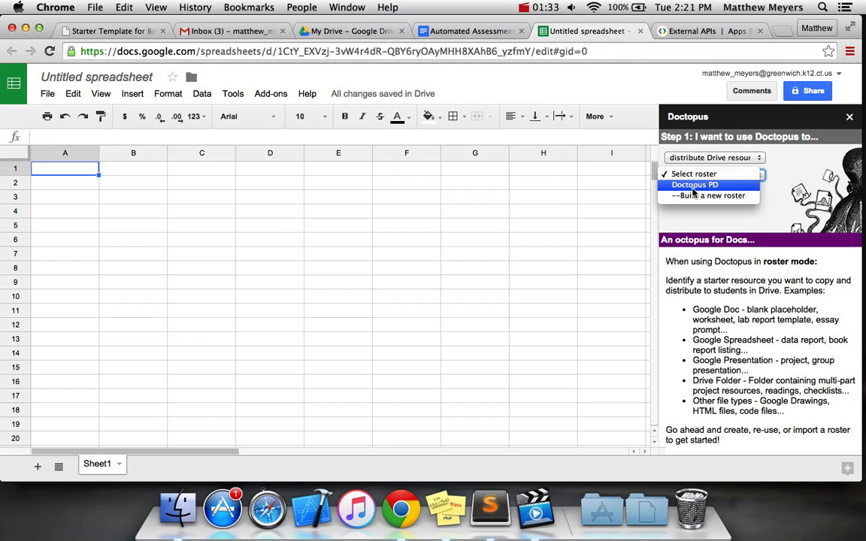
{"action": "mouse_move", "coordinate": [708, 195]}
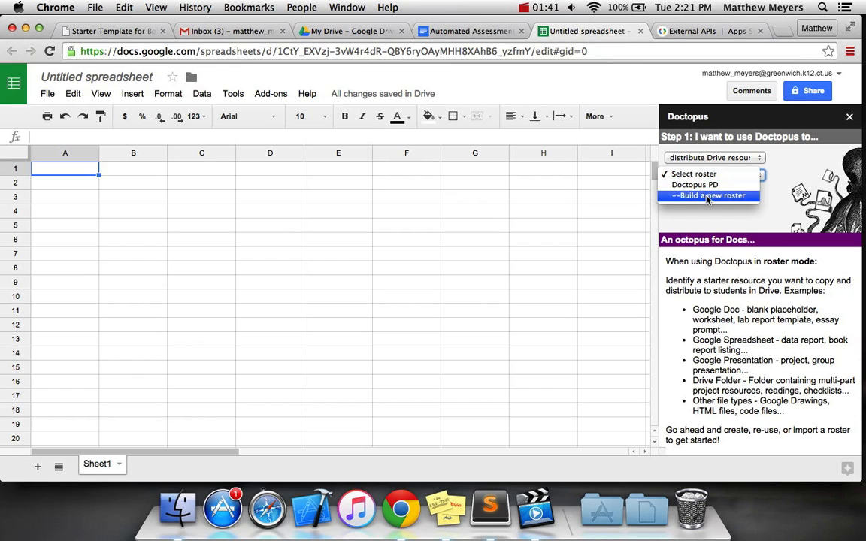
{"action": "left_click", "coordinate": [707, 196]}
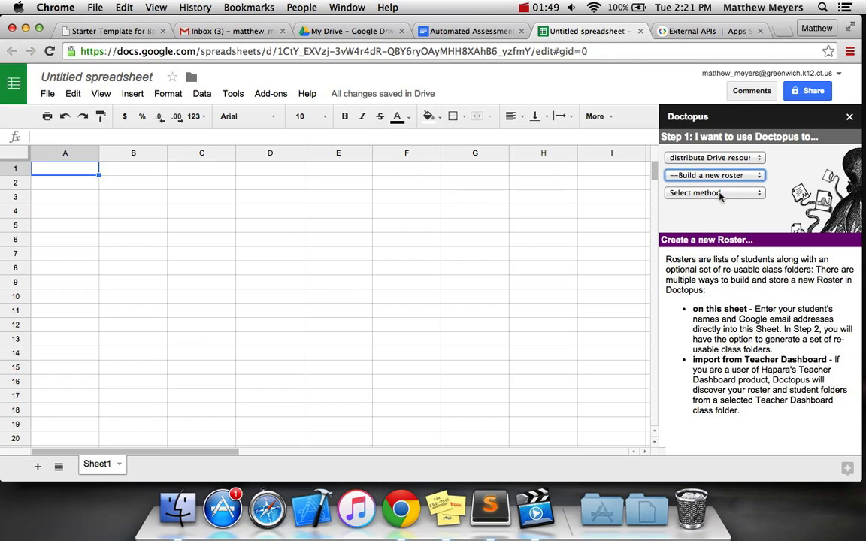
{"action": "left_click", "coordinate": [714, 192]}
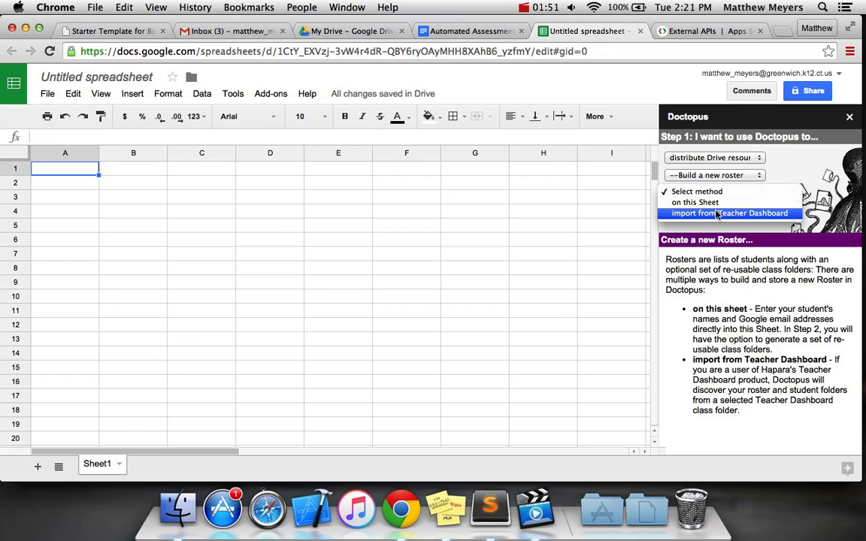
{"action": "left_click", "coordinate": [712, 192]}
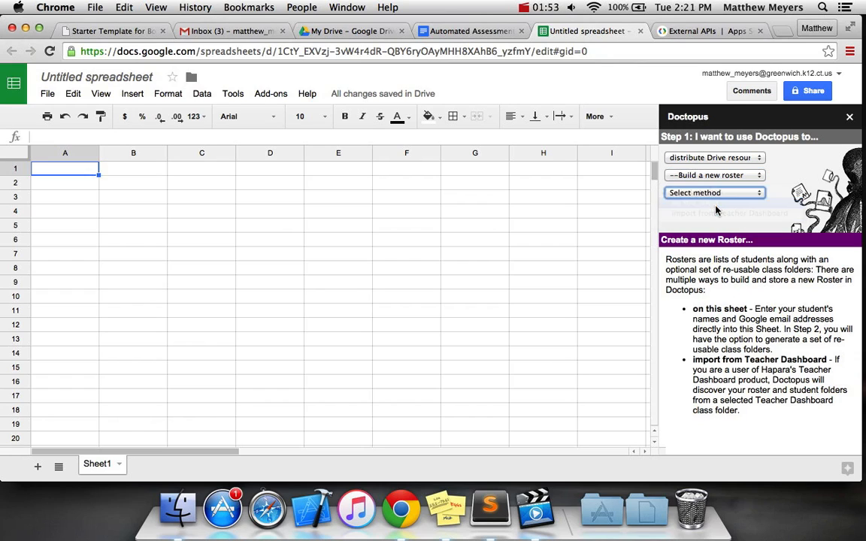
{"action": "left_click", "coordinate": [714, 193]}
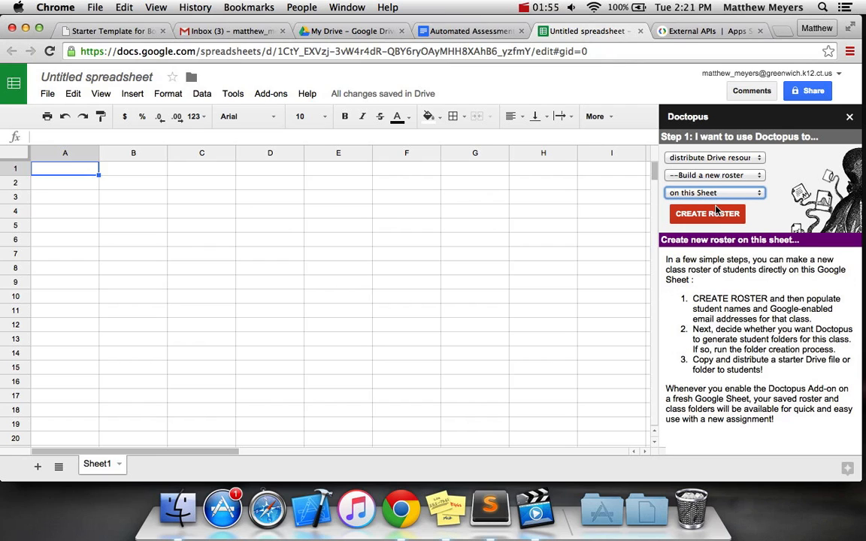
- Create the New Roster sheet and select cell A2 for the first student
{"action": "left_click", "coordinate": [706, 213]}
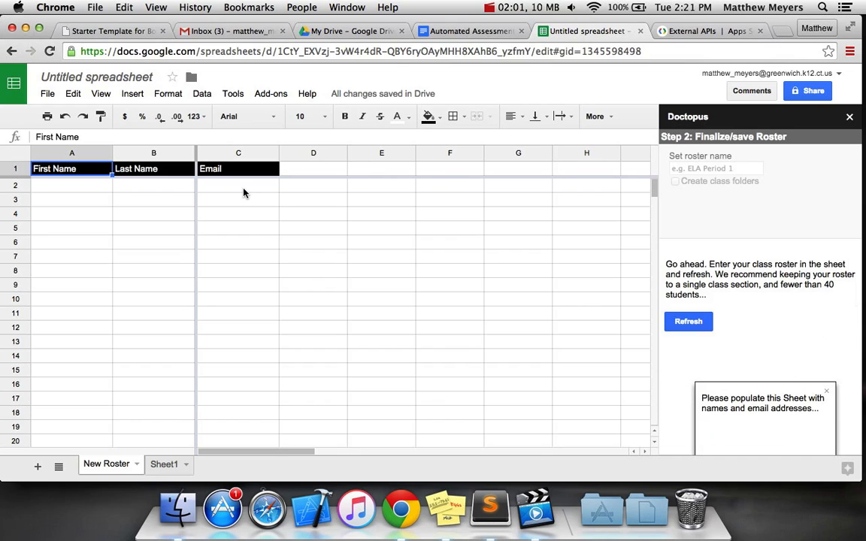
{"action": "mouse_move", "coordinate": [613, 397]}
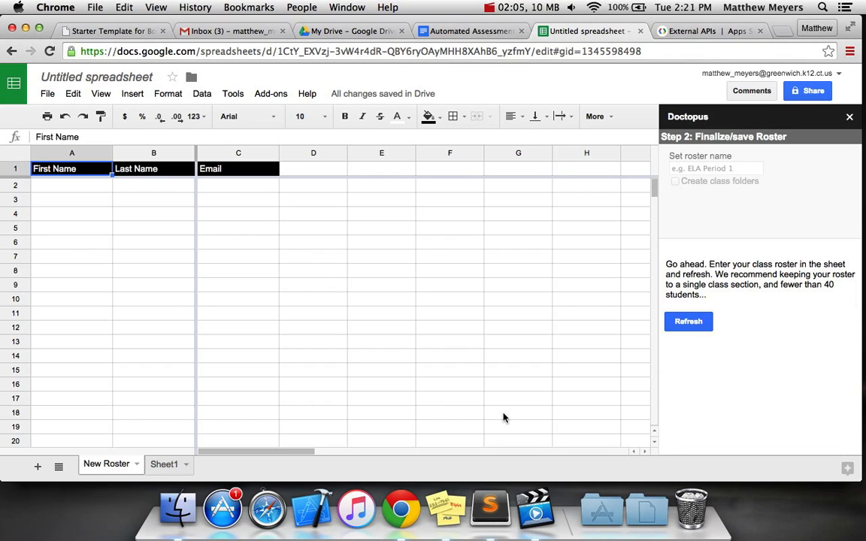
{"action": "mouse_move", "coordinate": [118, 256]}
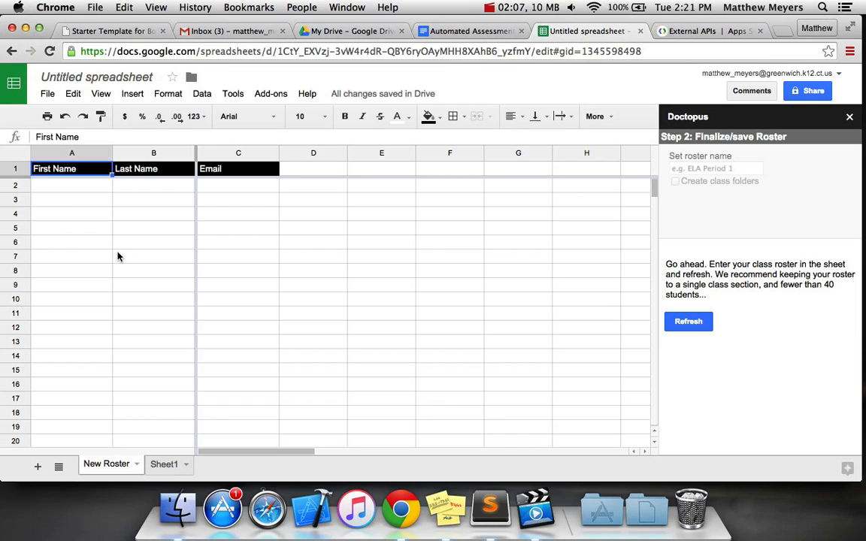
{"action": "left_click", "coordinate": [72, 185]}
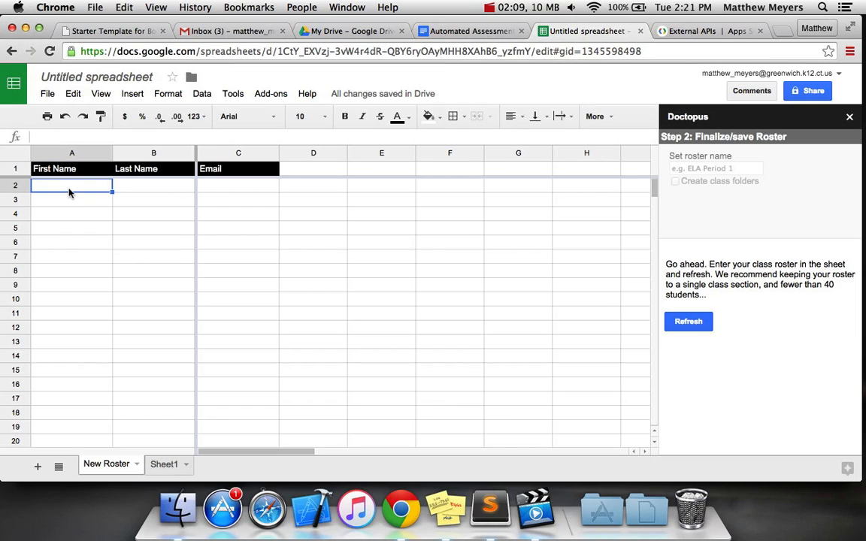
{"action": "mouse_move", "coordinate": [756, 258]}
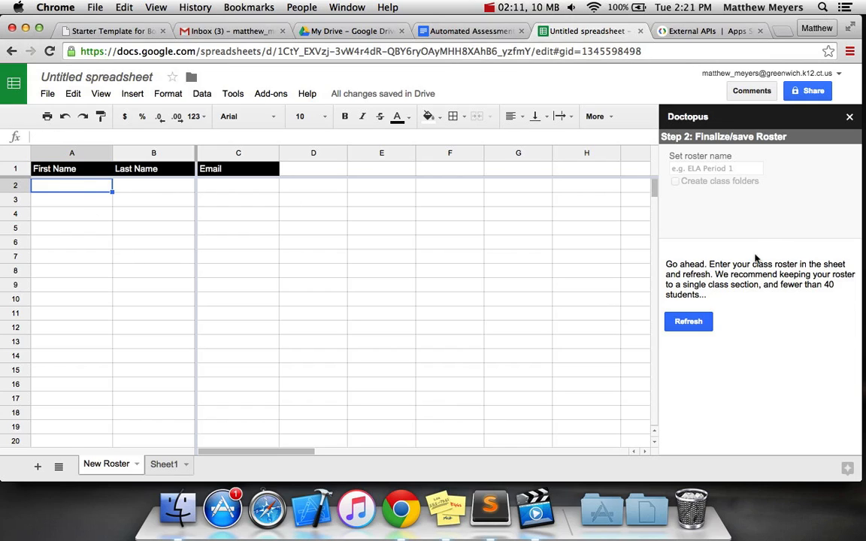
{"action": "mouse_move", "coordinate": [128, 272]}
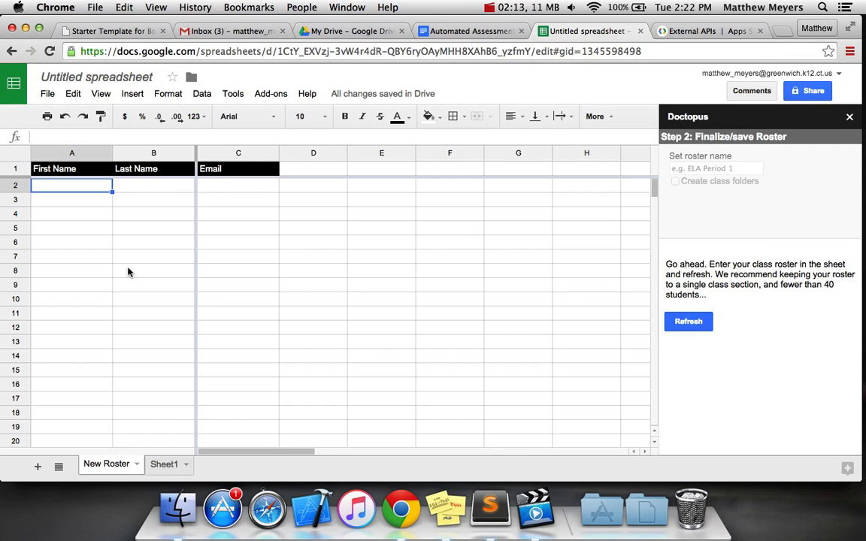
{"action": "type", "text": "Matt"}
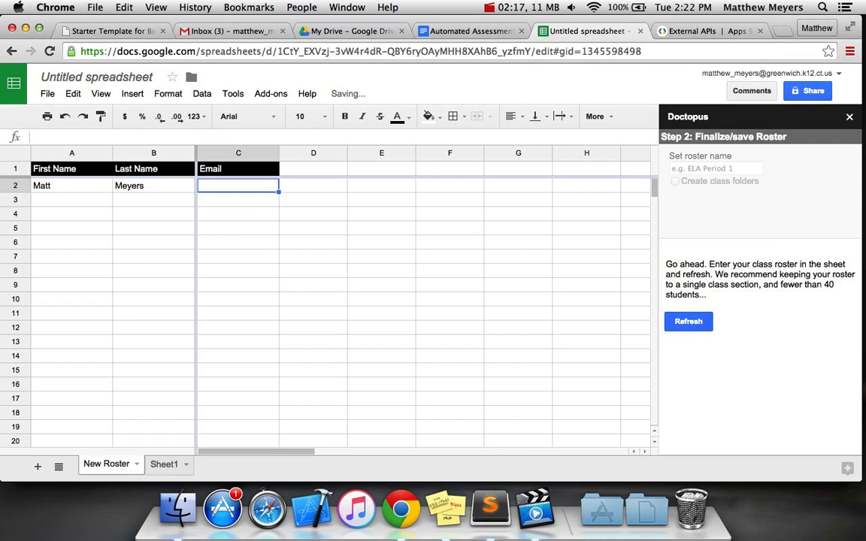
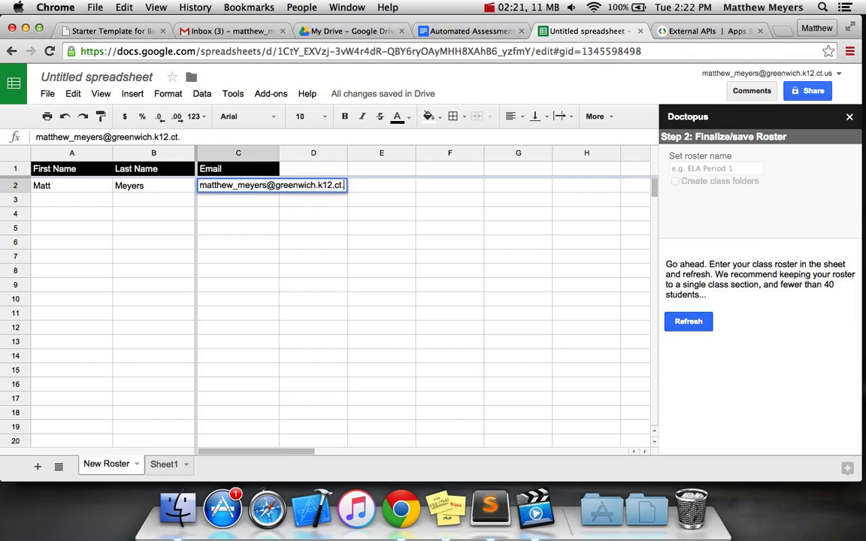
{"action": "key", "text": "Return"}
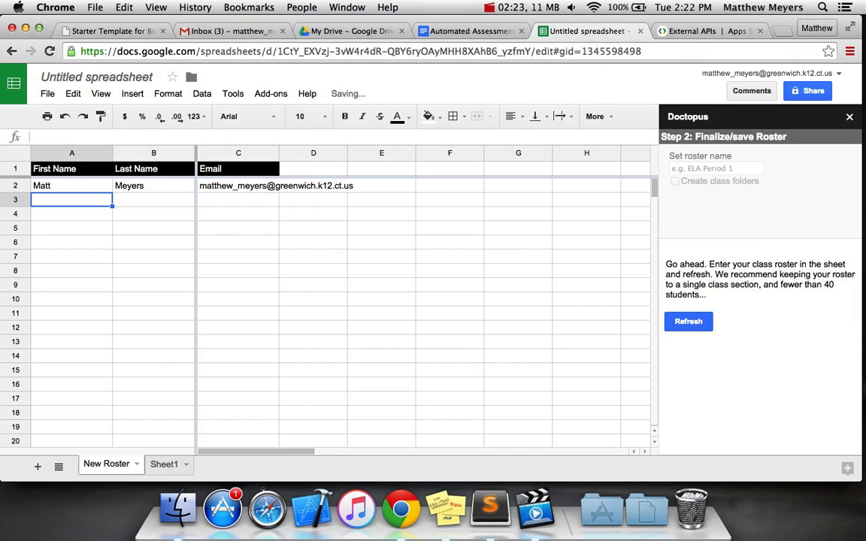
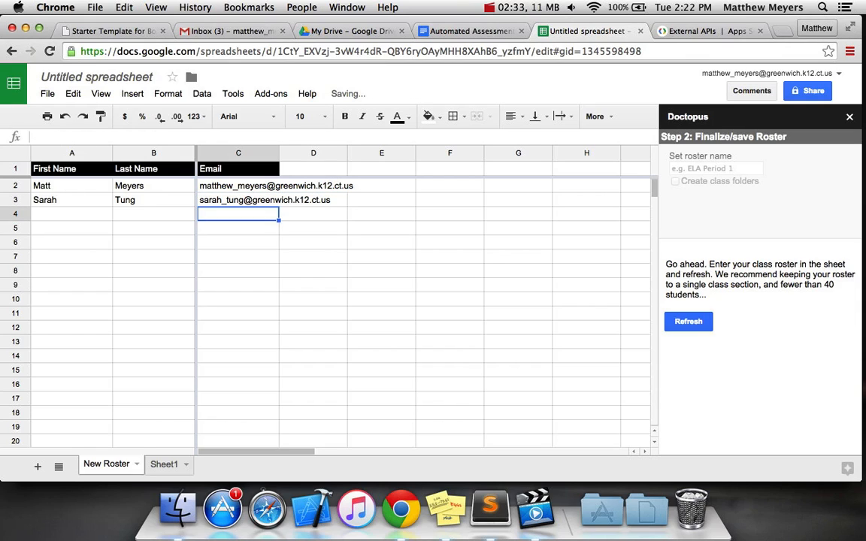
{"action": "left_click", "coordinate": [72, 214]}
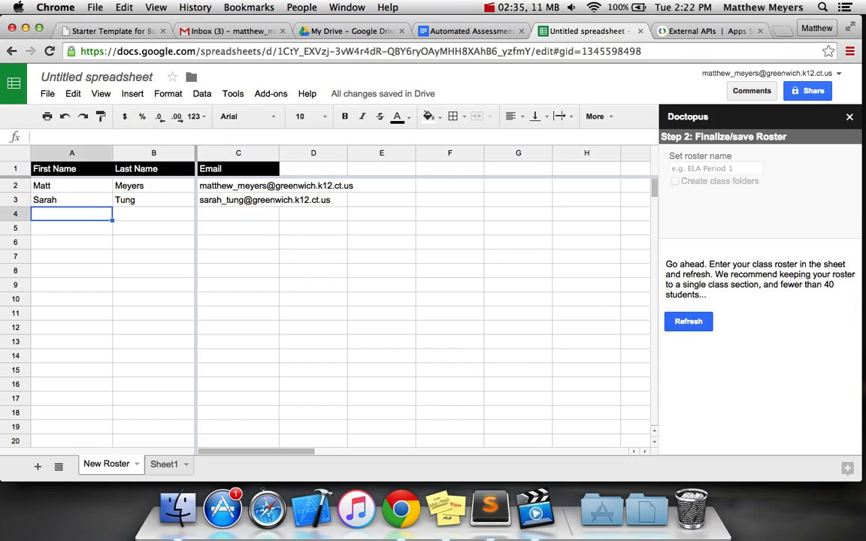
{"action": "mouse_move", "coordinate": [135, 295]}
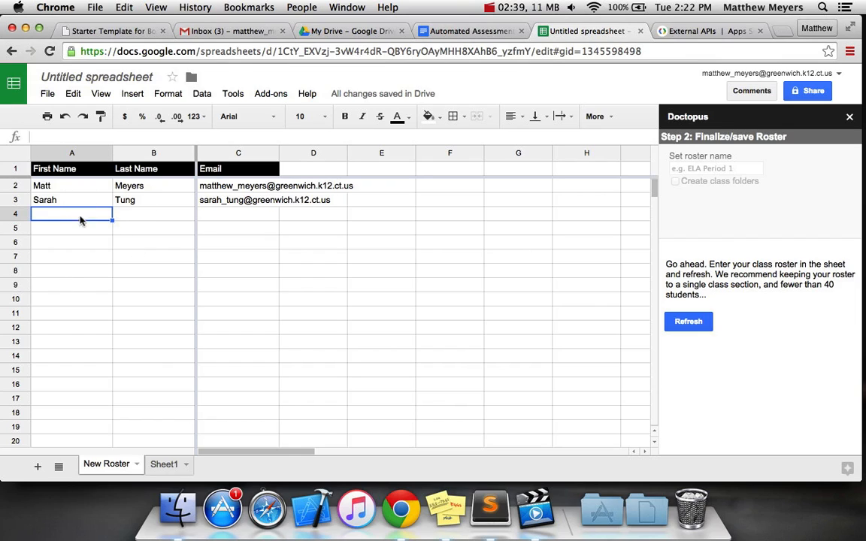
{"action": "mouse_move", "coordinate": [102, 311]}
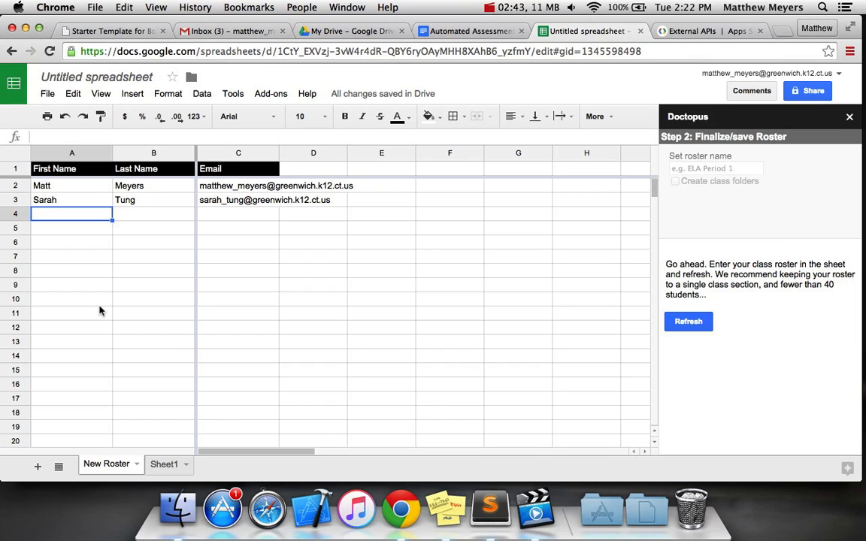
{"action": "mouse_move", "coordinate": [680, 508]}
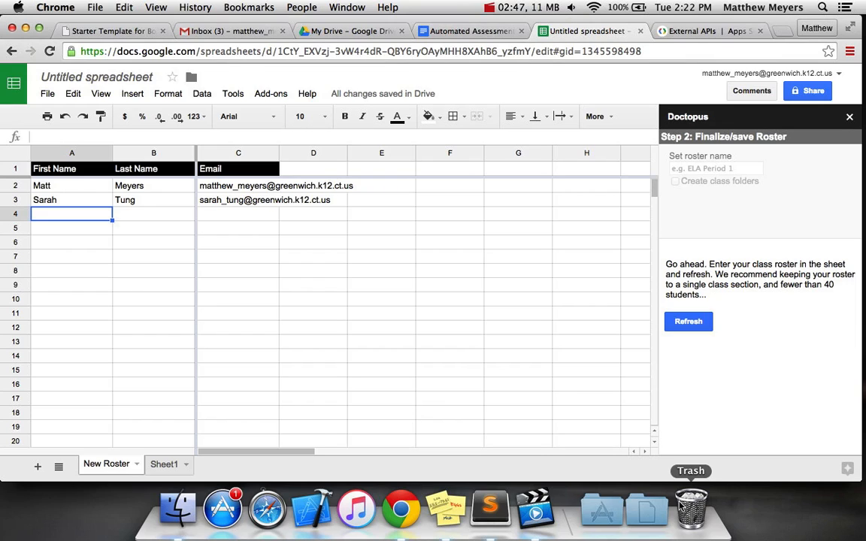
{"action": "mouse_move", "coordinate": [126, 369]}
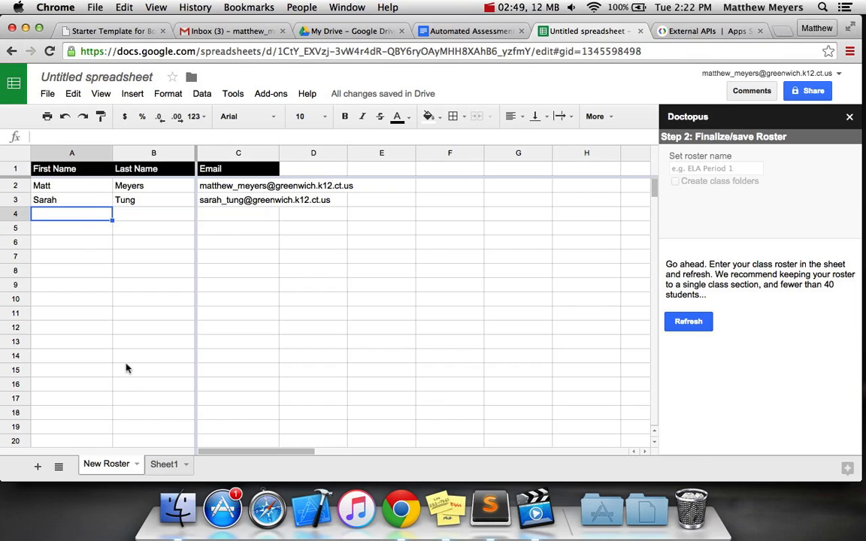
{"action": "mouse_move", "coordinate": [126, 240]}
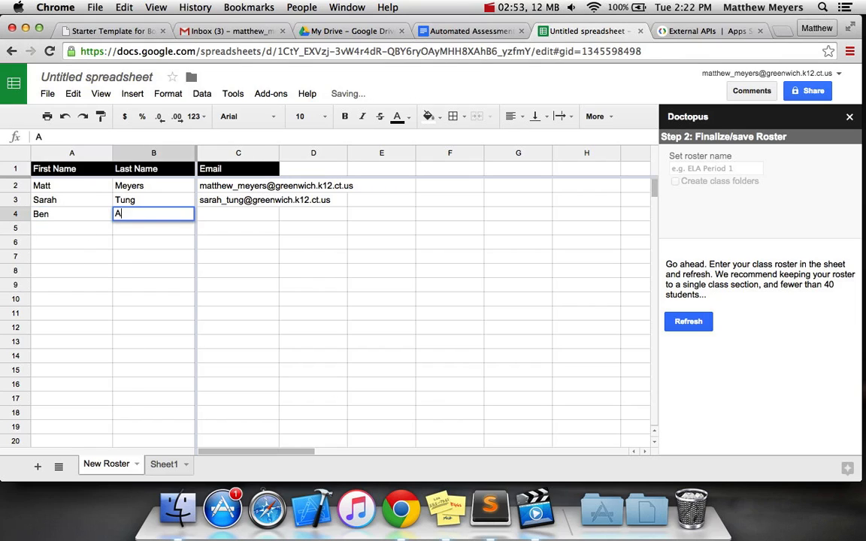
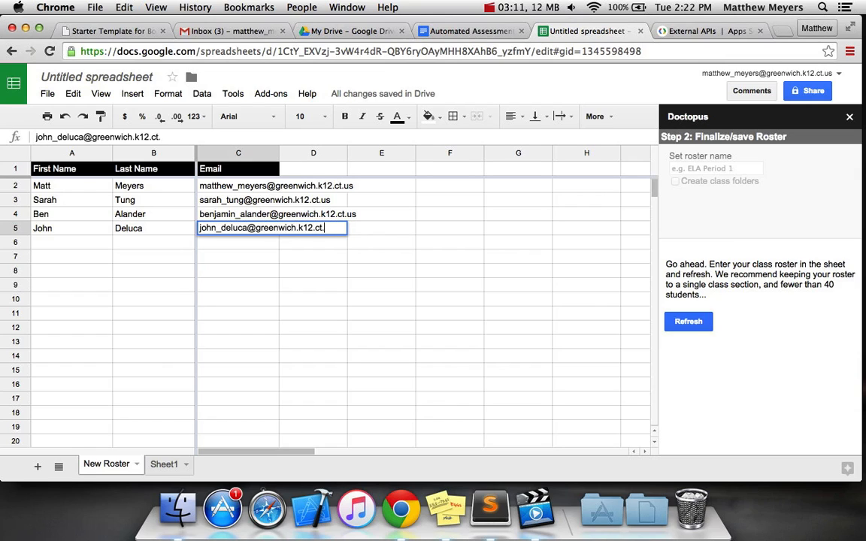
{"action": "key", "text": "return"}
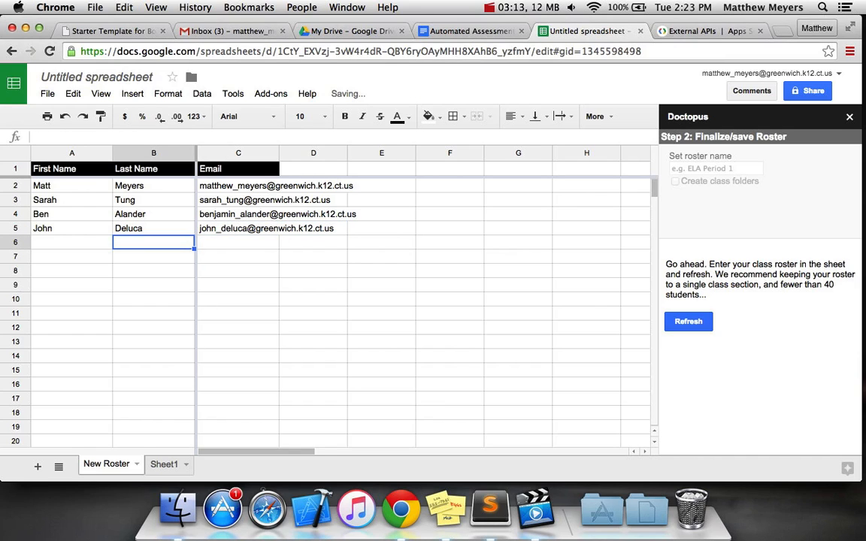
- Review the finished four-student roster by visiting its cells
{"action": "left_click", "coordinate": [154, 228]}
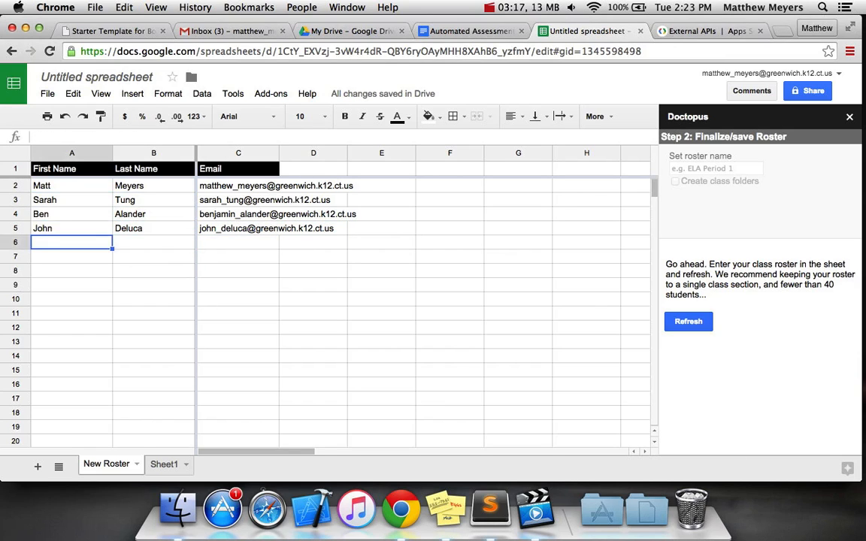
{"action": "left_click", "coordinate": [72, 199]}
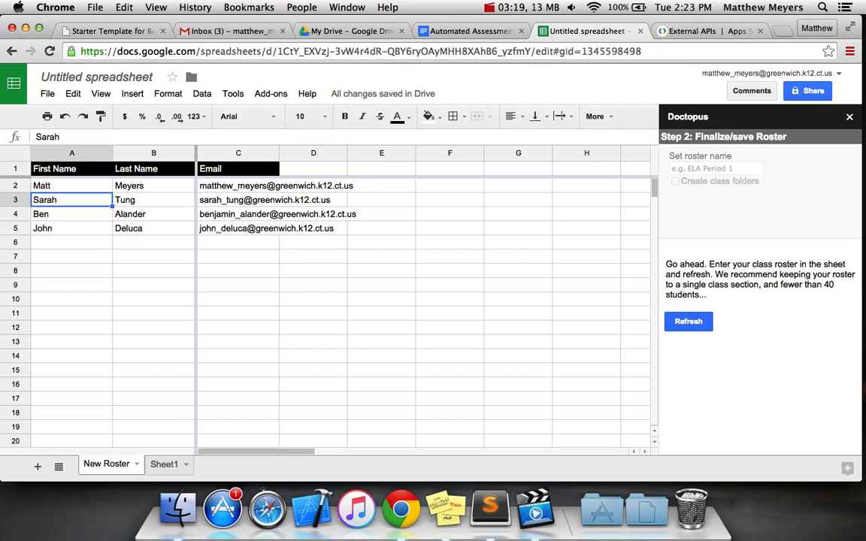
{"action": "left_click", "coordinate": [153, 186]}
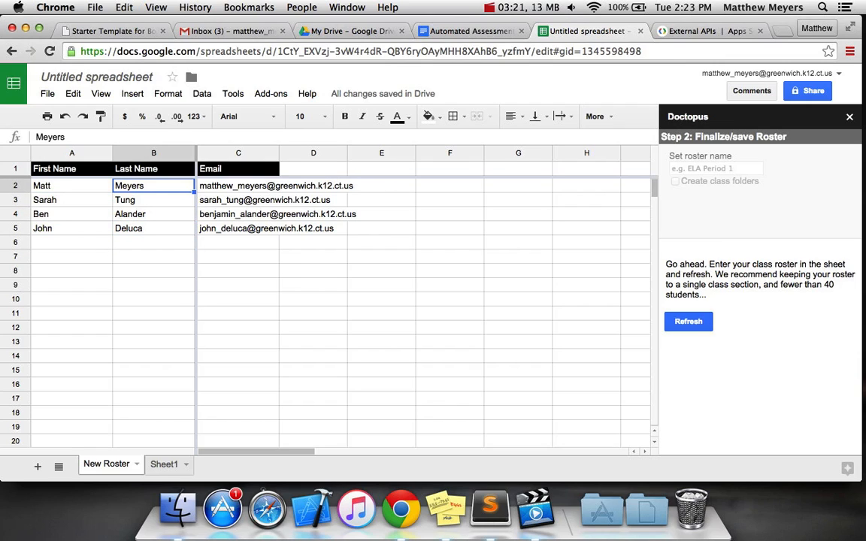
{"action": "left_click", "coordinate": [72, 229]}
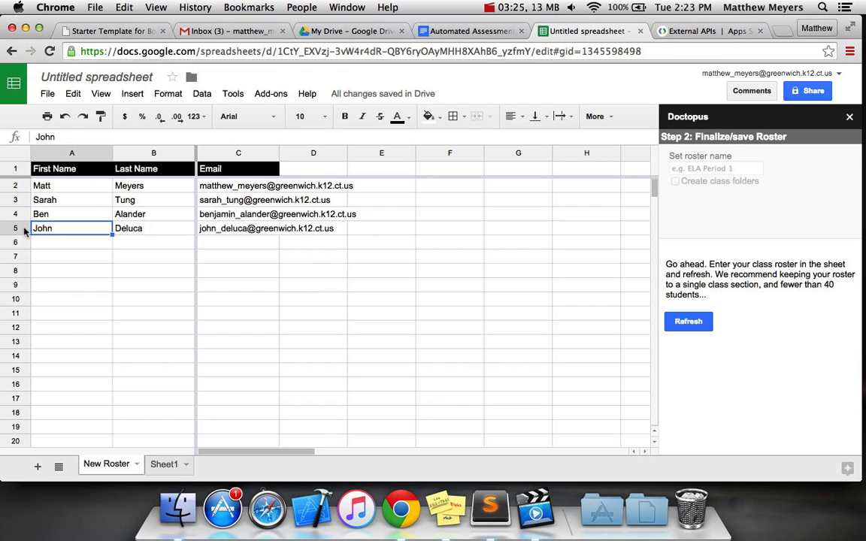
{"action": "mouse_move", "coordinate": [143, 250]}
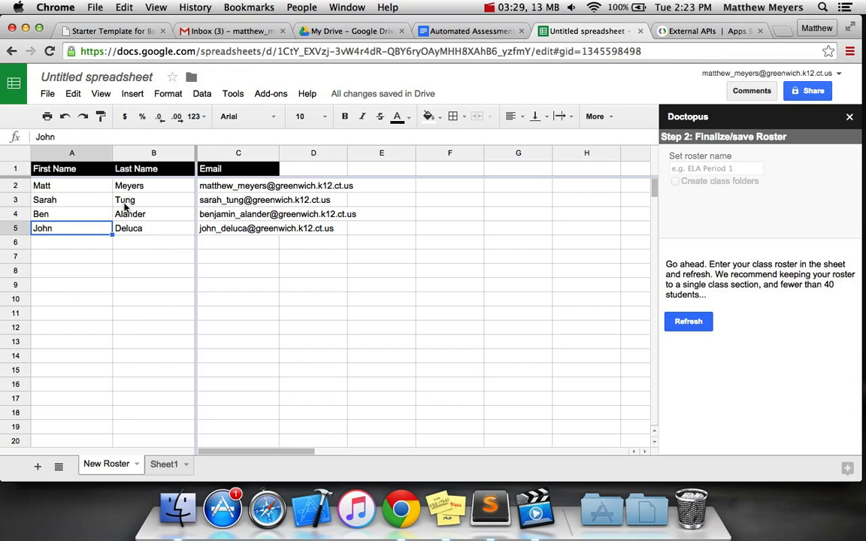
- Refresh Doctopus to read the roster, name it 'Doctopus PD Roster' and preview class folders
{"action": "left_click", "coordinate": [689, 321]}
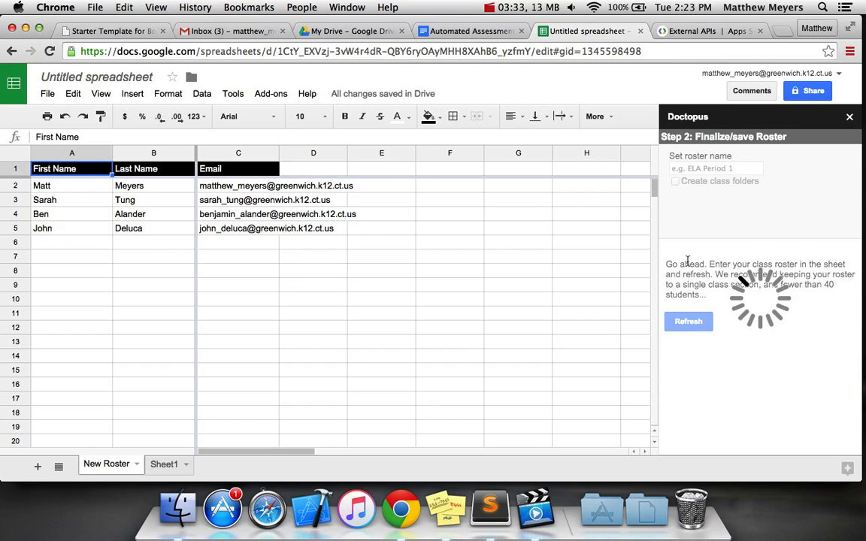
{"action": "left_click", "coordinate": [688, 322]}
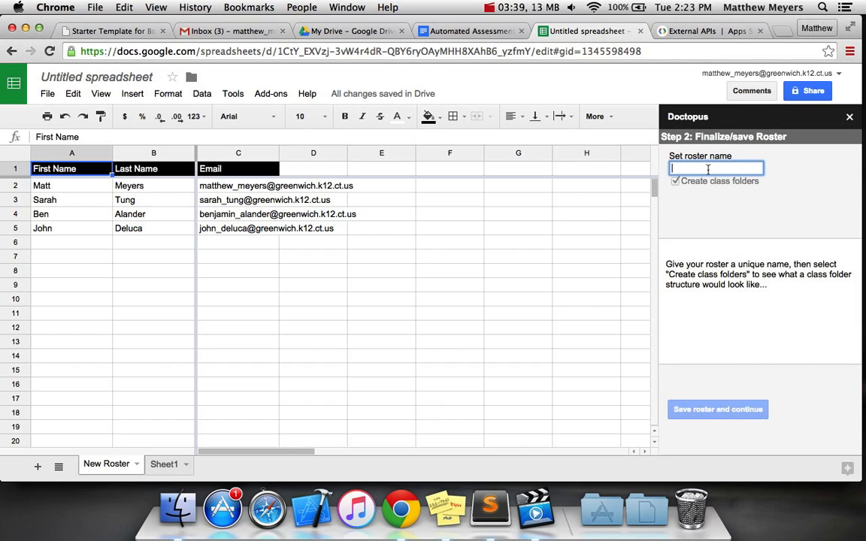
{"action": "type", "text": "Doctopus"}
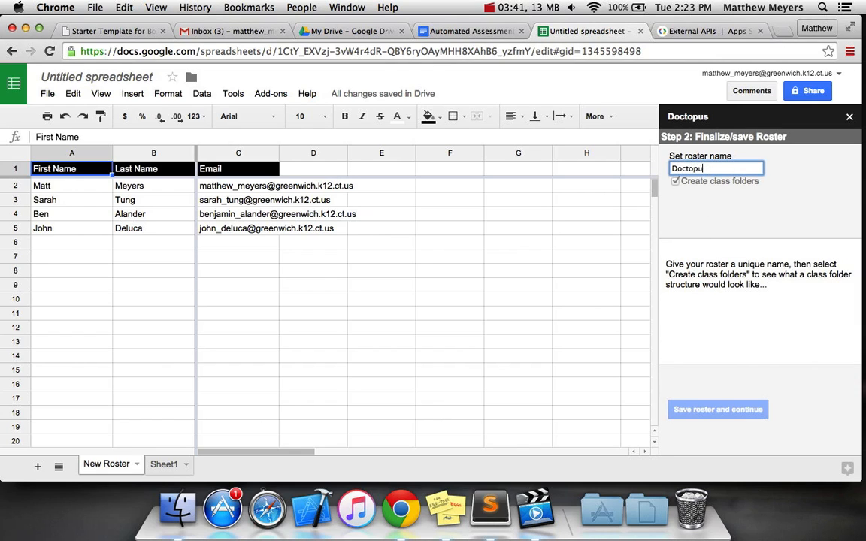
{"action": "left_click", "coordinate": [675, 180]}
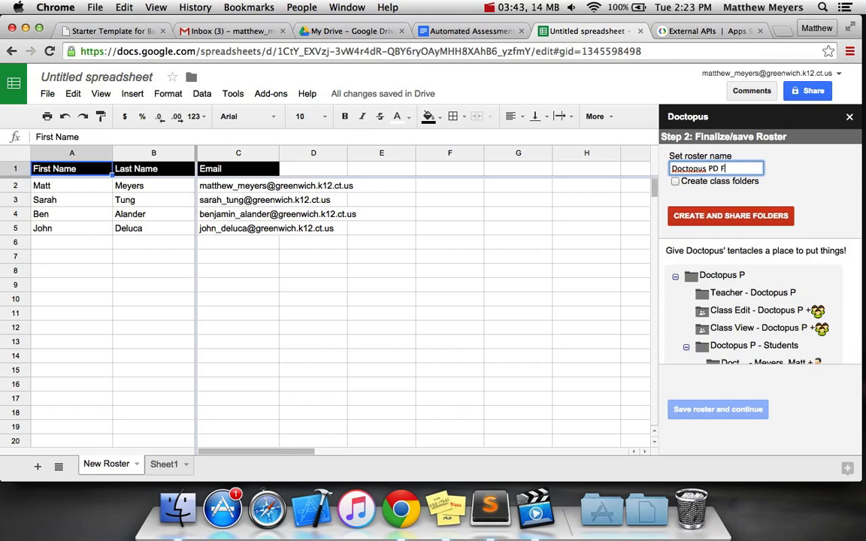
{"action": "type", "text": "older"}
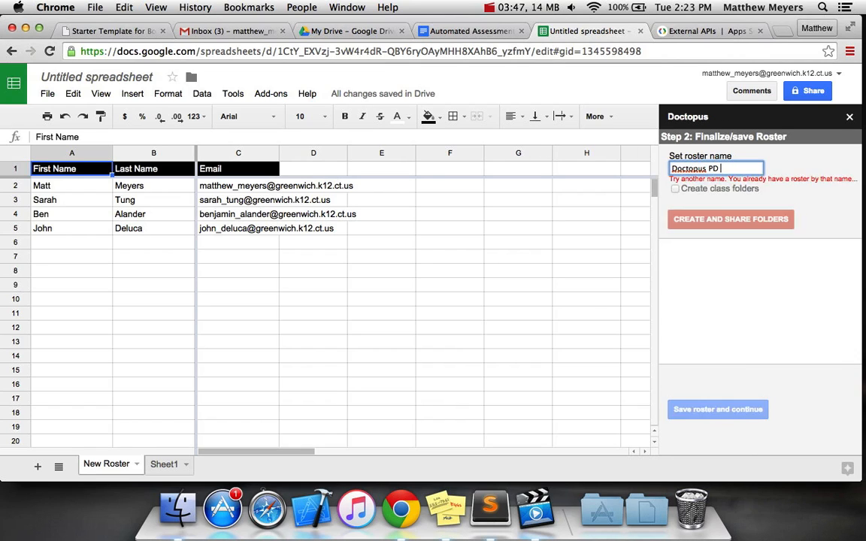
{"action": "type", "text": "Roster"}
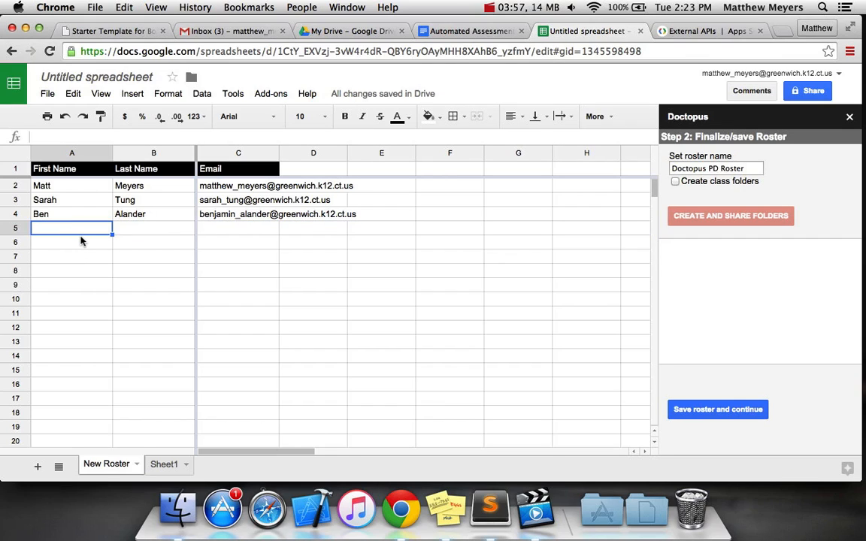
{"action": "type", "text": "j"}
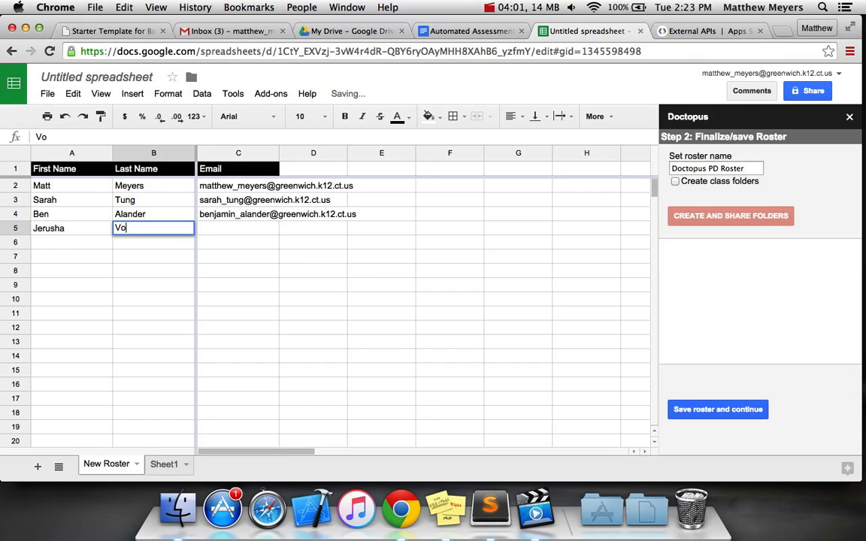
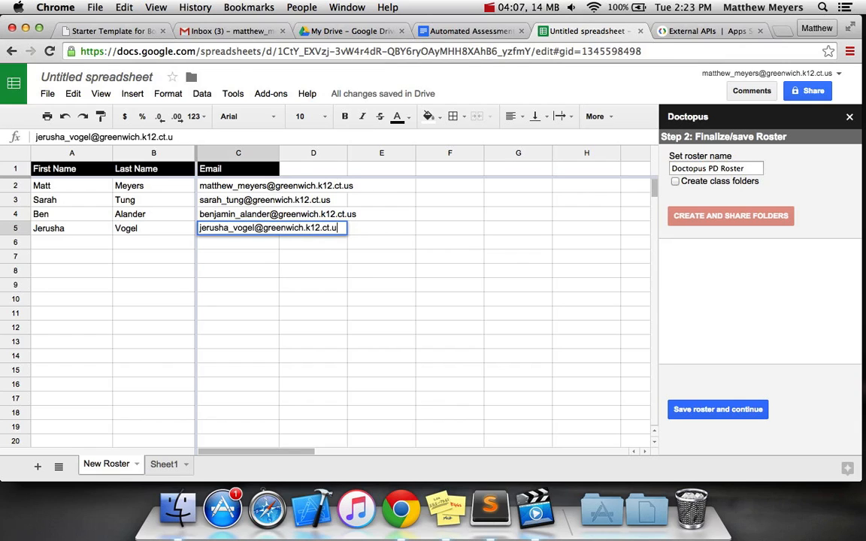
{"action": "key", "text": "Return"}
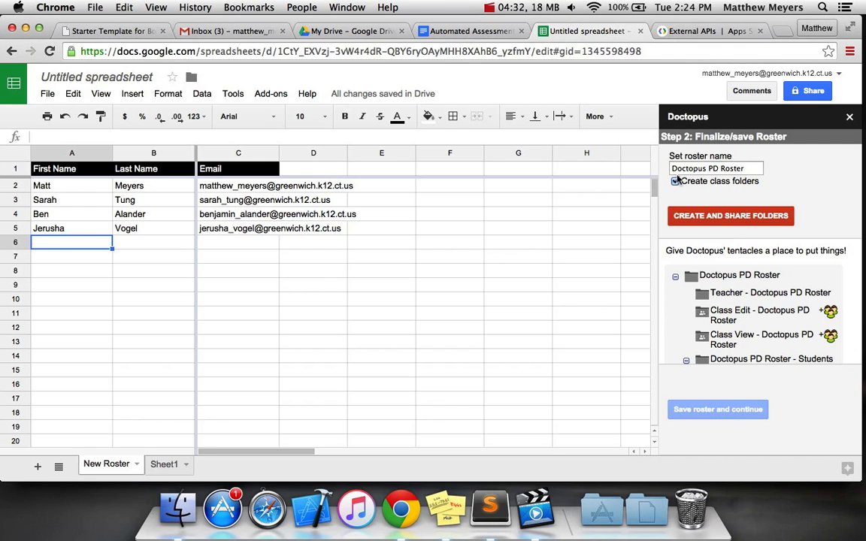
- Toggle 'Create class folders' off and back on to show the student folder preview
{"action": "left_click", "coordinate": [676, 181]}
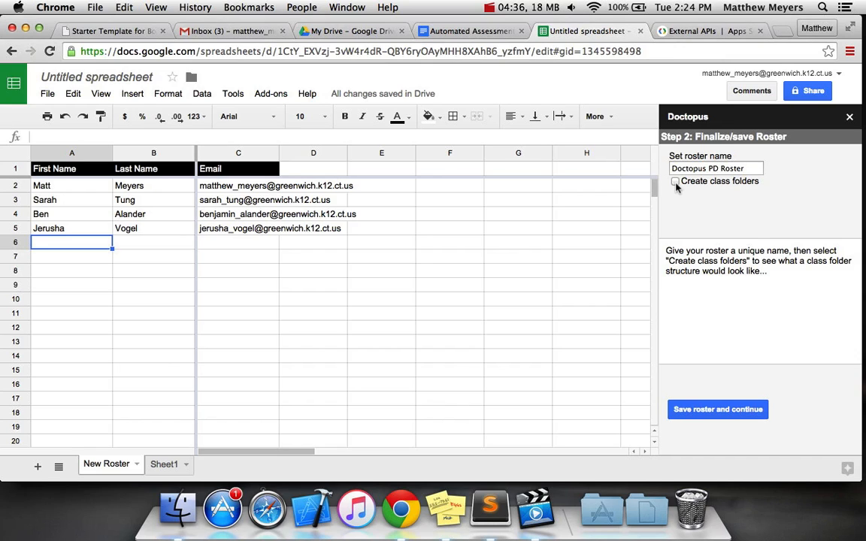
{"action": "left_click", "coordinate": [675, 181]}
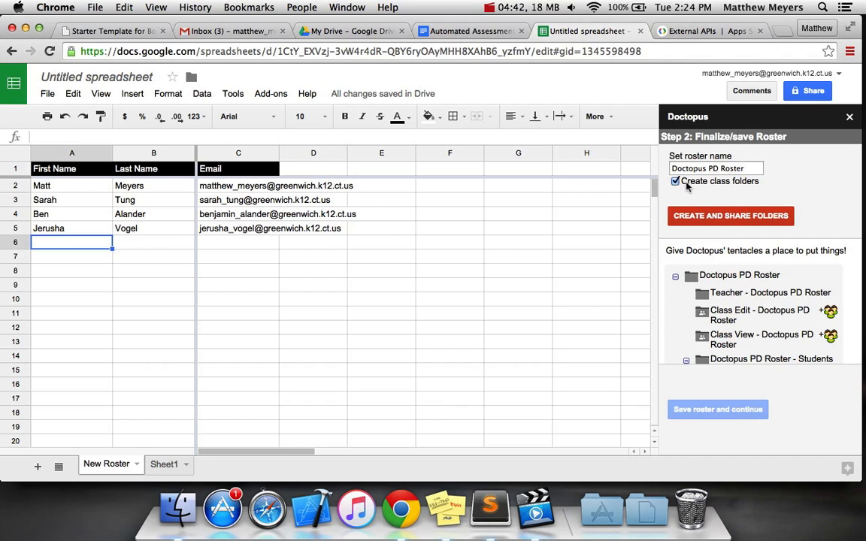
{"action": "mouse_move", "coordinate": [735, 331]}
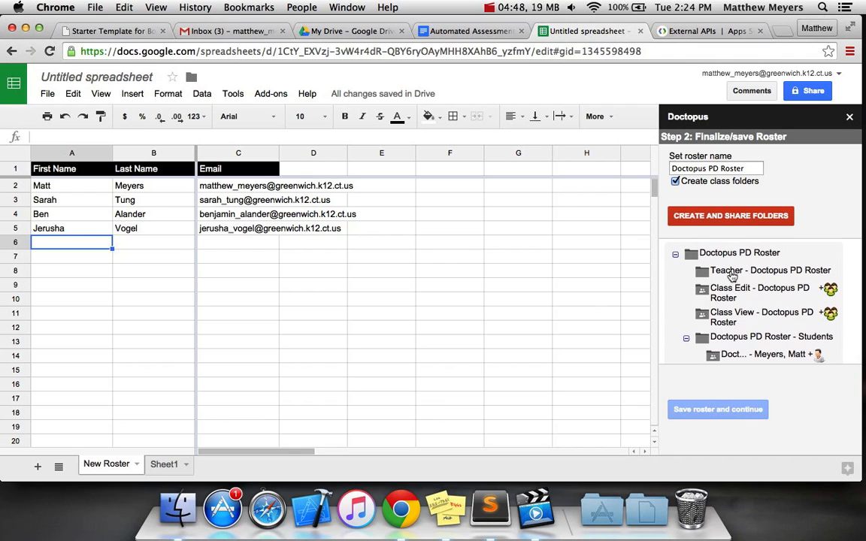
{"action": "mouse_move", "coordinate": [740, 258]}
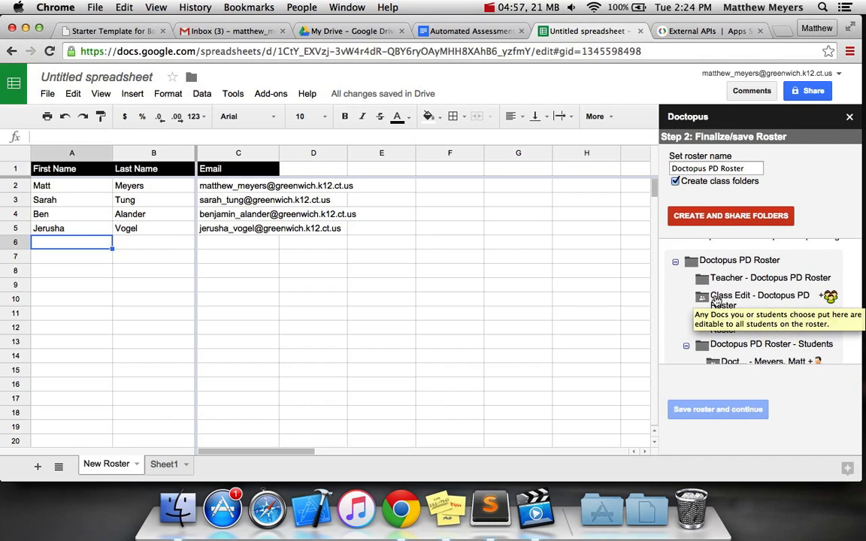
{"action": "mouse_move", "coordinate": [724, 277]}
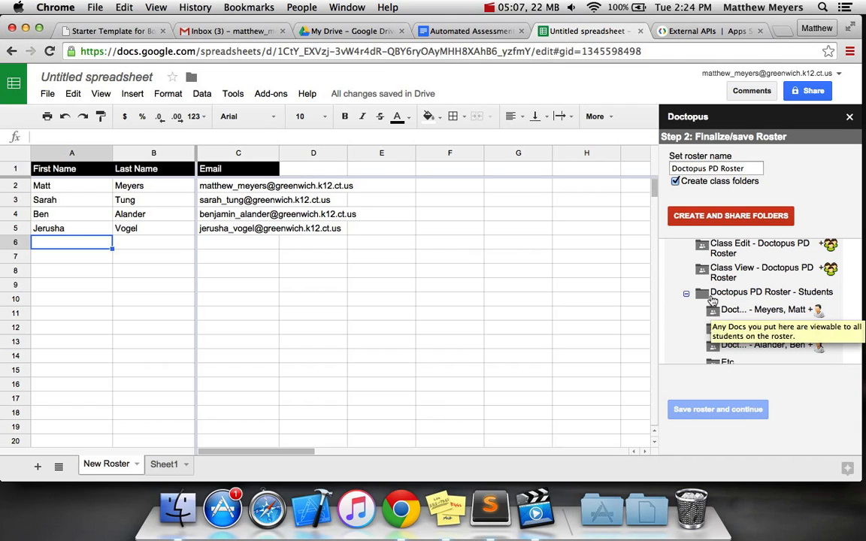
{"action": "mouse_move", "coordinate": [712, 298]}
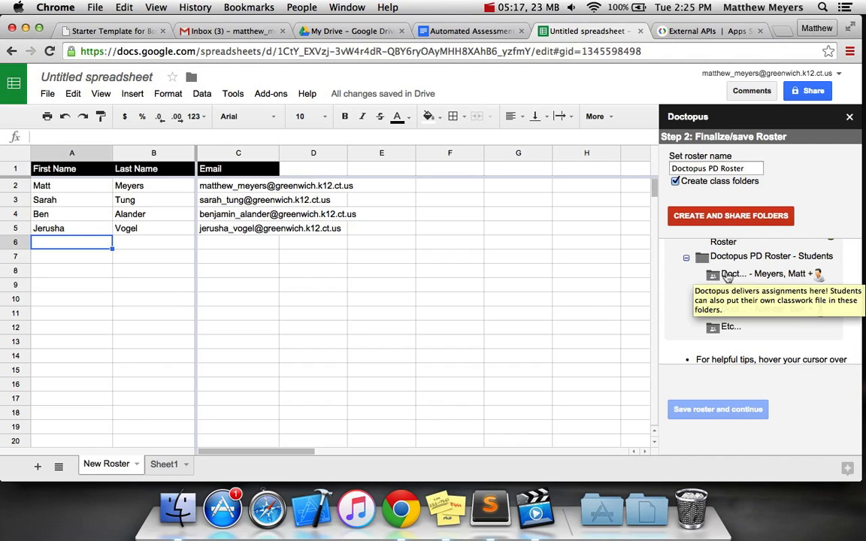
{"action": "scroll", "scroll_direction": "down", "scroll_amount": 3}
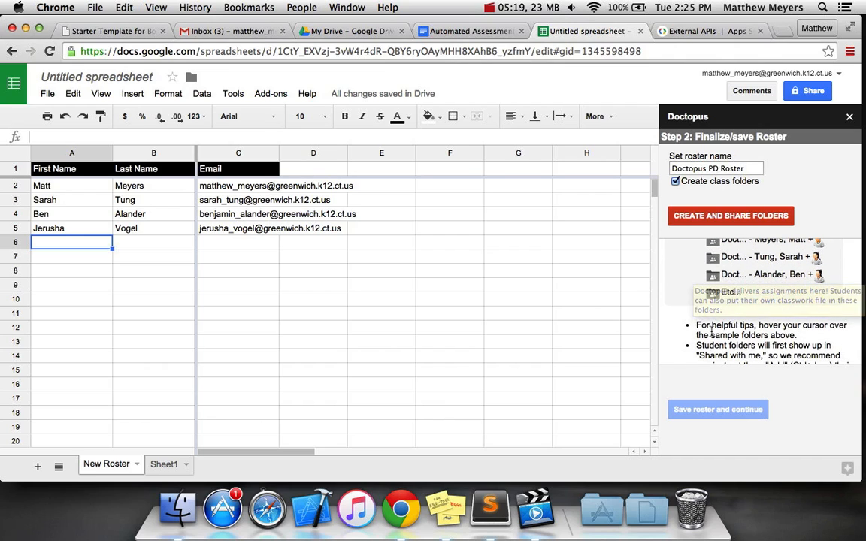
{"action": "mouse_move", "coordinate": [731, 216]}
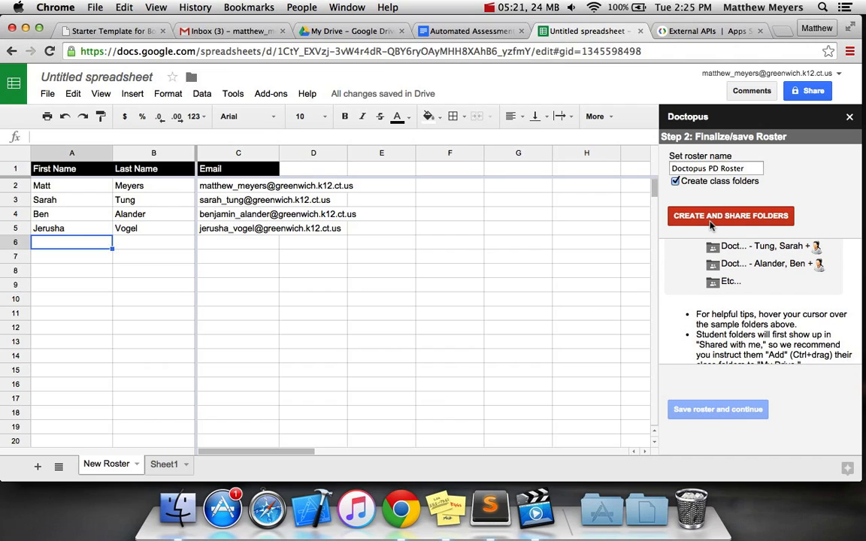
- Create and share the class and student folders for the roster
{"action": "left_click", "coordinate": [731, 216]}
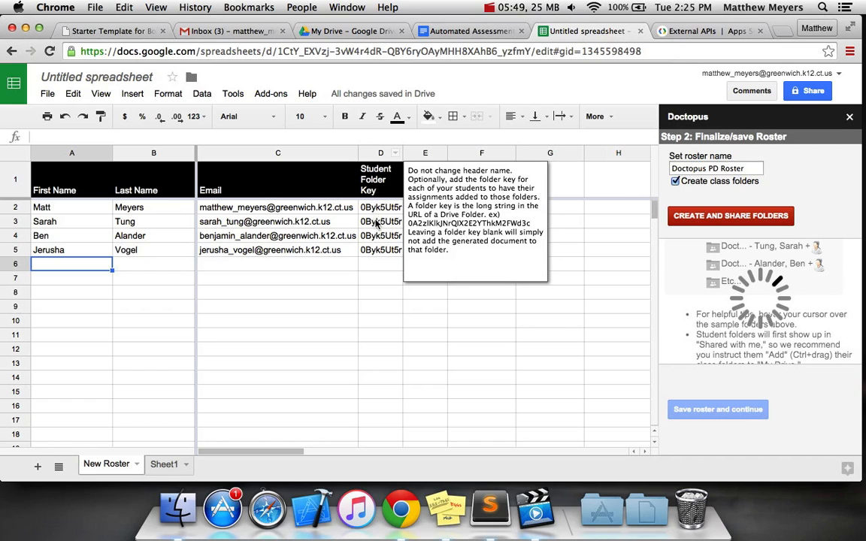
{"action": "mouse_move", "coordinate": [369, 272]}
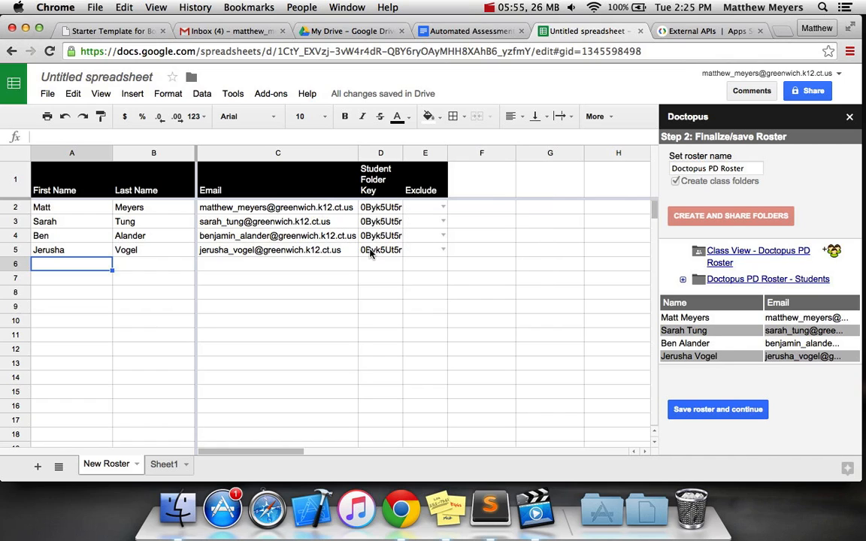
{"action": "left_click", "coordinate": [731, 217]}
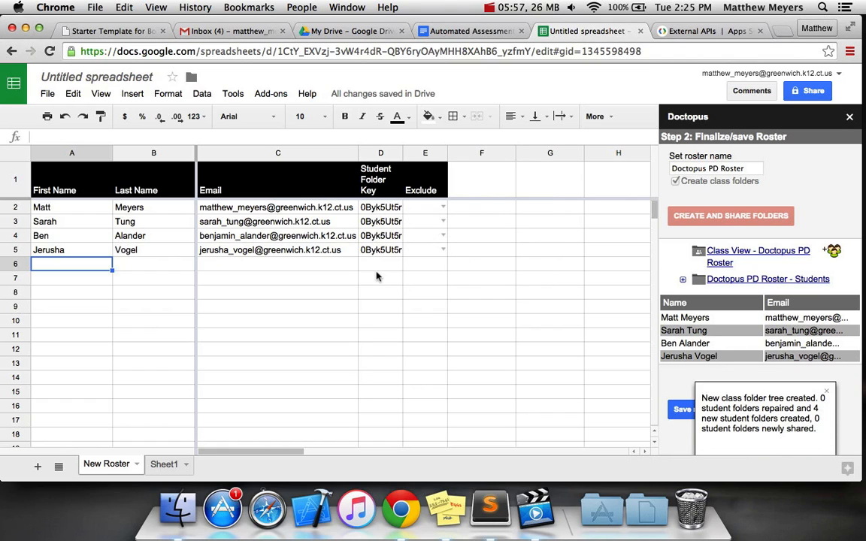
{"action": "mouse_move", "coordinate": [728, 304]}
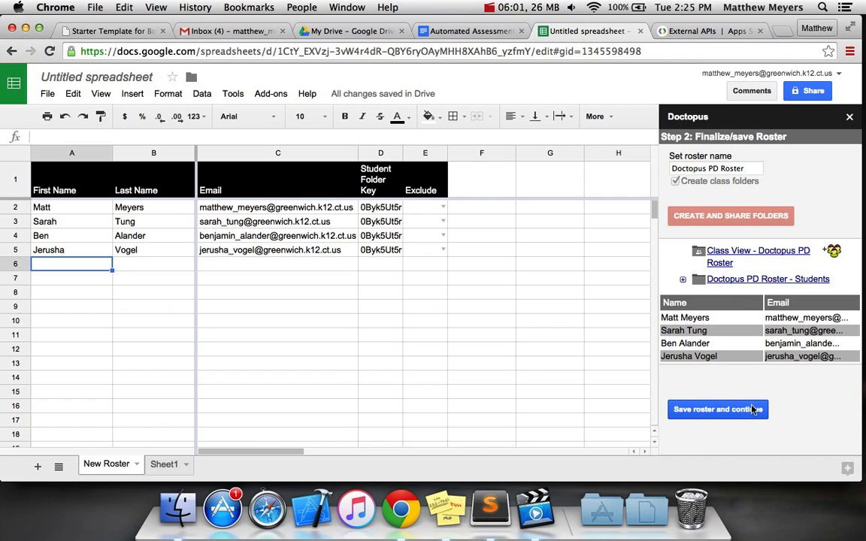
- Save the roster and continue to the Step 3 sharing arrangements
{"action": "left_click", "coordinate": [717, 409]}
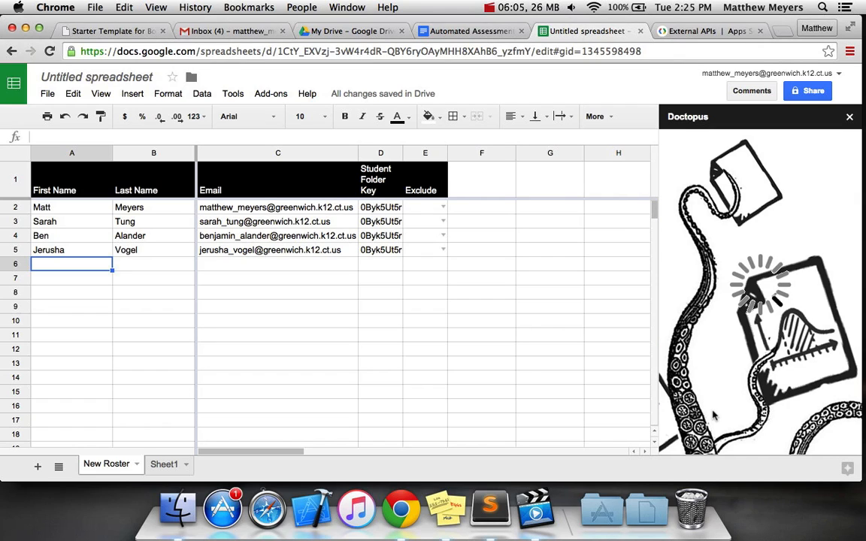
{"action": "mouse_move", "coordinate": [529, 430]}
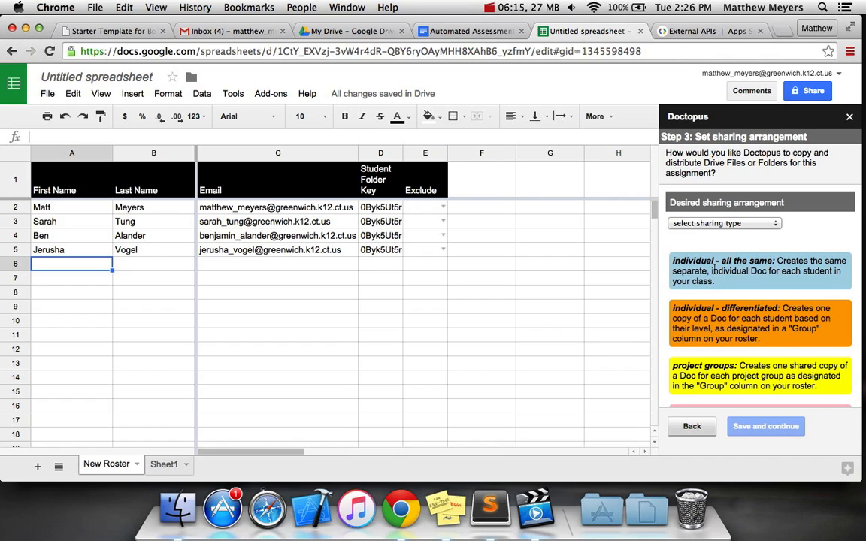
{"action": "mouse_move", "coordinate": [699, 244]}
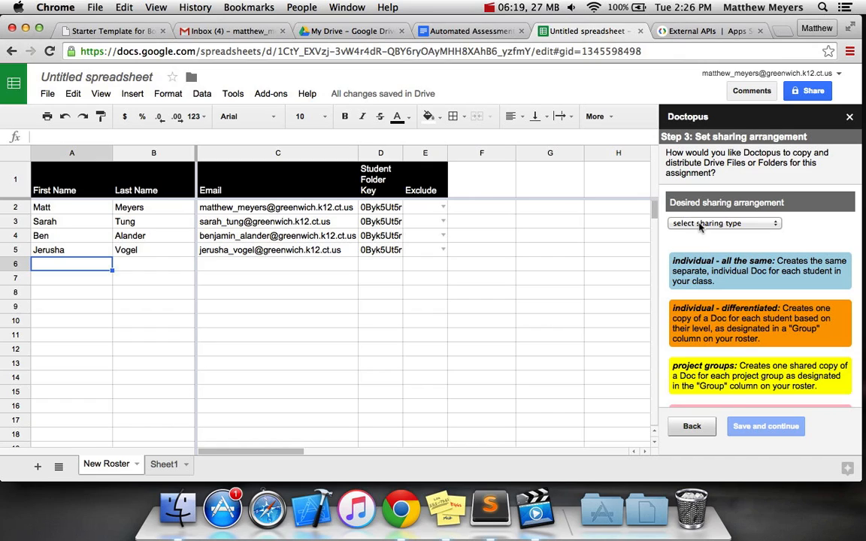
{"action": "scroll", "scroll_direction": "down", "scroll_amount": 3}
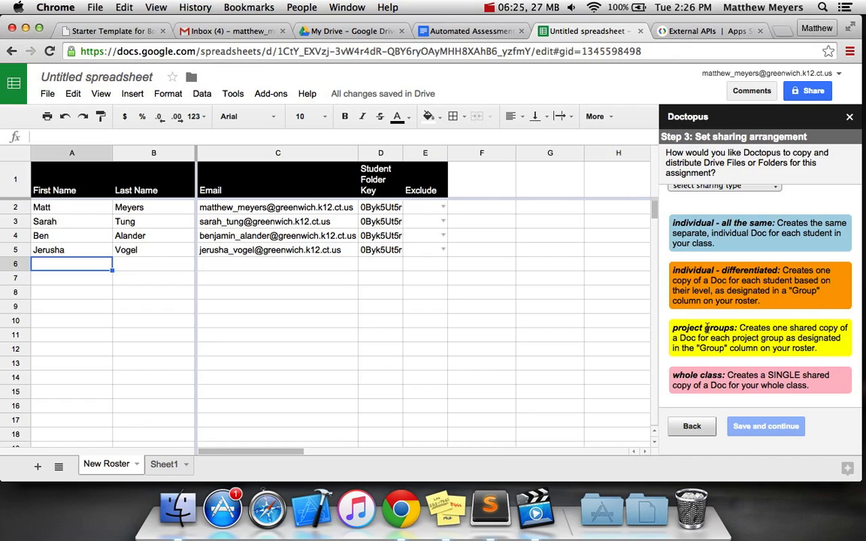
{"action": "scroll", "scroll_direction": "up", "scroll_amount": 3}
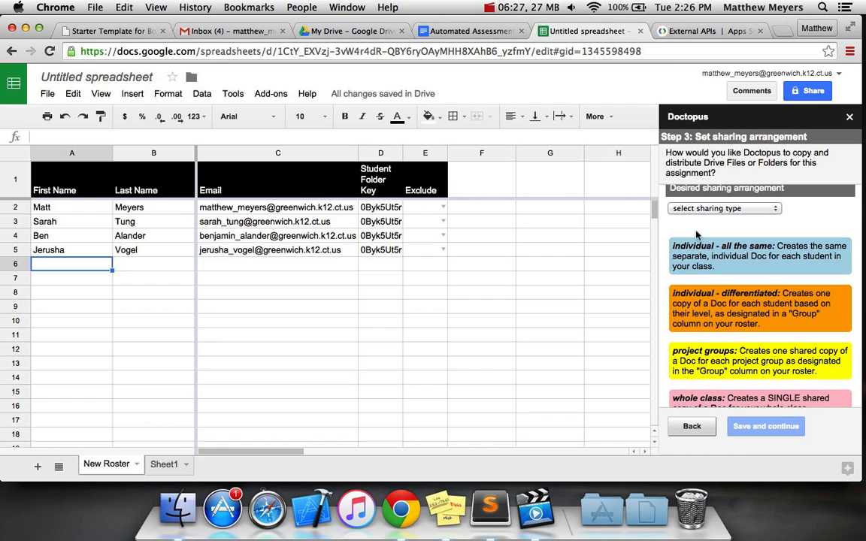
{"action": "left_click", "coordinate": [724, 207]}
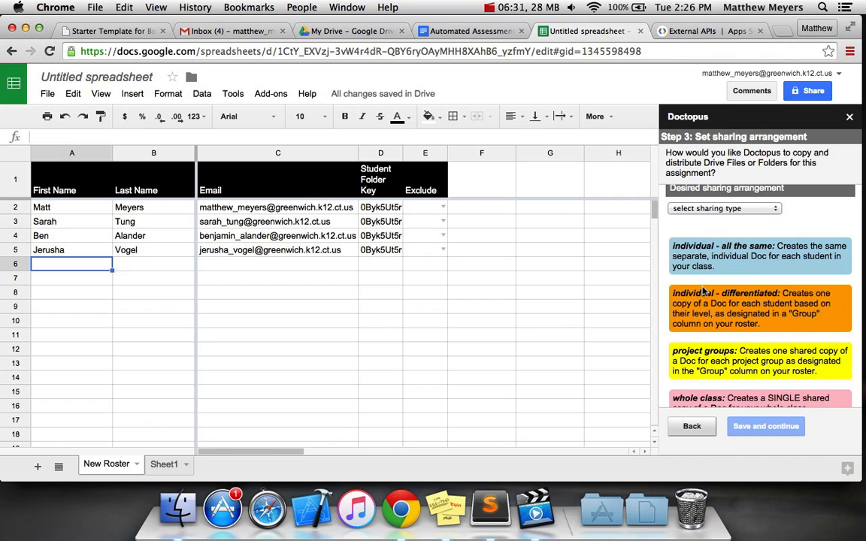
- Read through the four sharing-arrangement descriptions in the sidebar
{"action": "scroll", "scroll_direction": "down", "scroll_amount": 3}
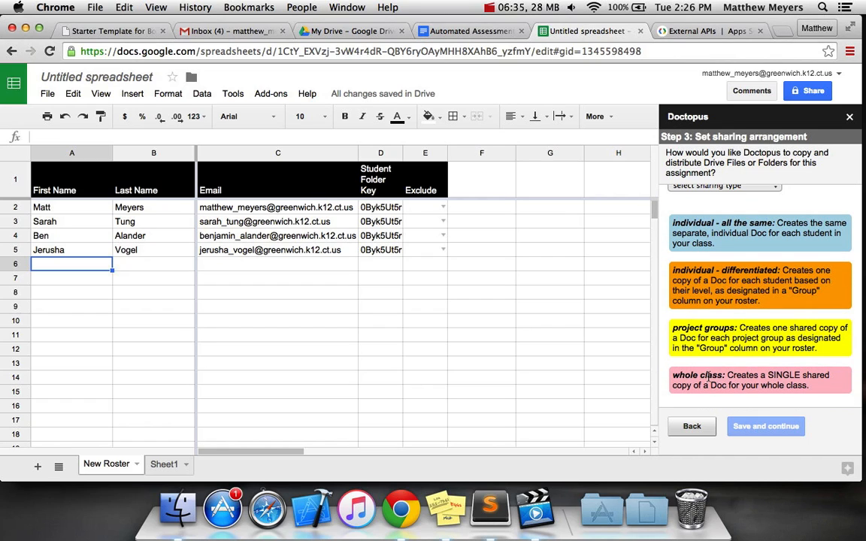
{"action": "scroll", "scroll_direction": "up", "scroll_amount": 3}
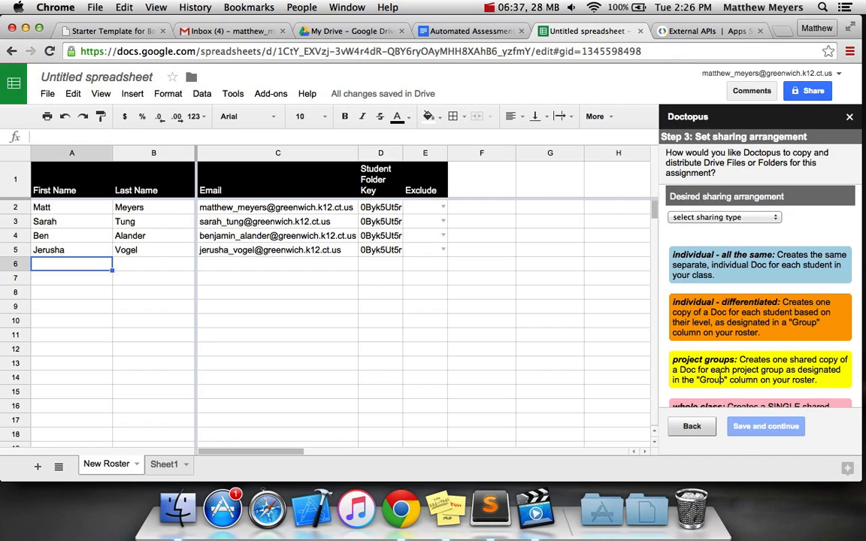
{"action": "scroll", "scroll_direction": "down", "scroll_amount": 3}
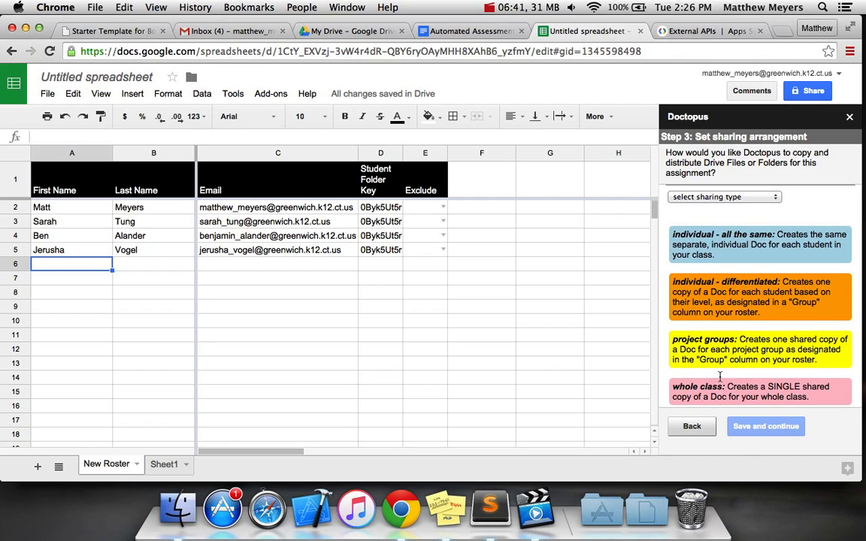
{"action": "mouse_move", "coordinate": [620, 301]}
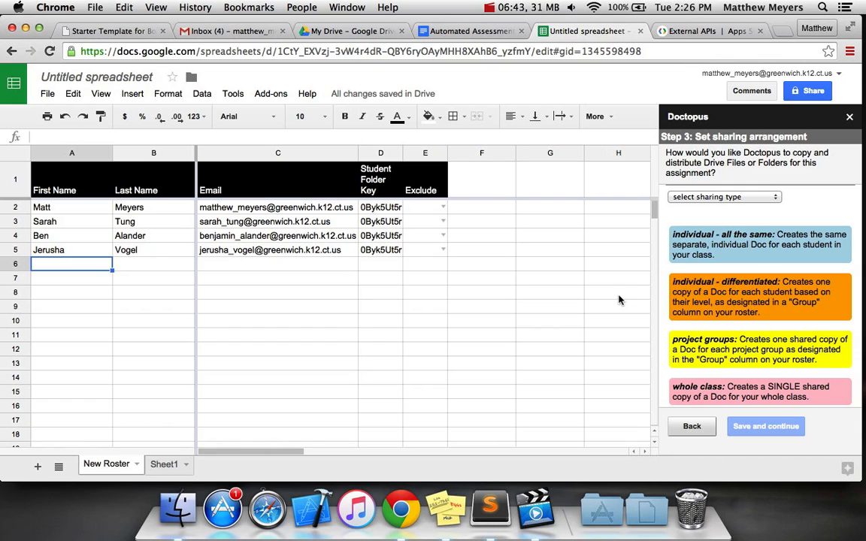
{"action": "mouse_move", "coordinate": [463, 285]}
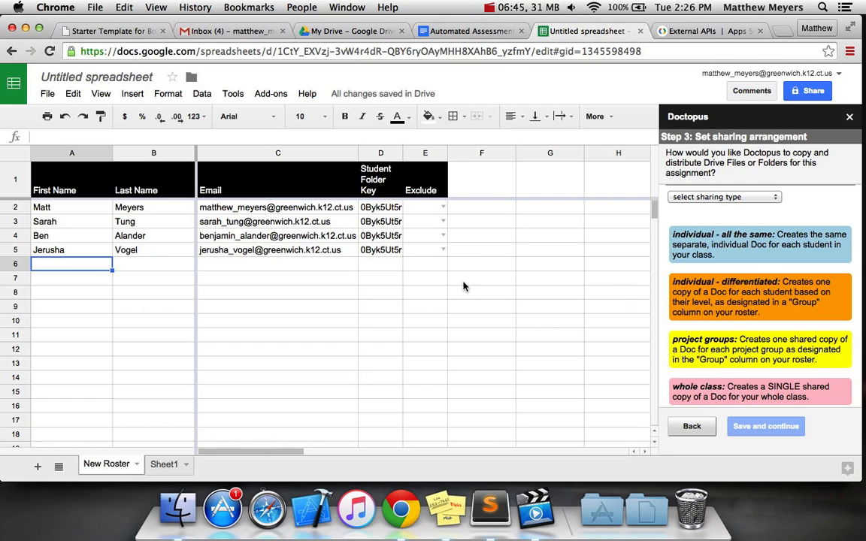
{"action": "mouse_move", "coordinate": [706, 228]}
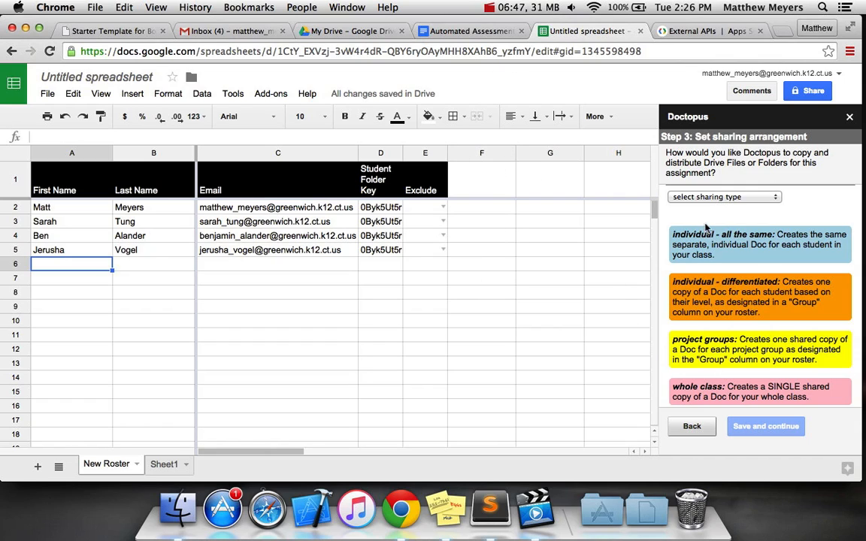
{"action": "left_click", "coordinate": [723, 196]}
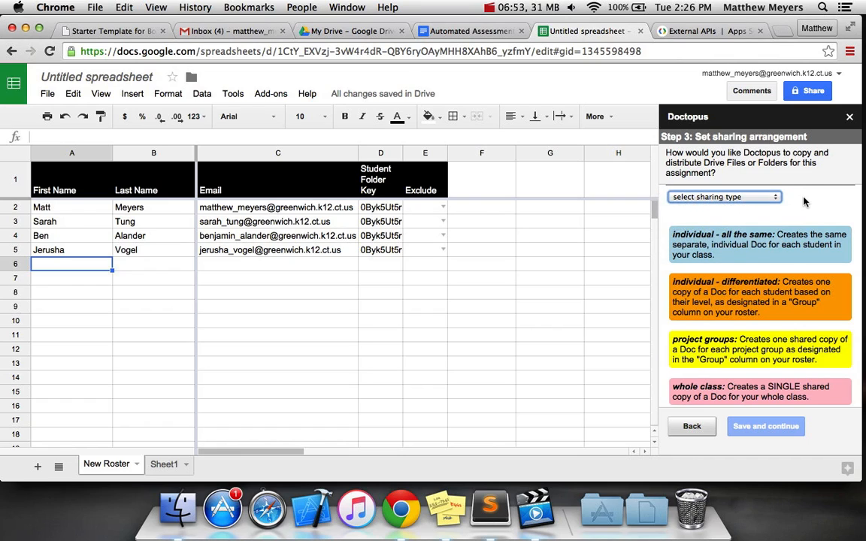
- Set the sharing type to 'individual - all the same'
{"action": "left_click", "coordinate": [723, 195]}
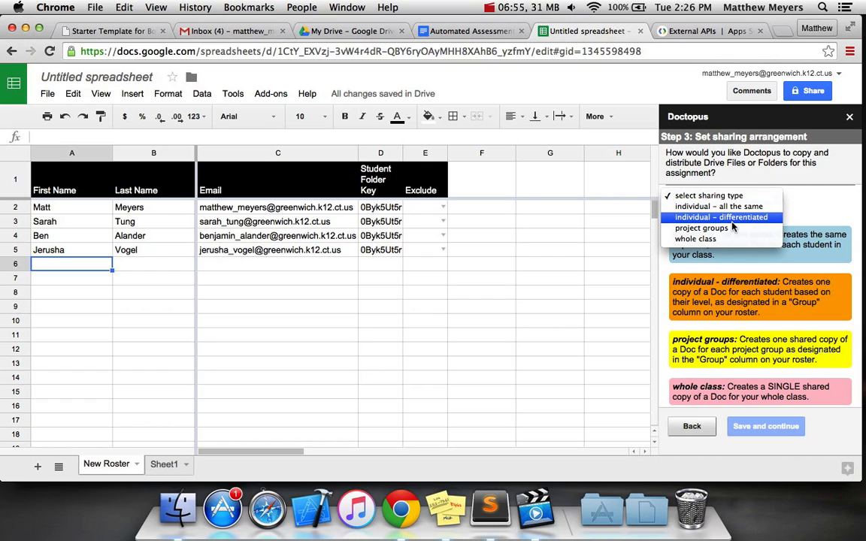
{"action": "mouse_move", "coordinate": [701, 228]}
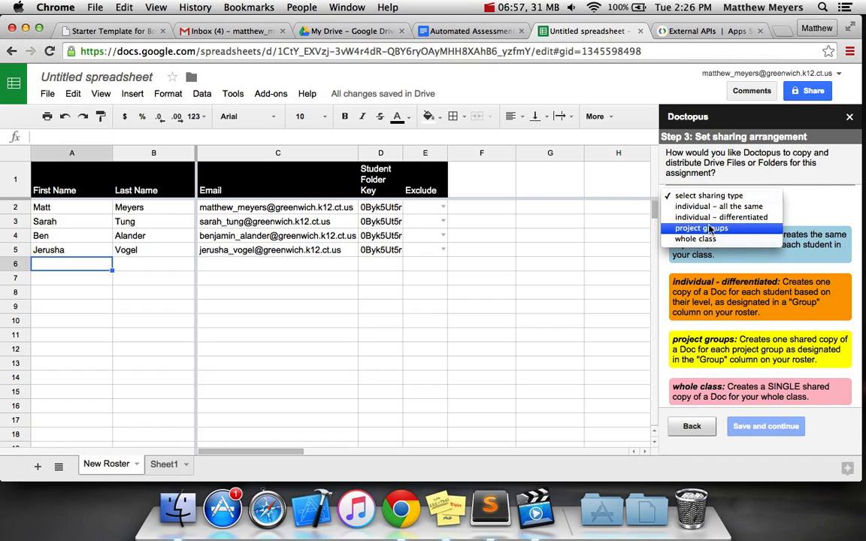
{"action": "mouse_move", "coordinate": [722, 216]}
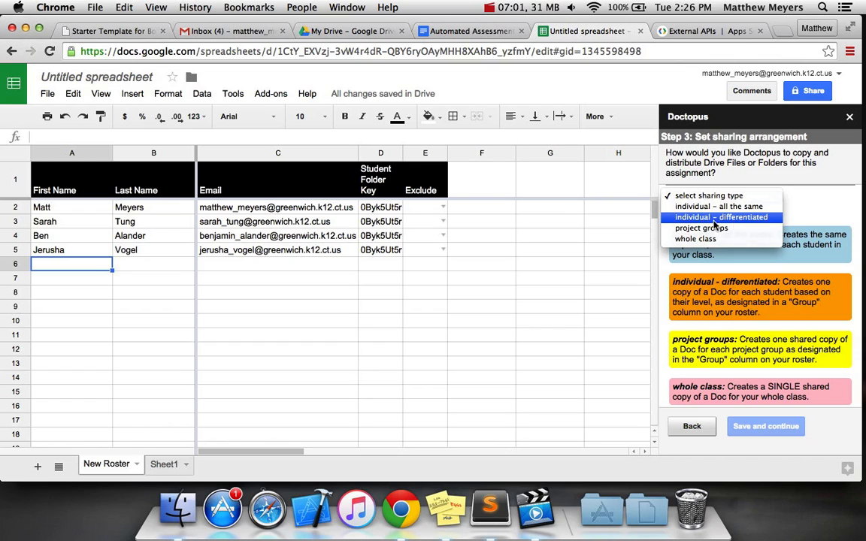
{"action": "mouse_move", "coordinate": [701, 228]}
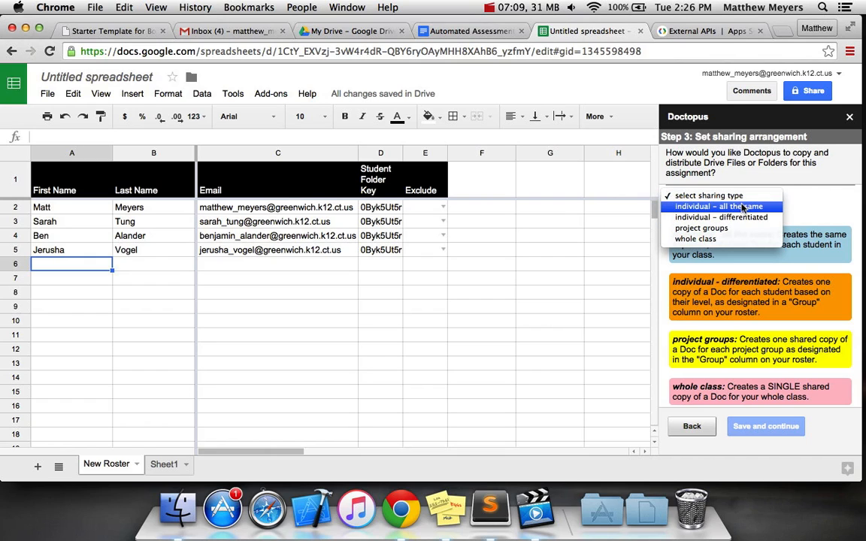
{"action": "left_click", "coordinate": [718, 206]}
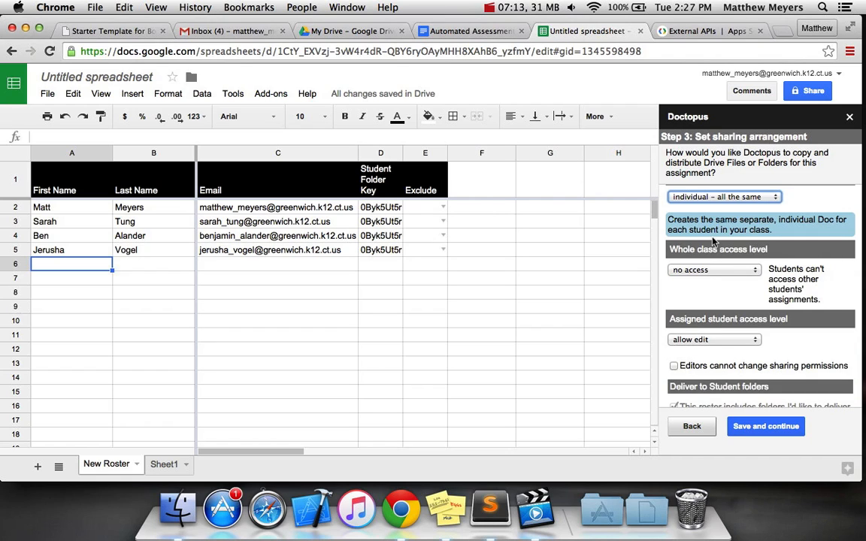
- Keep whole-class access at 'no access' with students allowed to edit their own copies
{"action": "scroll", "scroll_direction": "down", "scroll_amount": 3}
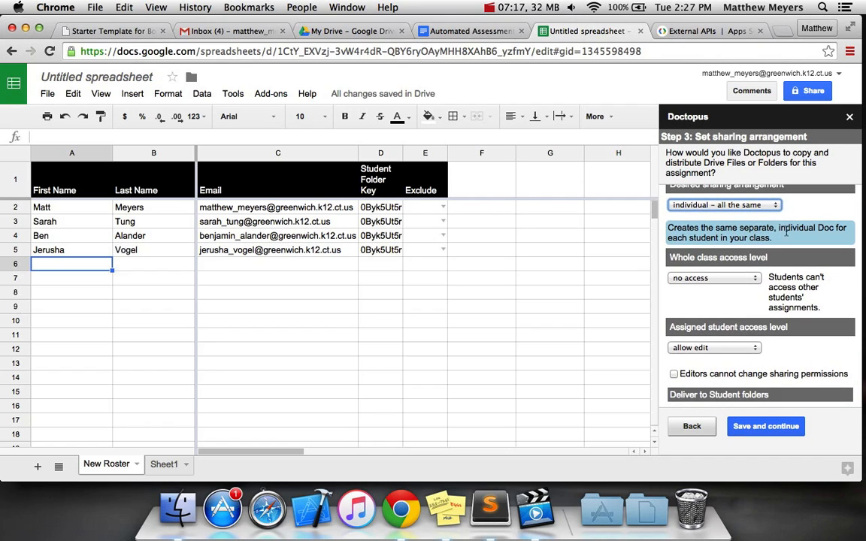
{"action": "scroll", "scroll_direction": "down", "scroll_amount": 3}
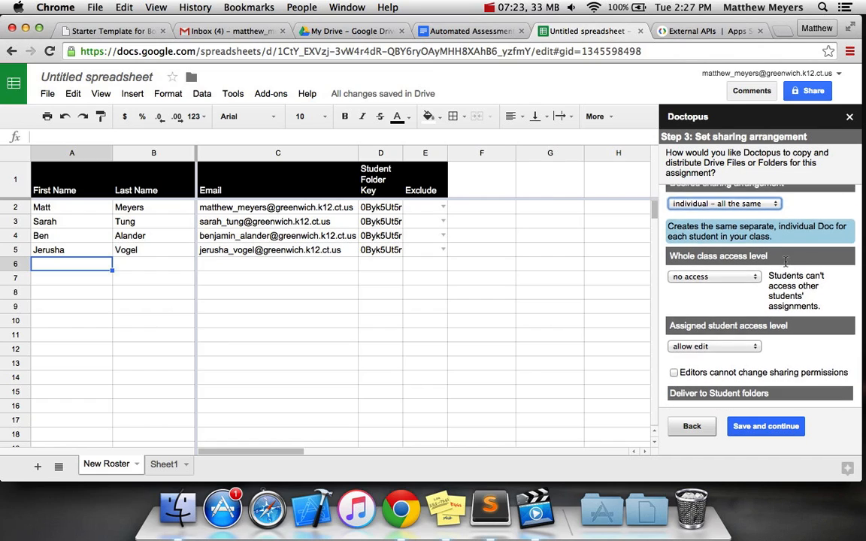
{"action": "left_click", "coordinate": [712, 276]}
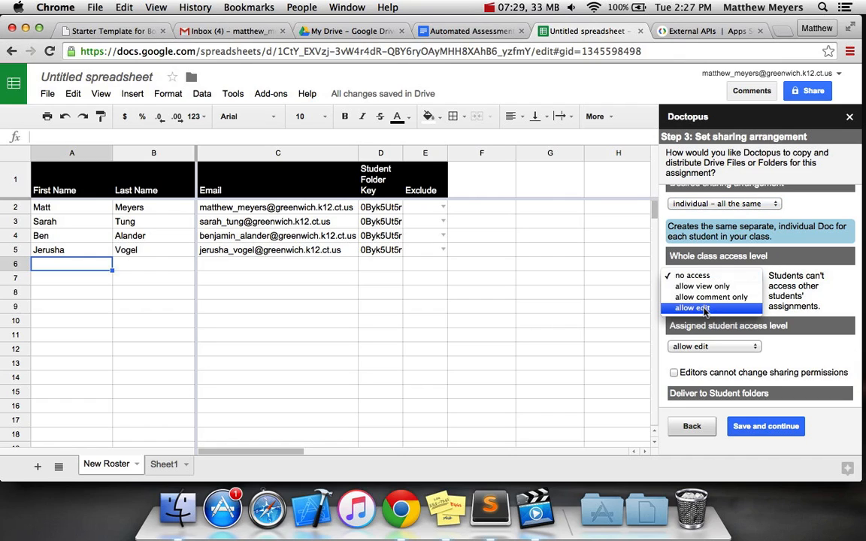
{"action": "left_click", "coordinate": [691, 275]}
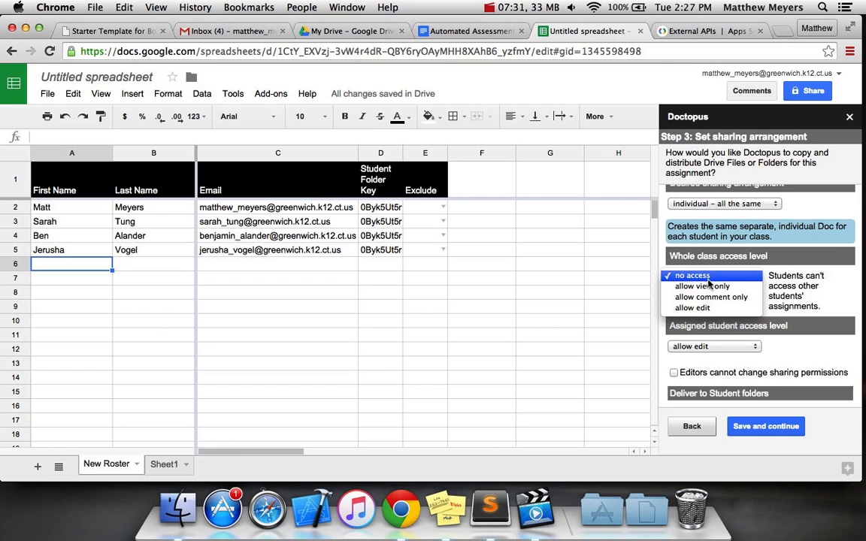
{"action": "left_click", "coordinate": [692, 277]}
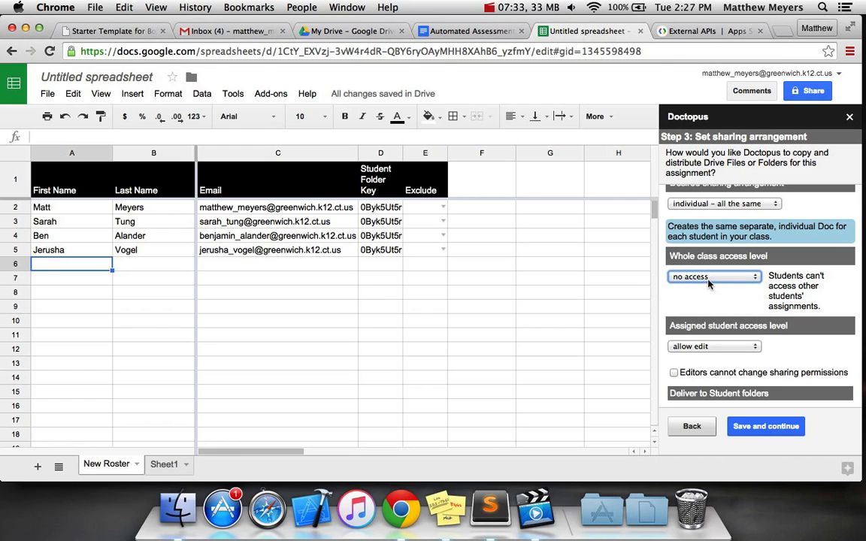
{"action": "mouse_move", "coordinate": [667, 304]}
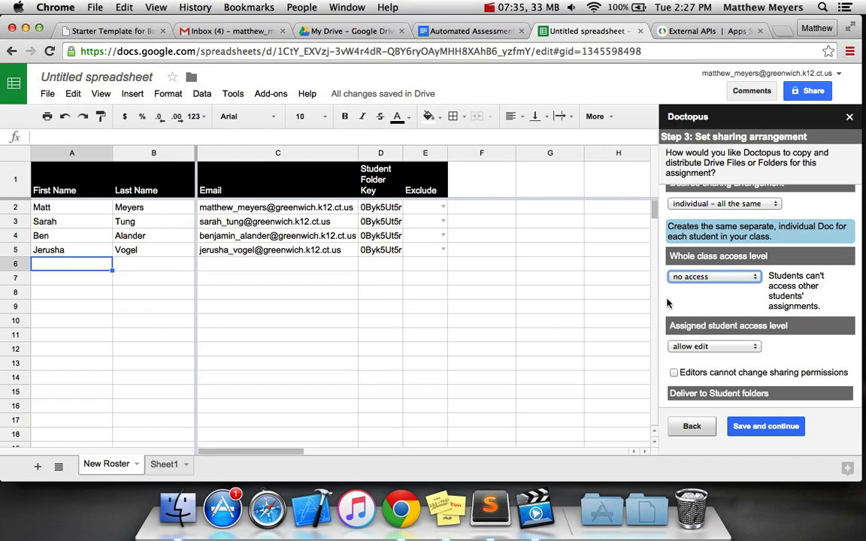
{"action": "mouse_move", "coordinate": [487, 258]}
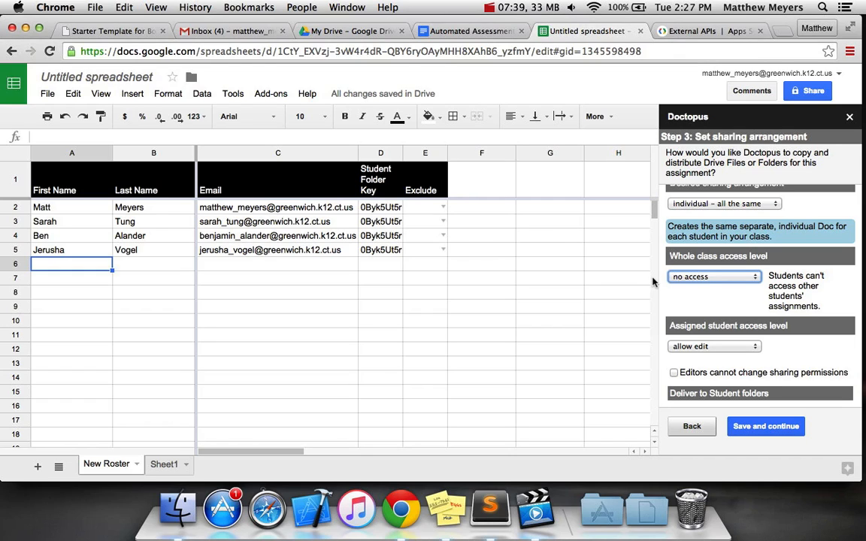
{"action": "mouse_move", "coordinate": [707, 278]}
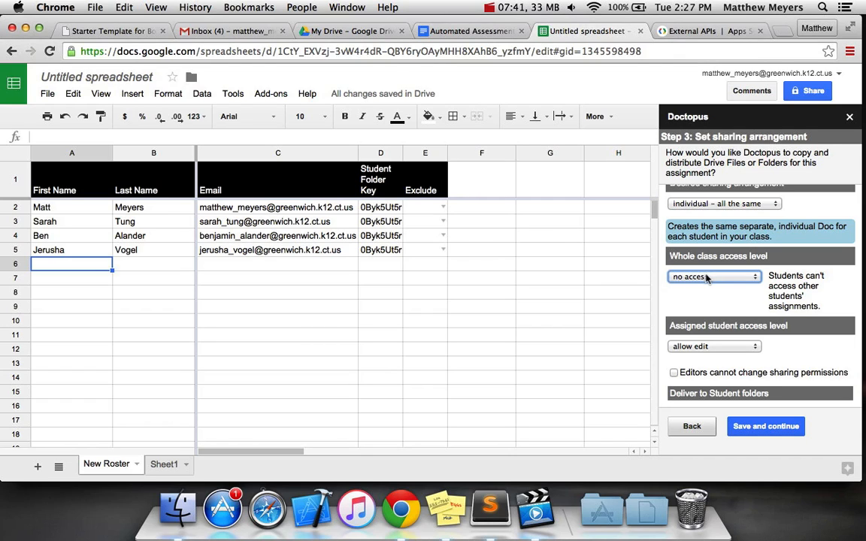
{"action": "mouse_move", "coordinate": [742, 149]}
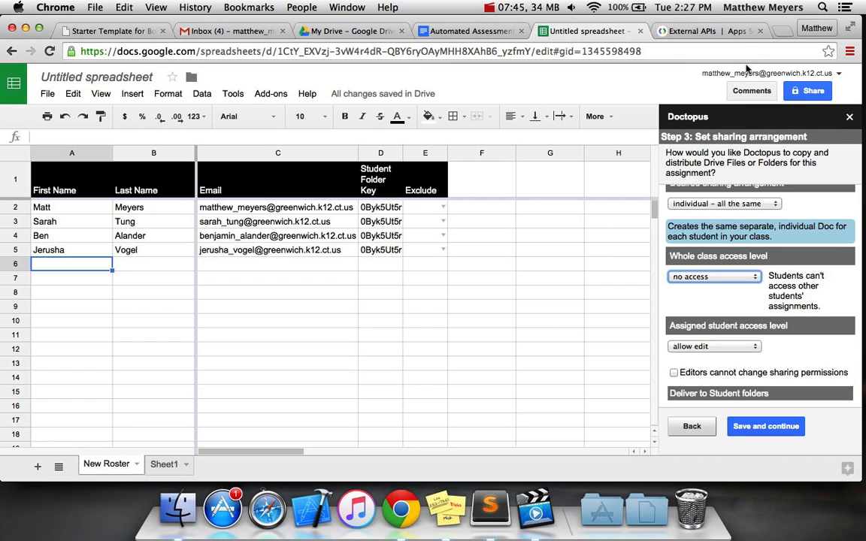
{"action": "mouse_move", "coordinate": [668, 289]}
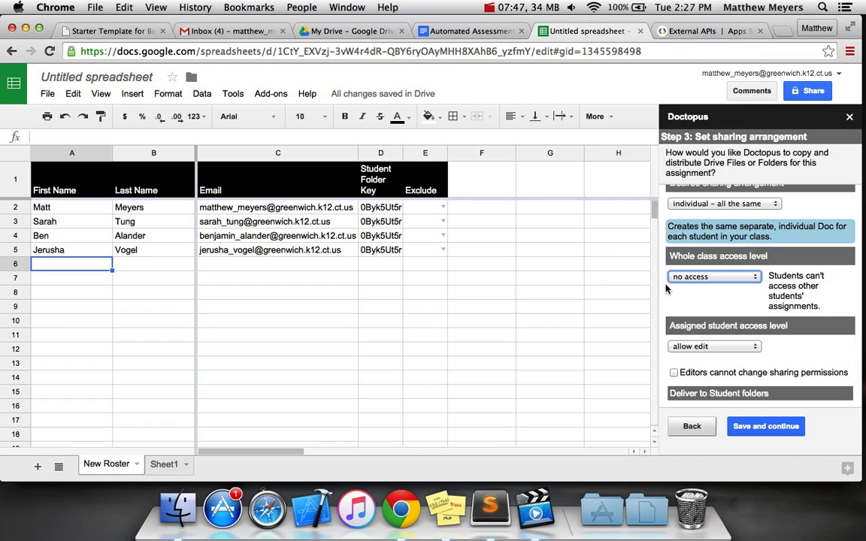
{"action": "mouse_move", "coordinate": [637, 307]}
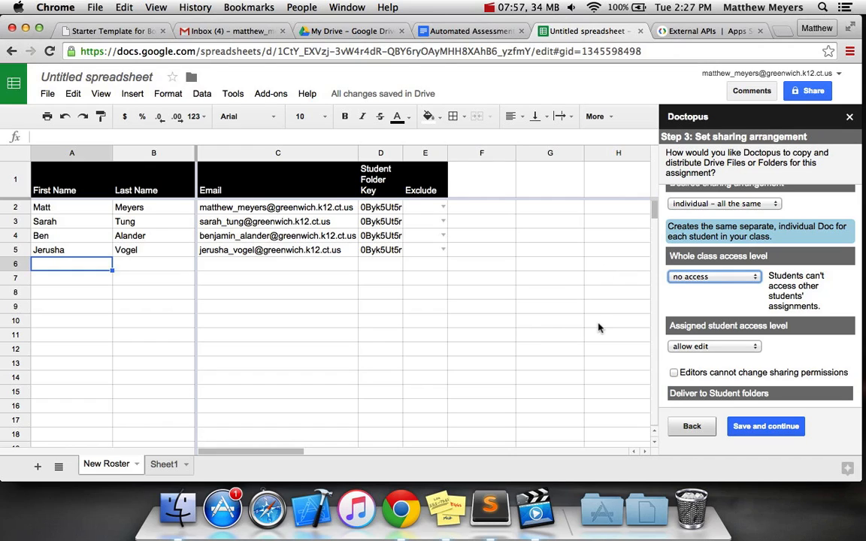
{"action": "left_click", "coordinate": [713, 276]}
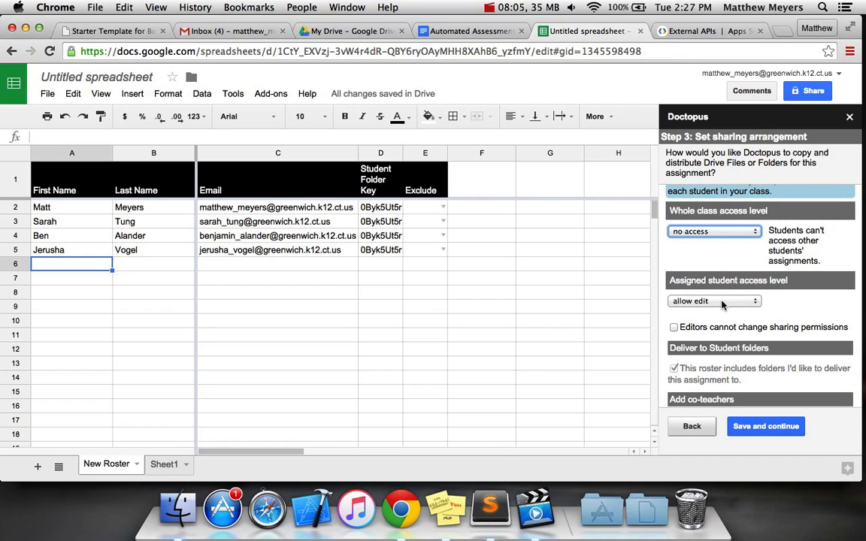
- Keep assigned students on 'allow edit' and set whole-class access to 'allow view only'
{"action": "left_click", "coordinate": [712, 301]}
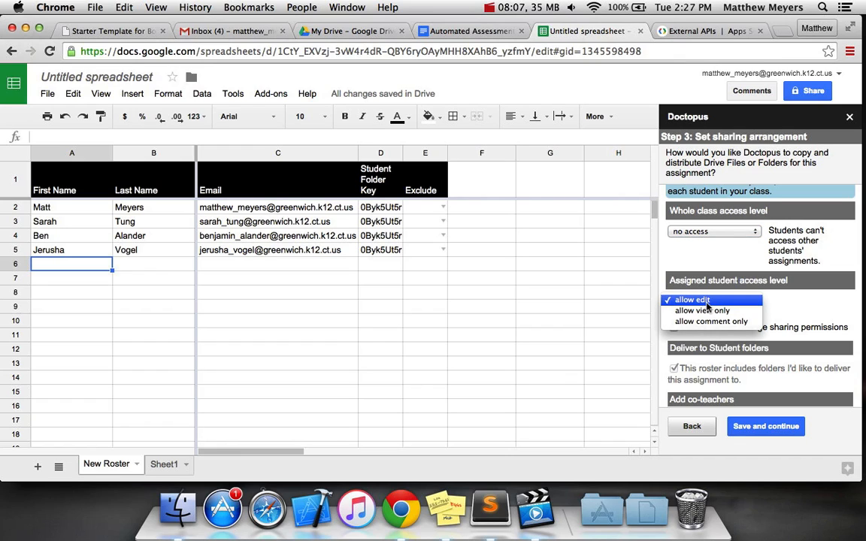
{"action": "mouse_move", "coordinate": [709, 321]}
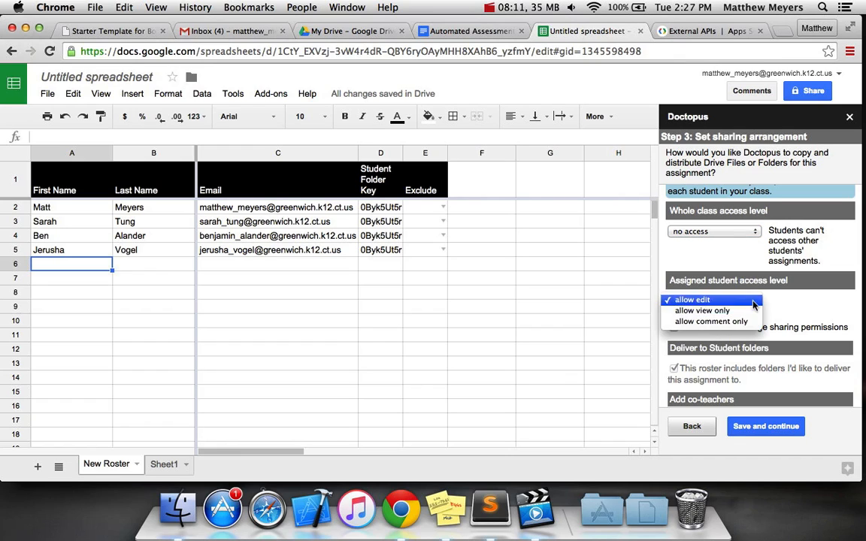
{"action": "left_click", "coordinate": [692, 299]}
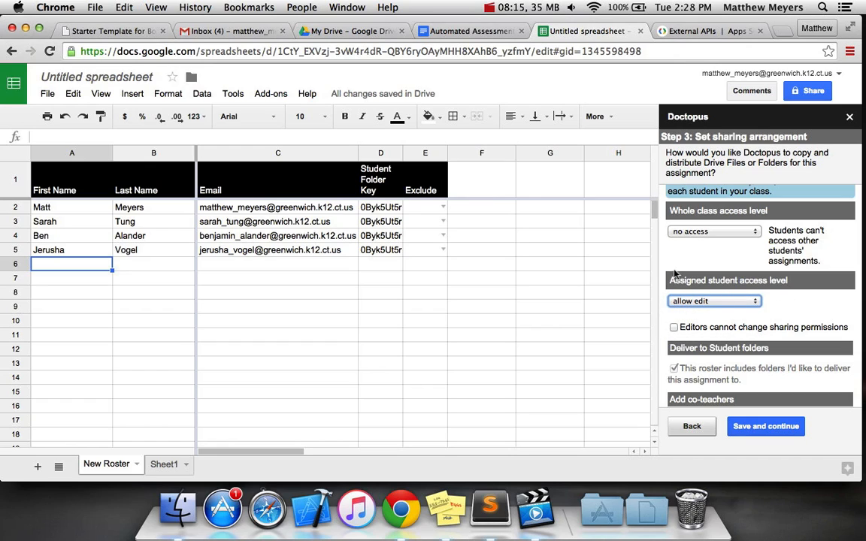
{"action": "left_click", "coordinate": [712, 232]}
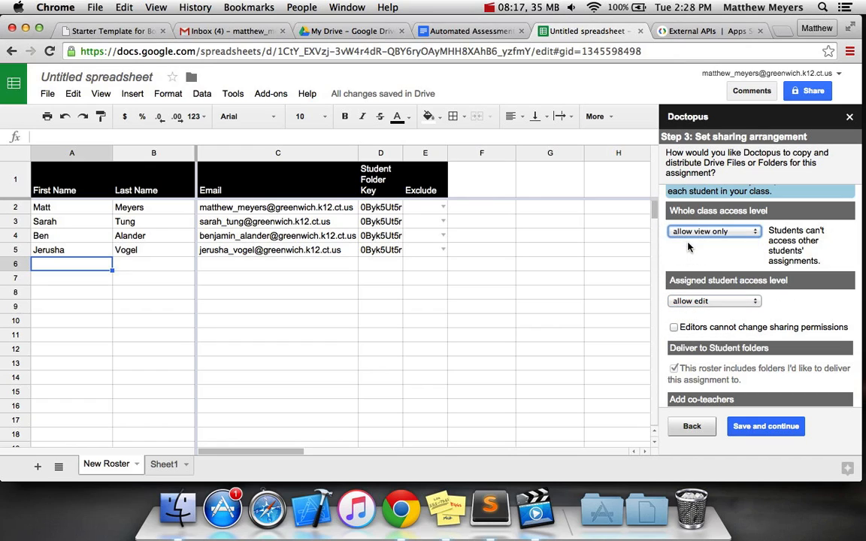
{"action": "left_click", "coordinate": [713, 232]}
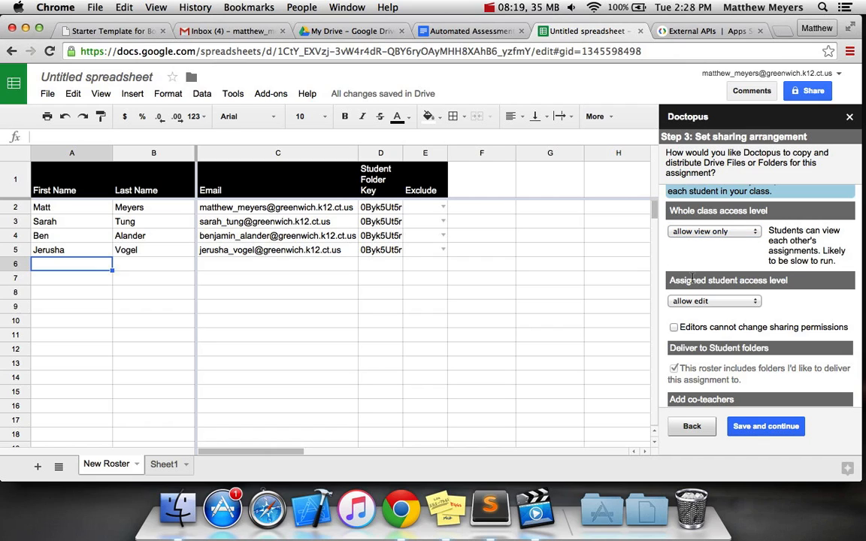
{"action": "scroll", "scroll_direction": "down", "scroll_amount": 3}
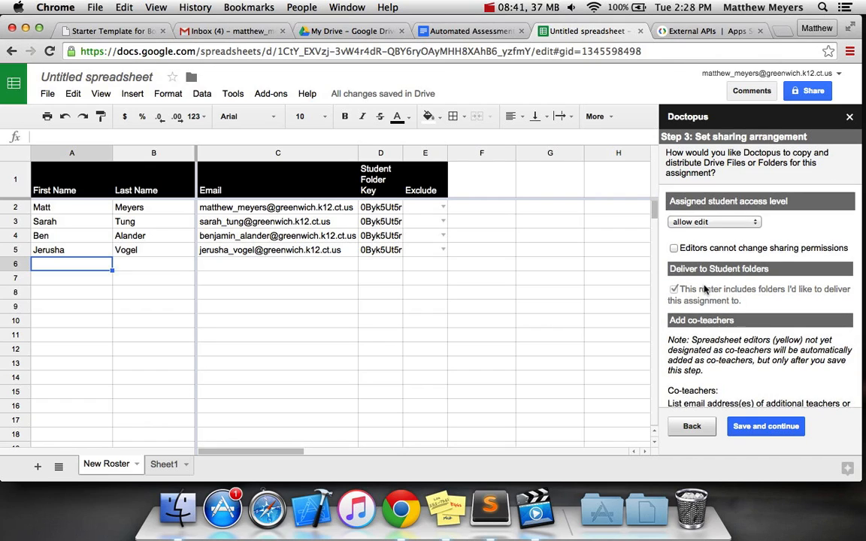
{"action": "scroll", "scroll_direction": "down", "scroll_amount": 3}
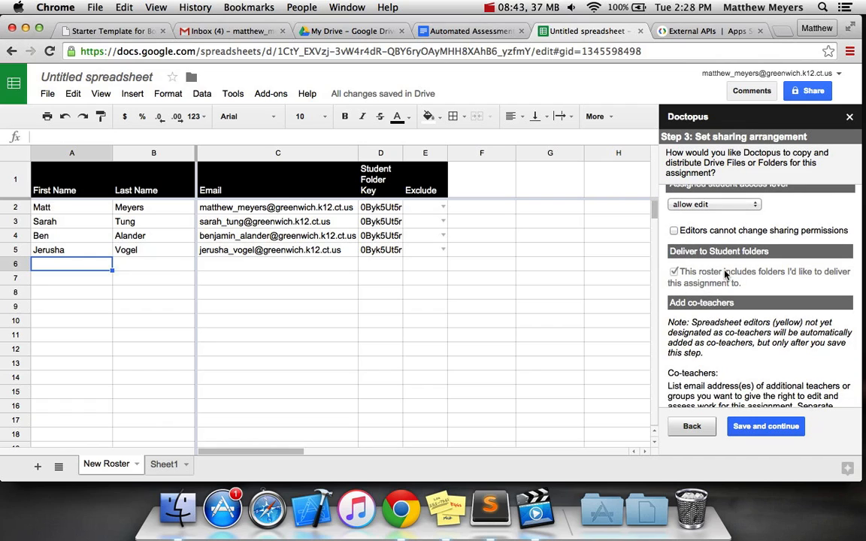
{"action": "scroll", "scroll_direction": "down", "scroll_amount": 3}
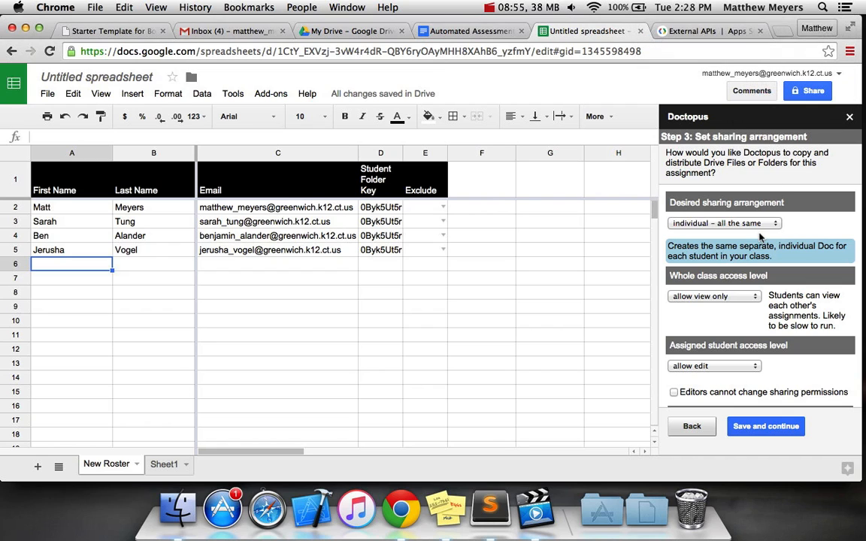
- Save the sharing settings and advance to Step 4, choosing assignment templates
{"action": "left_click", "coordinate": [765, 427]}
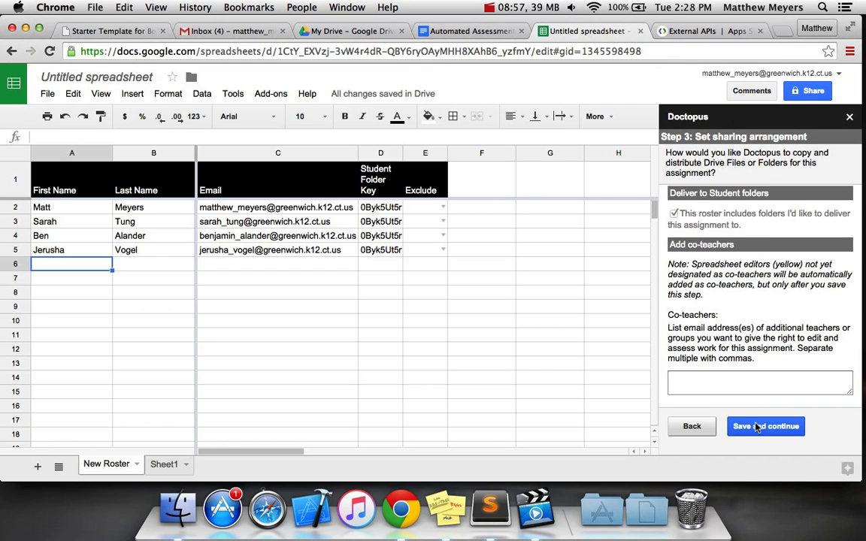
{"action": "left_click", "coordinate": [765, 427]}
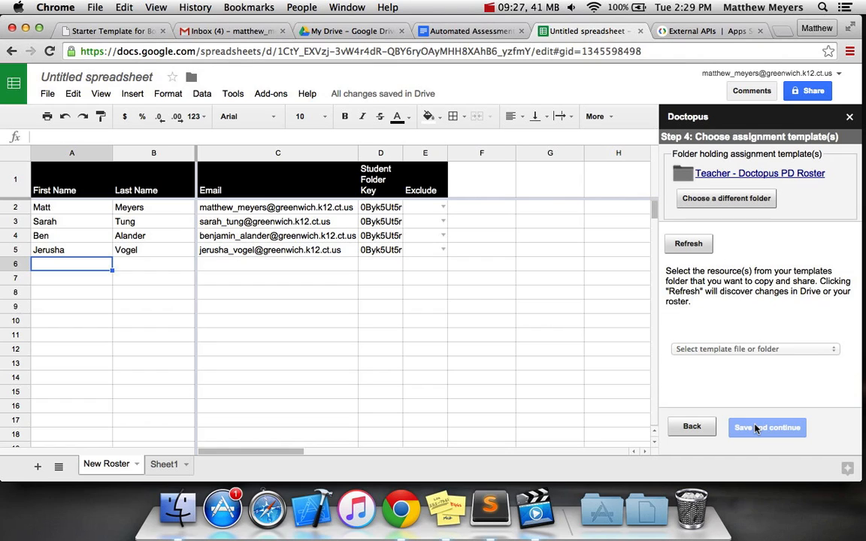
{"action": "mouse_move", "coordinate": [779, 403]}
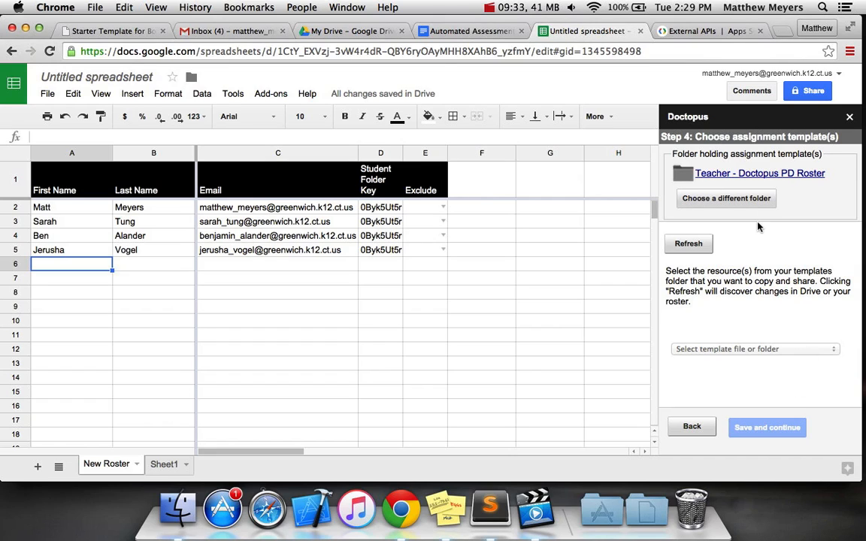
{"action": "mouse_move", "coordinate": [735, 214]}
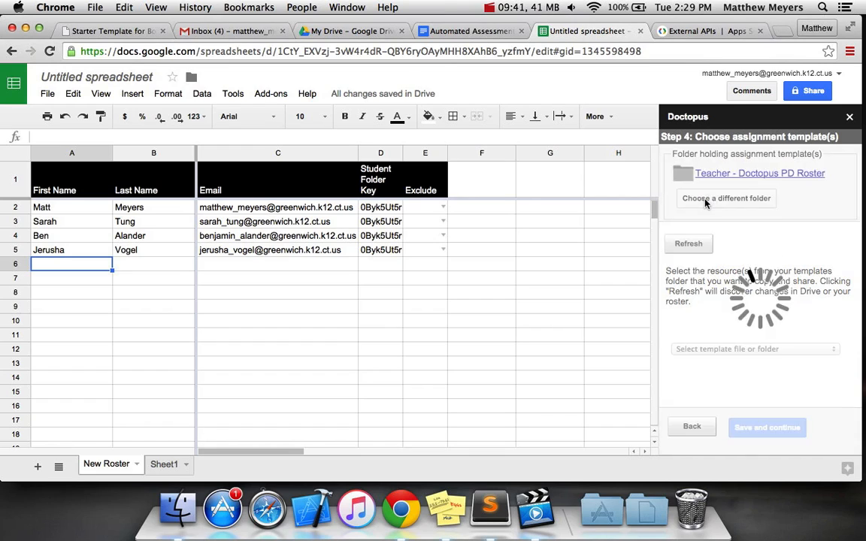
{"action": "left_click", "coordinate": [726, 198]}
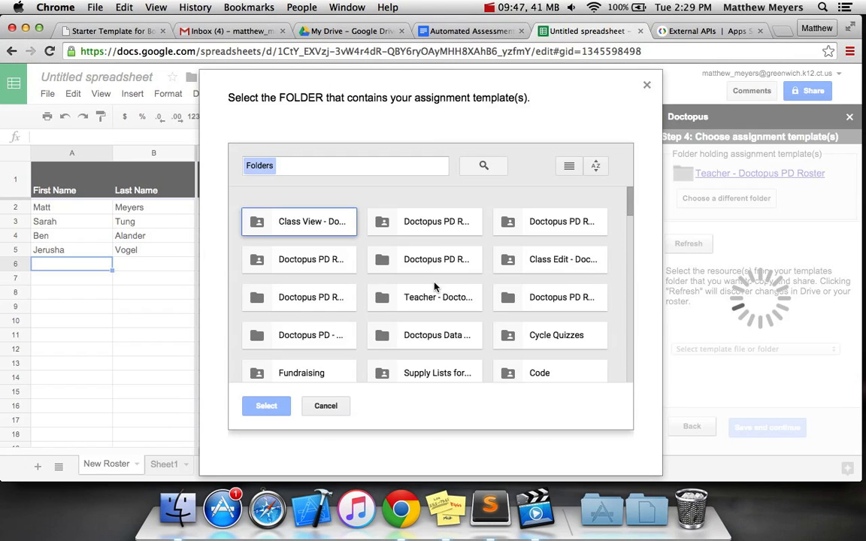
{"action": "scroll", "scroll_direction": "down", "scroll_amount": 3}
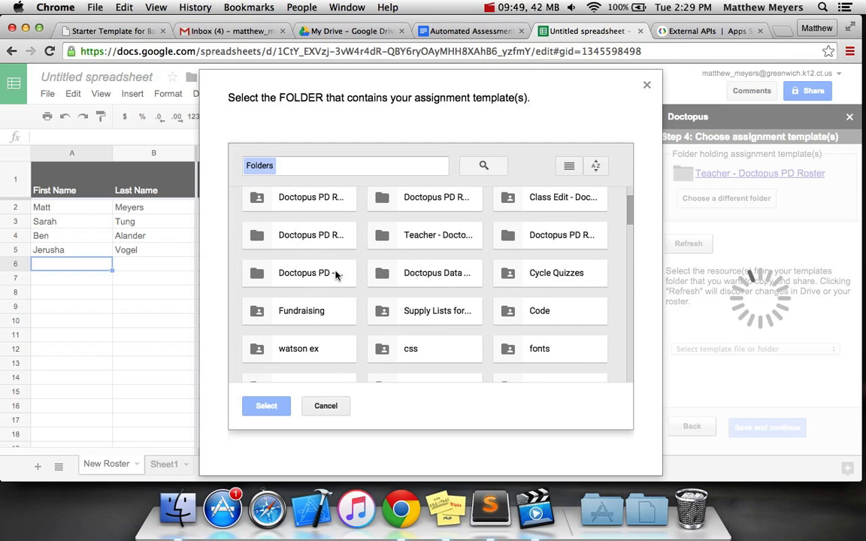
{"action": "scroll", "scroll_direction": "down", "scroll_amount": 3}
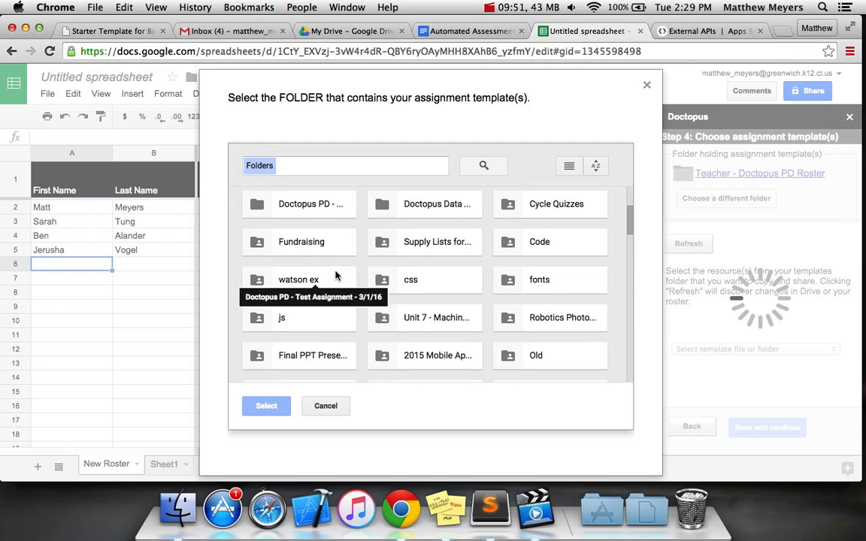
{"action": "scroll", "scroll_direction": "down", "scroll_amount": 3}
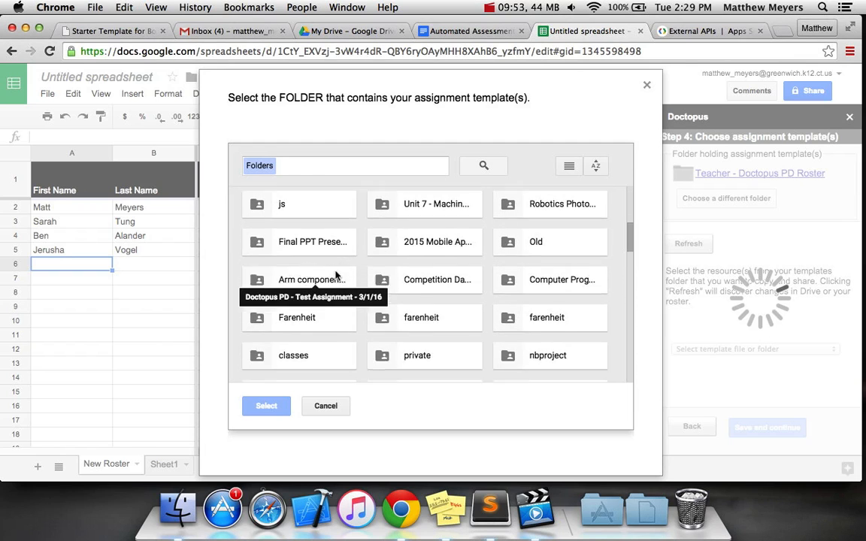
{"action": "double_click", "coordinate": [436, 204]}
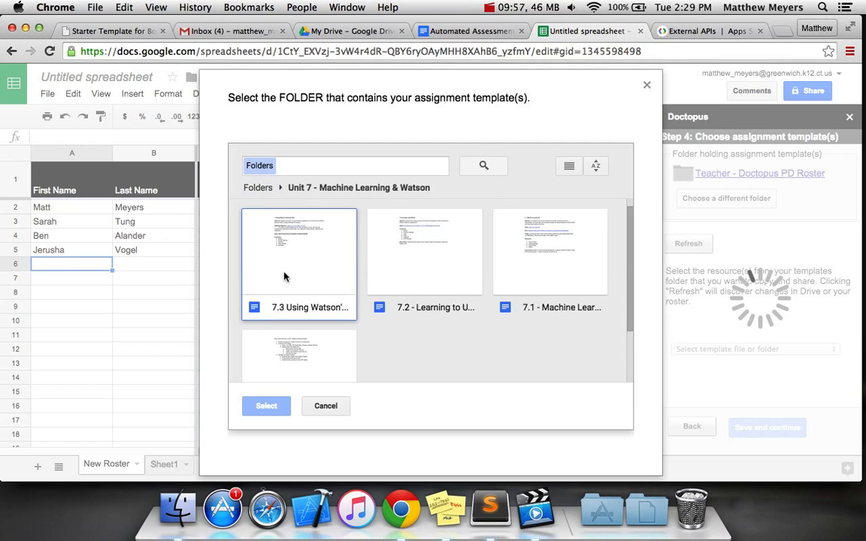
{"action": "scroll", "scroll_direction": "down", "scroll_amount": 3}
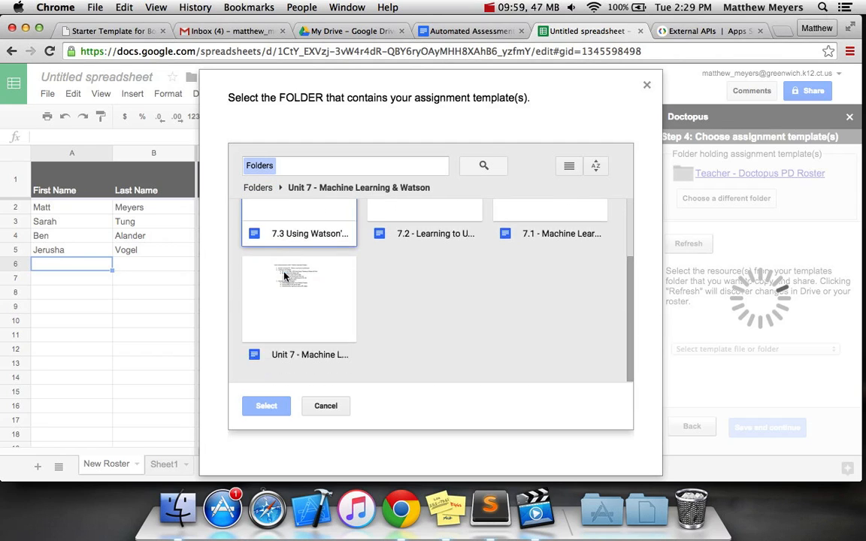
{"action": "left_click", "coordinate": [551, 267]}
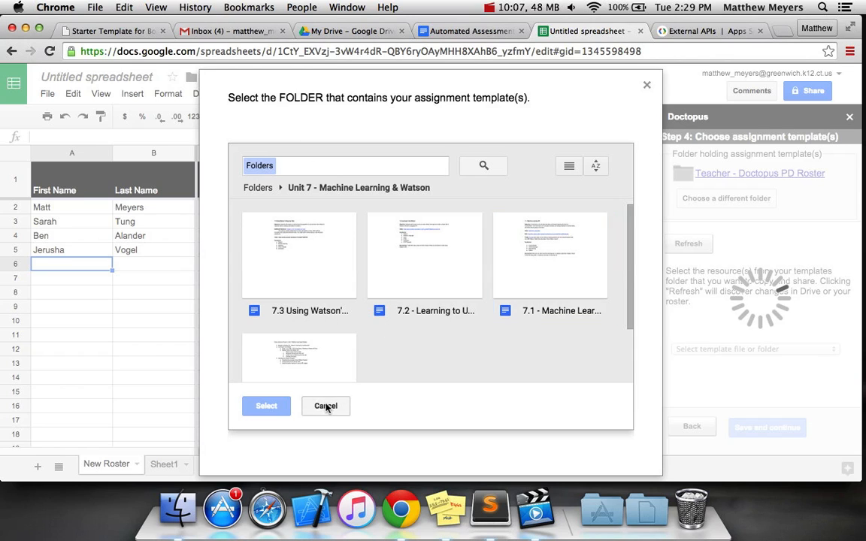
{"action": "left_click", "coordinate": [324, 406]}
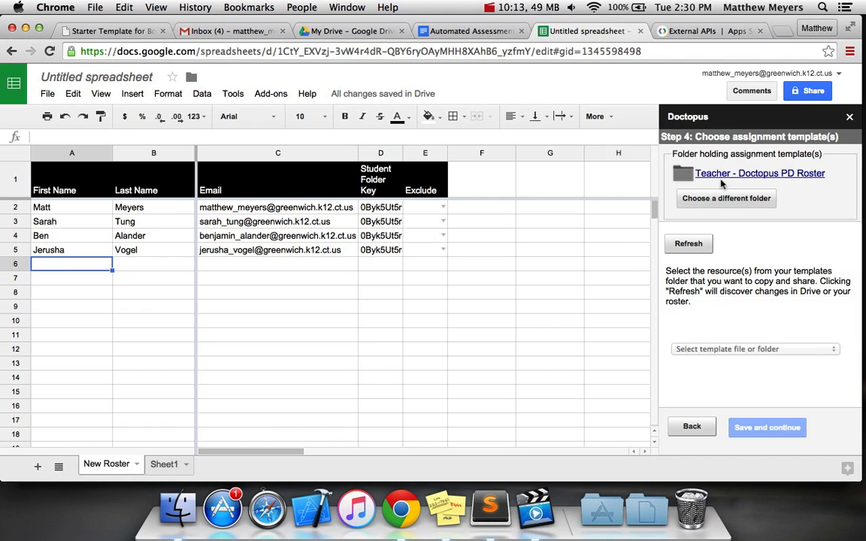
- Select Unit 7 - Machine Learning & Watson as the Doctopus template folder
{"action": "left_click", "coordinate": [759, 173]}
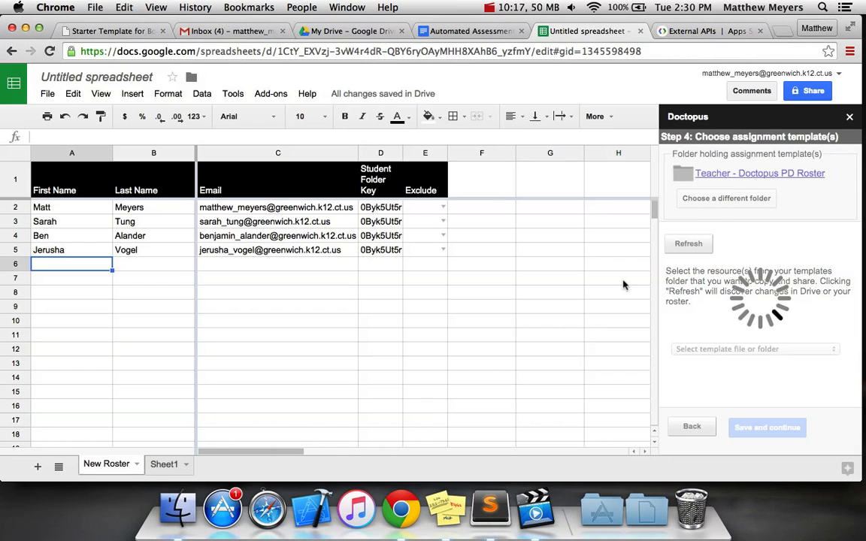
{"action": "left_click", "coordinate": [726, 198]}
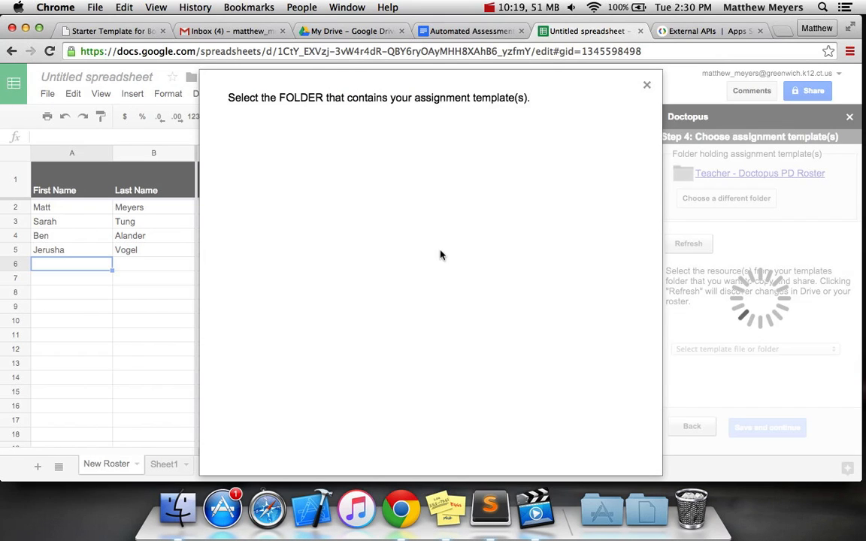
{"action": "left_click", "coordinate": [726, 199]}
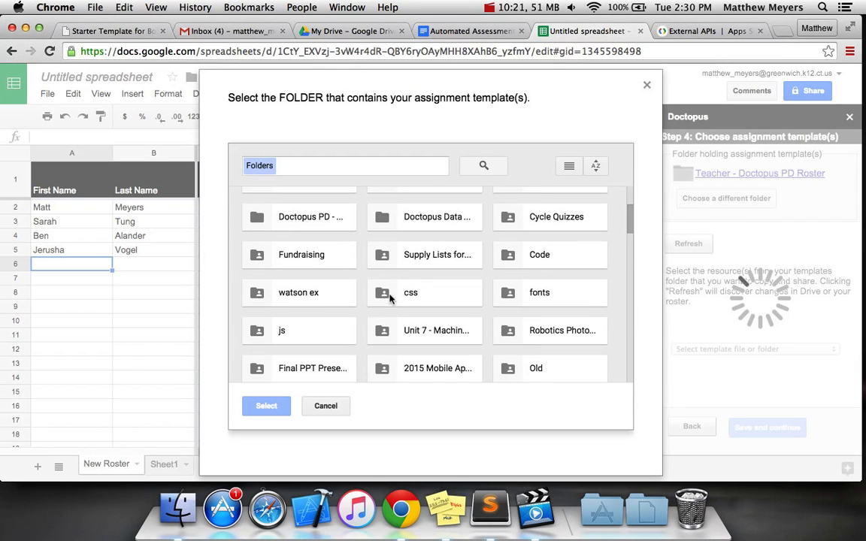
{"action": "left_click", "coordinate": [424, 304]}
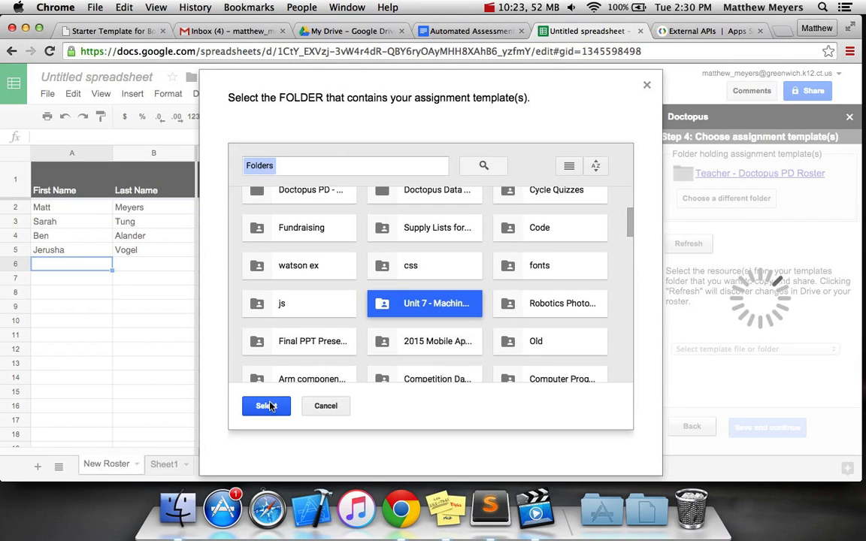
{"action": "left_click", "coordinate": [266, 406]}
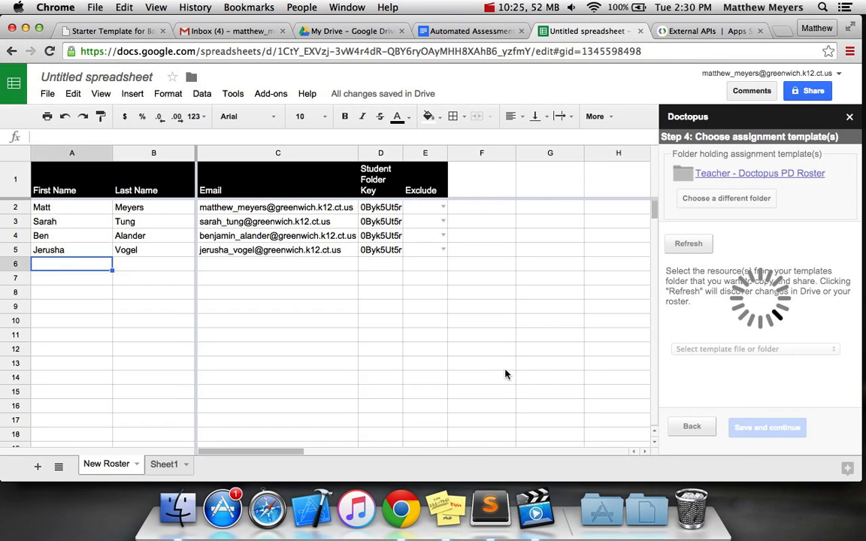
{"action": "left_click", "coordinate": [767, 427]}
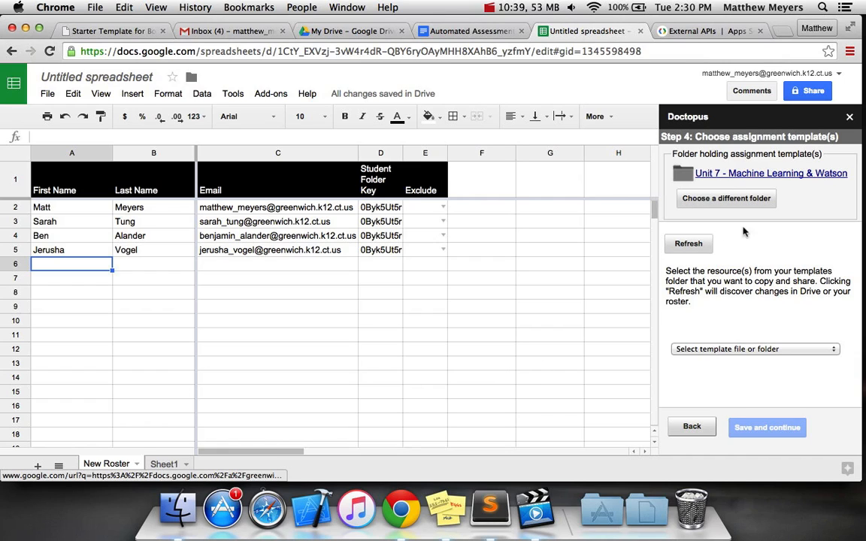
- Choose the Document – 7.1 – Machine Learning 101 template and save to reach Step 5
{"action": "left_click", "coordinate": [755, 349]}
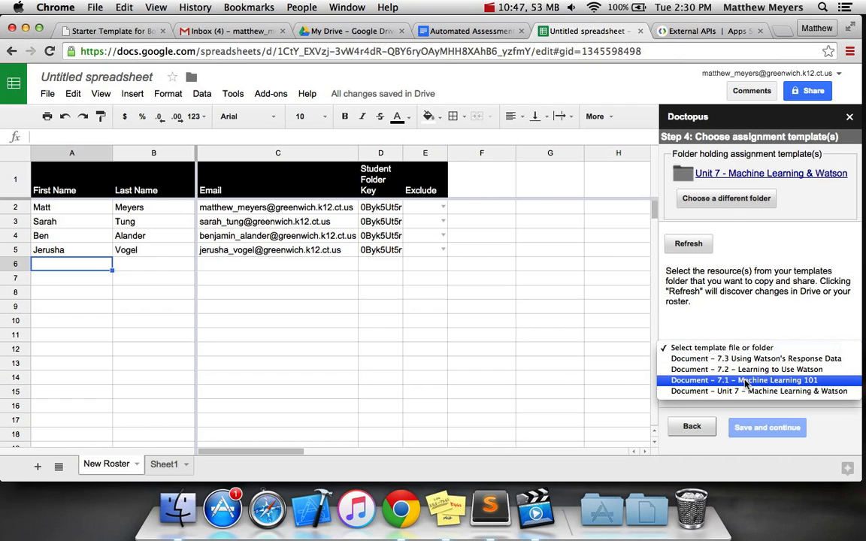
{"action": "left_click", "coordinate": [744, 379]}
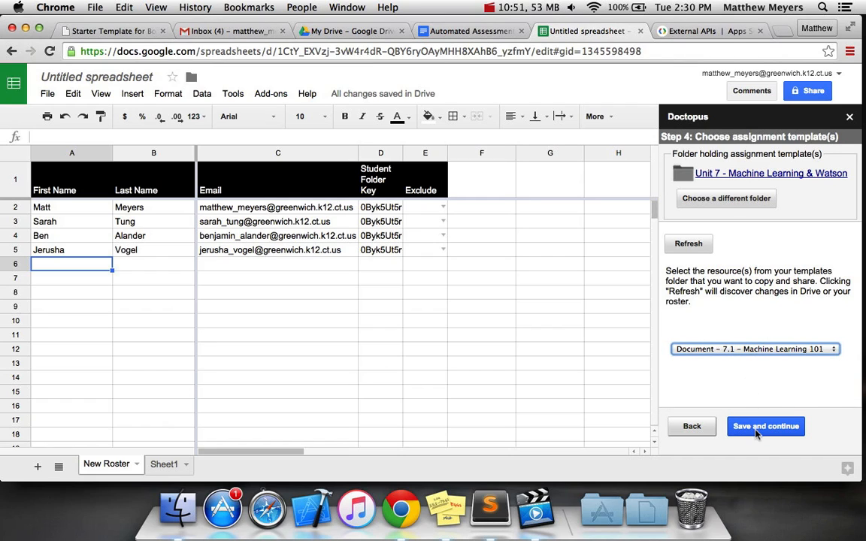
{"action": "left_click", "coordinate": [765, 427]}
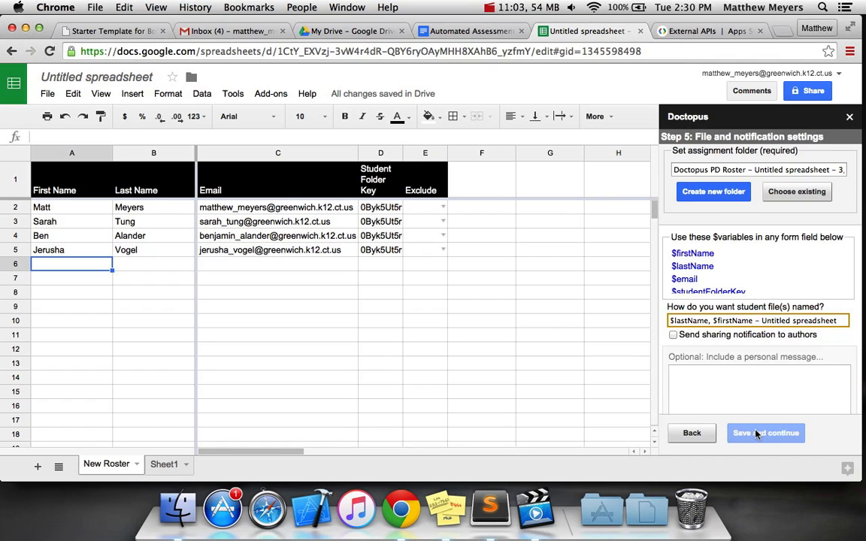
{"action": "mouse_move", "coordinate": [774, 274]}
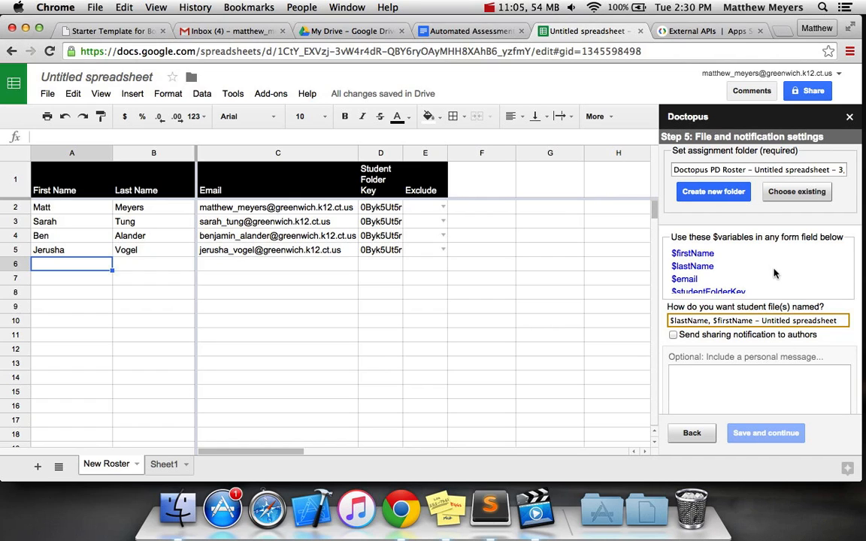
{"action": "mouse_move", "coordinate": [703, 162]}
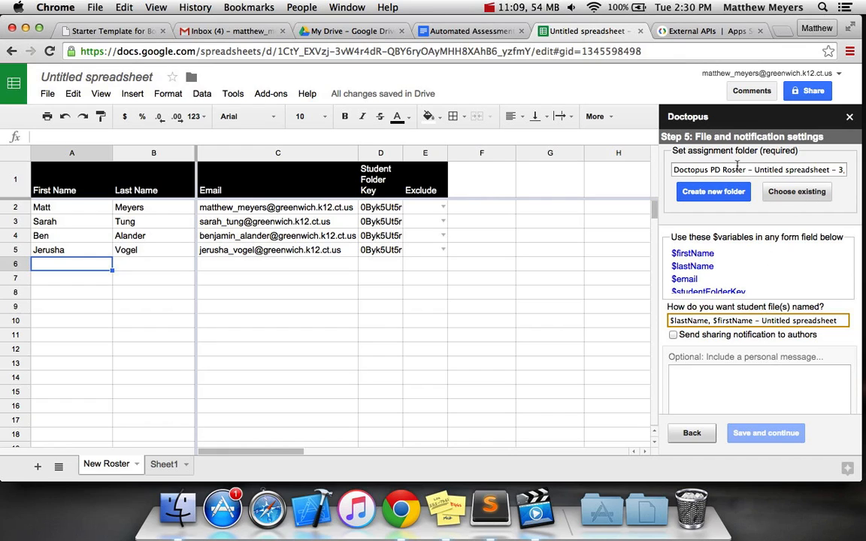
{"action": "mouse_move", "coordinate": [735, 259]}
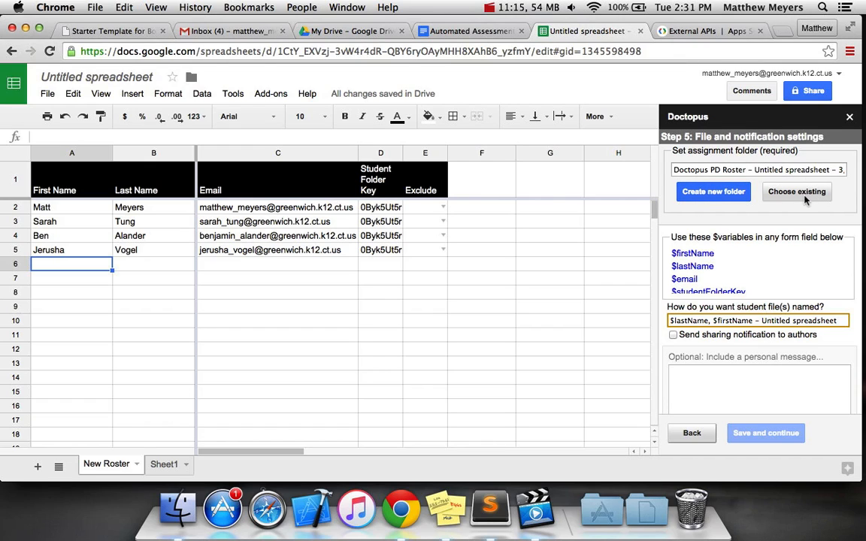
{"action": "mouse_move", "coordinate": [797, 191]}
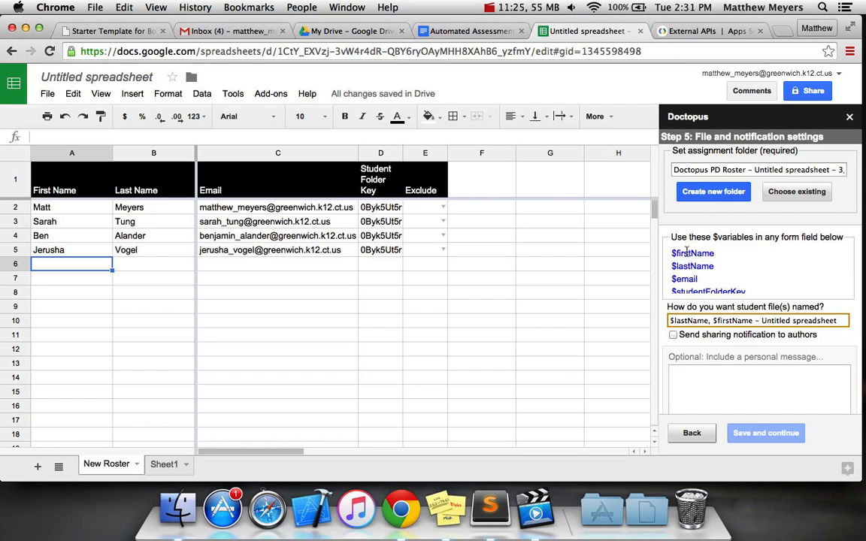
- Replace 'Untitled spreadsheet' in the file naming pattern with 'How to Doctopus'
{"action": "scroll", "scroll_direction": "down", "scroll_amount": 3}
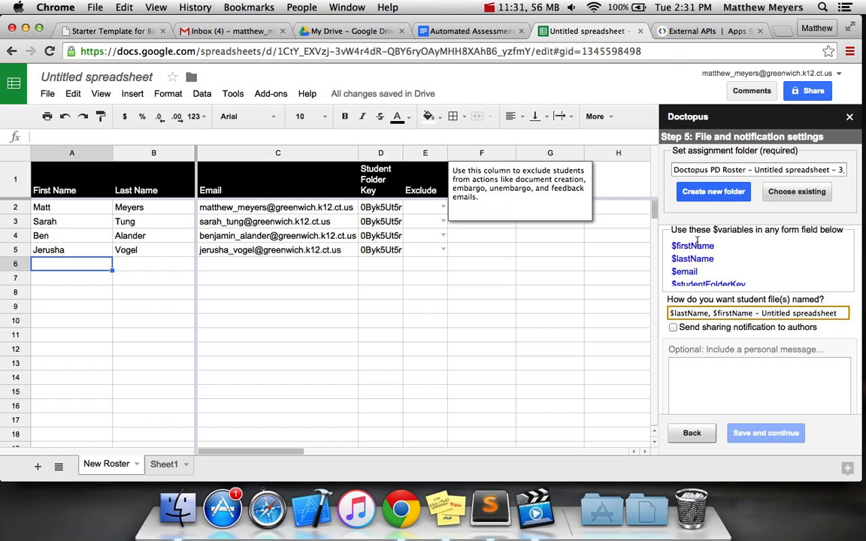
{"action": "mouse_move", "coordinate": [48, 218]}
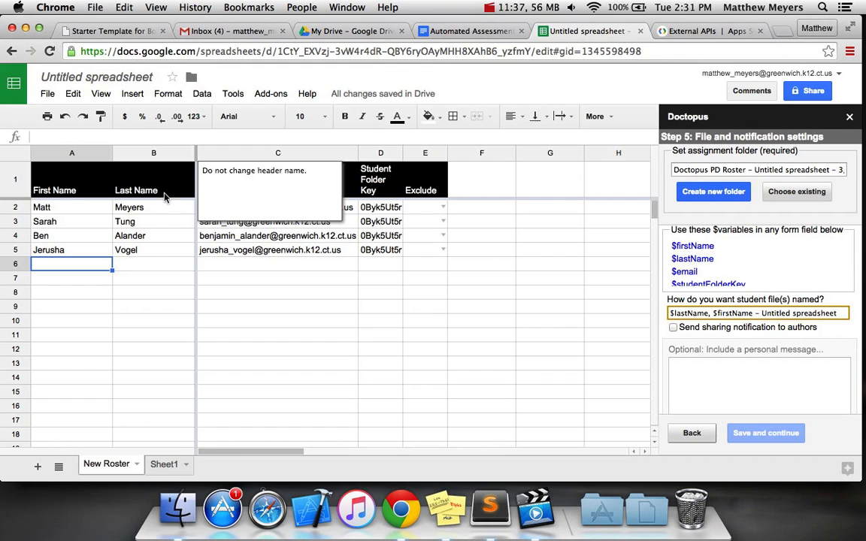
{"action": "mouse_move", "coordinate": [158, 229]}
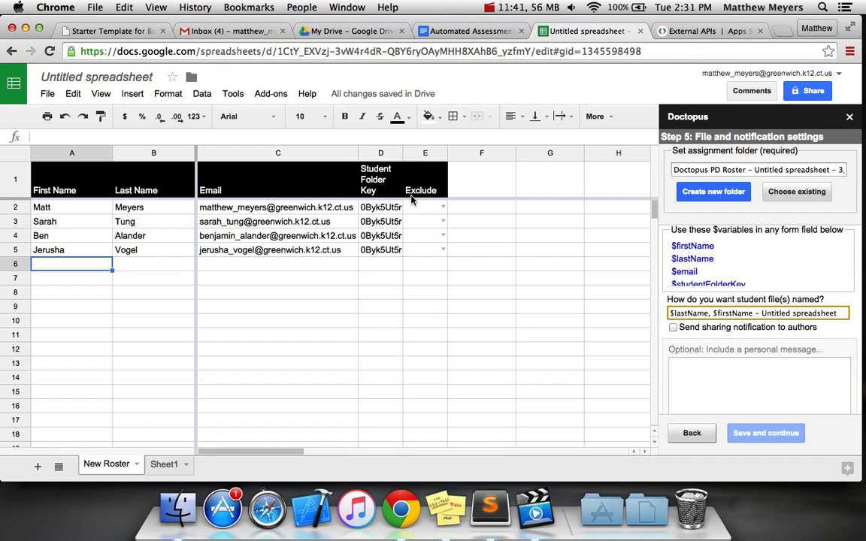
{"action": "scroll", "scroll_direction": "down", "scroll_amount": 3}
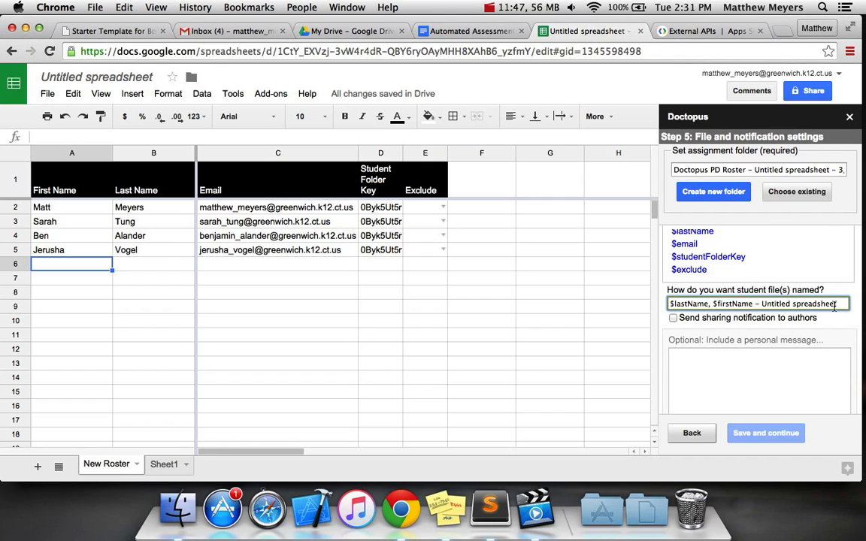
{"action": "double_click", "coordinate": [800, 304]}
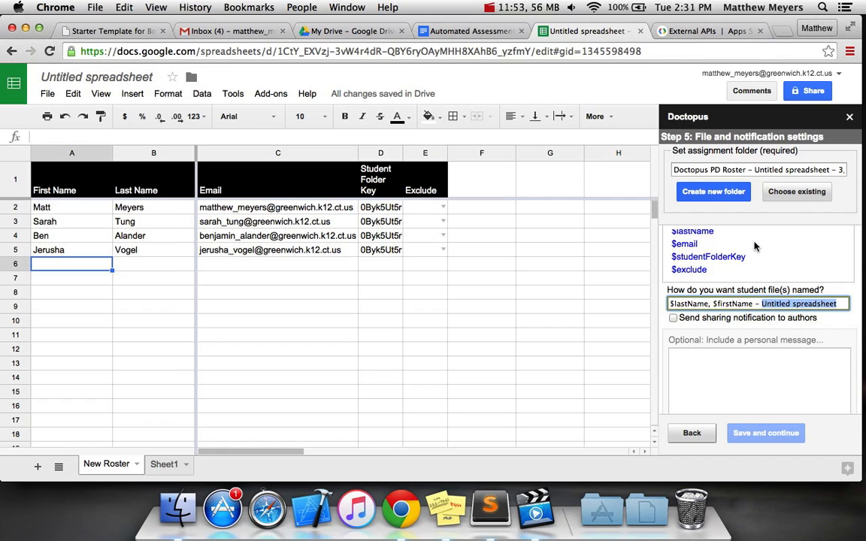
{"action": "type", "text": "Watson 101"}
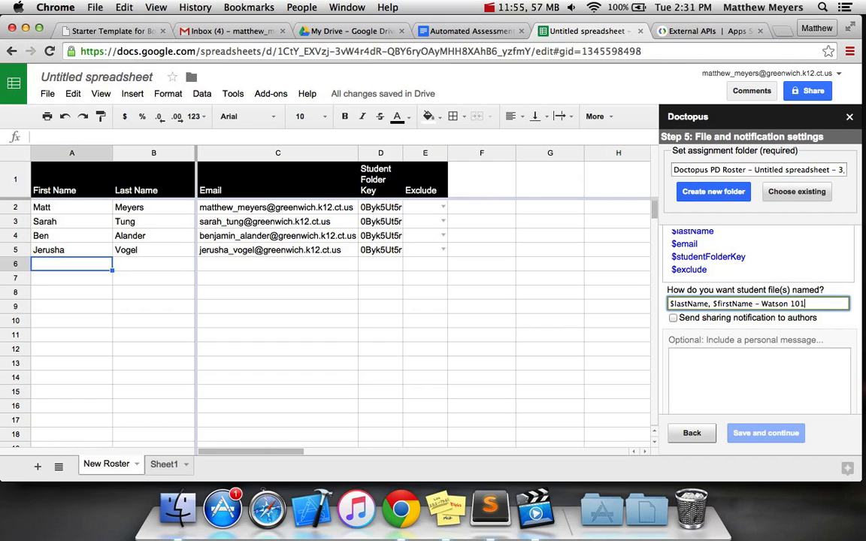
{"action": "key", "text": "backspace"}
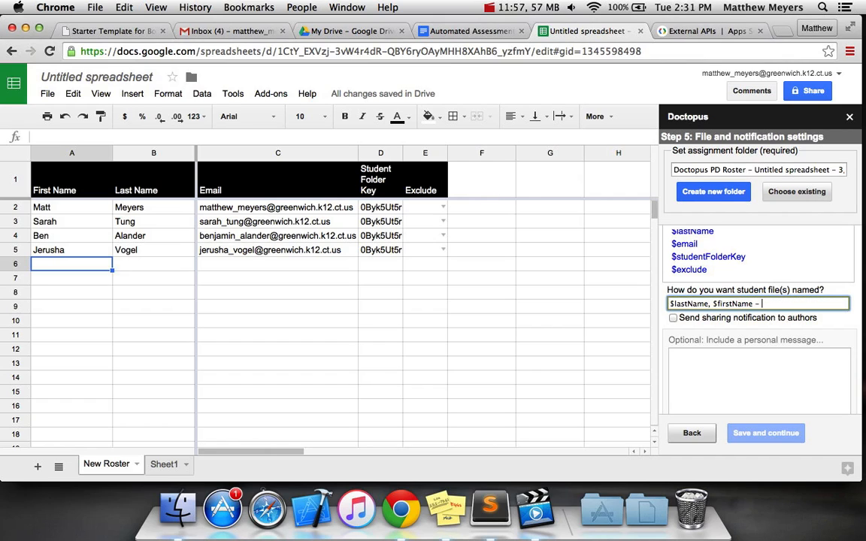
{"action": "type", "text": "How to Doctopu"}
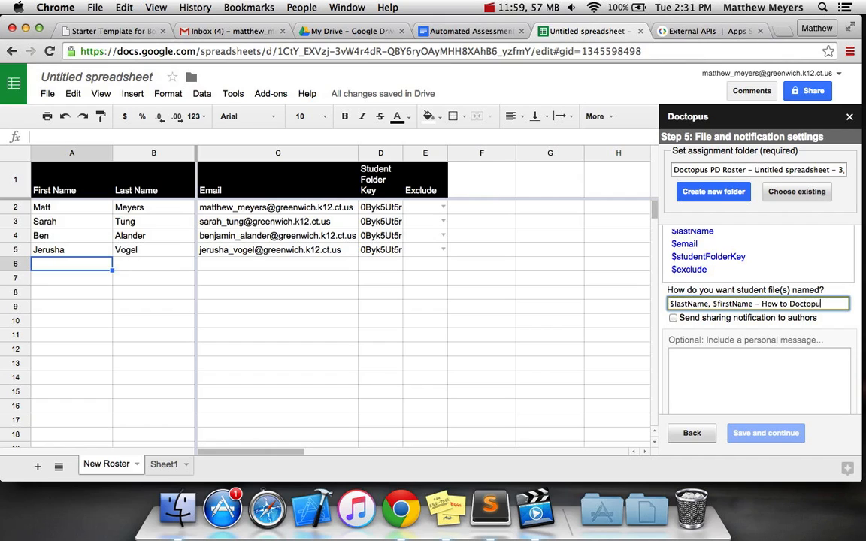
{"action": "type", "text": "s"}
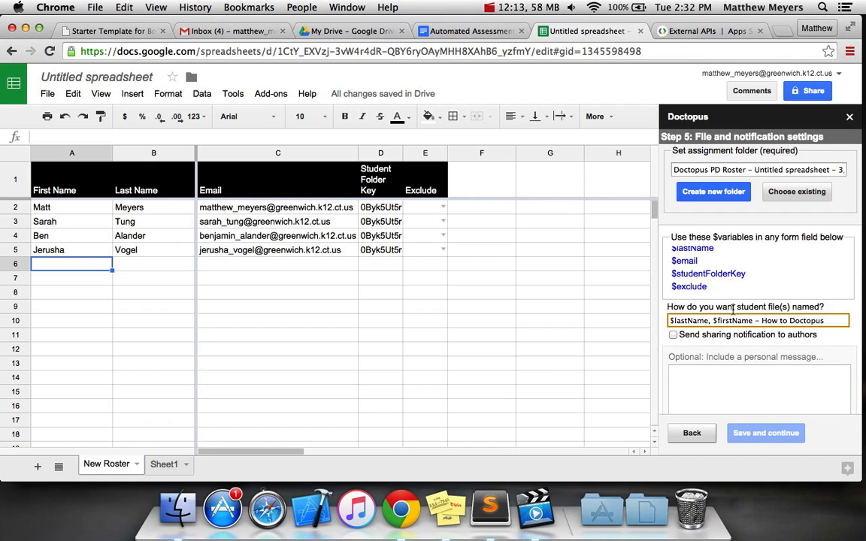
{"action": "scroll", "scroll_direction": "down", "scroll_amount": 3}
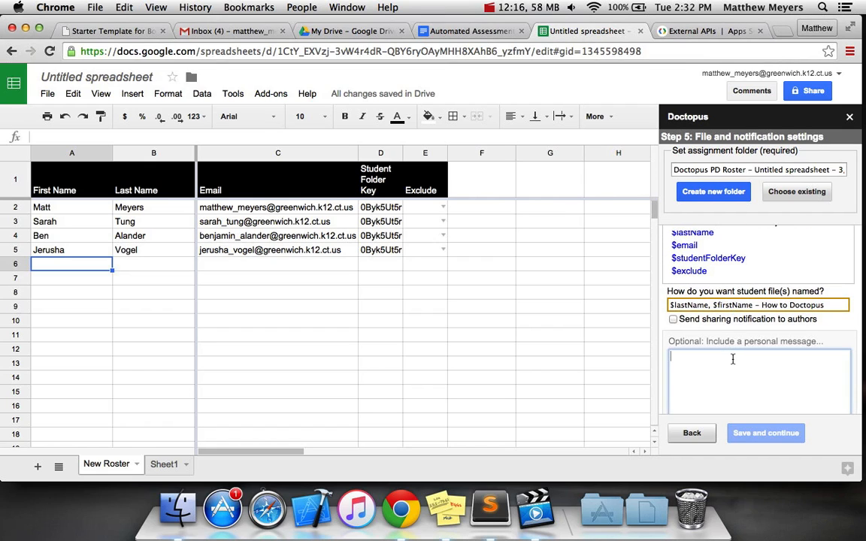
- Create a new assignment folder and save the file settings to reach the Step 6 review
{"action": "left_click", "coordinate": [712, 191]}
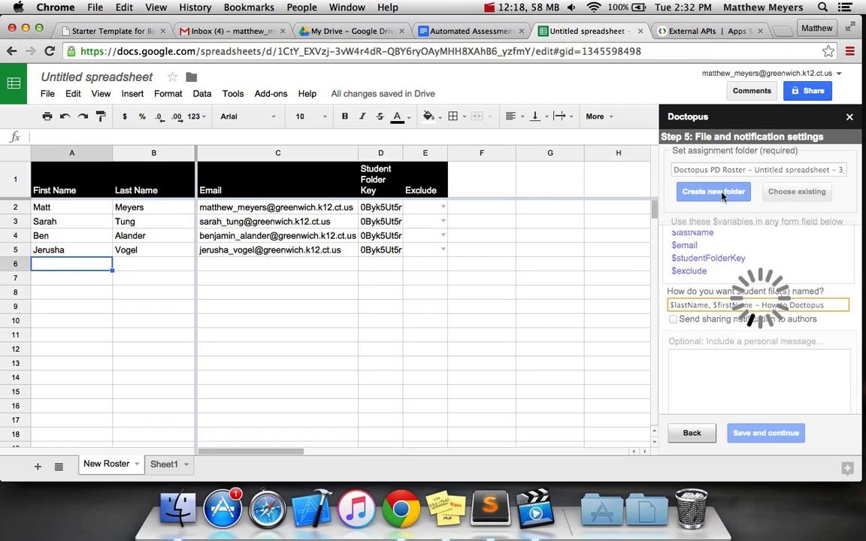
{"action": "mouse_move", "coordinate": [730, 243]}
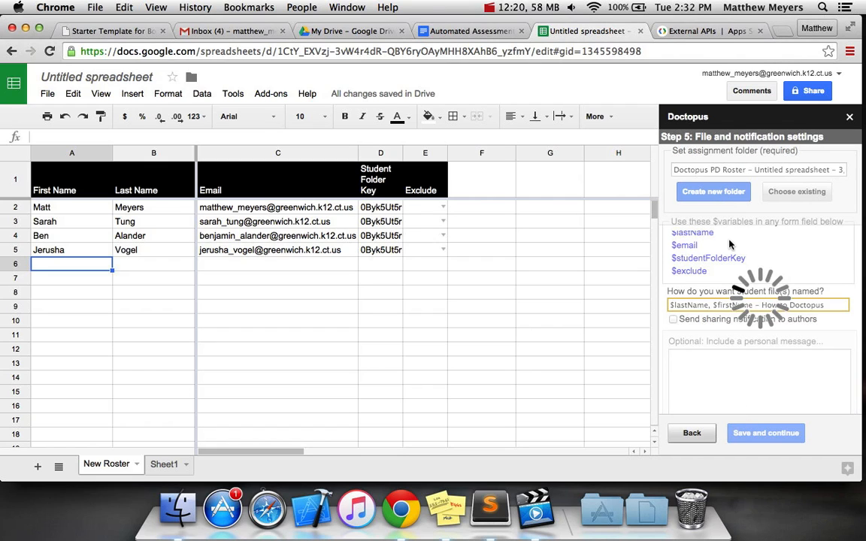
{"action": "left_click", "coordinate": [713, 191]}
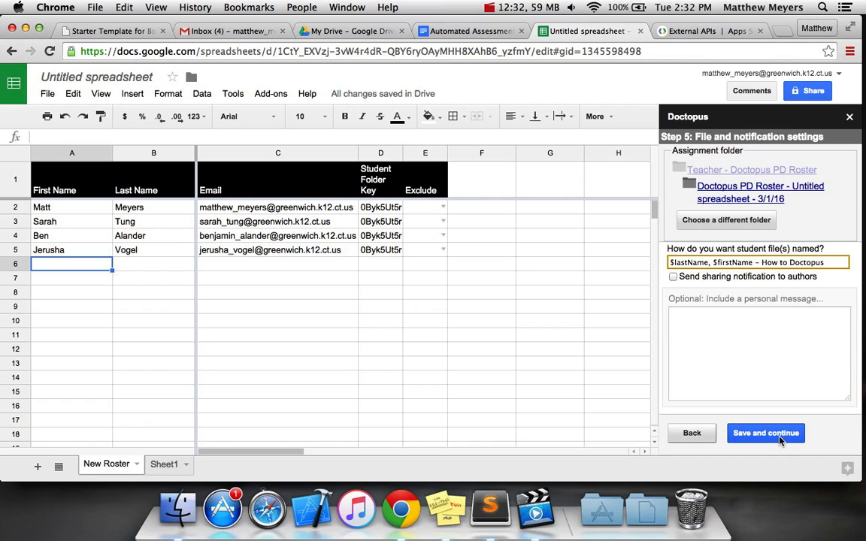
{"action": "left_click", "coordinate": [765, 433]}
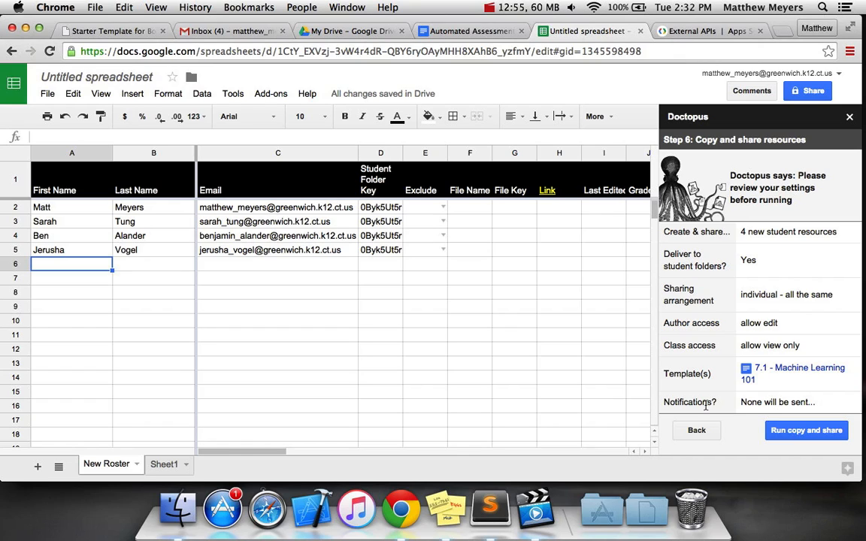
{"action": "mouse_move", "coordinate": [724, 415]}
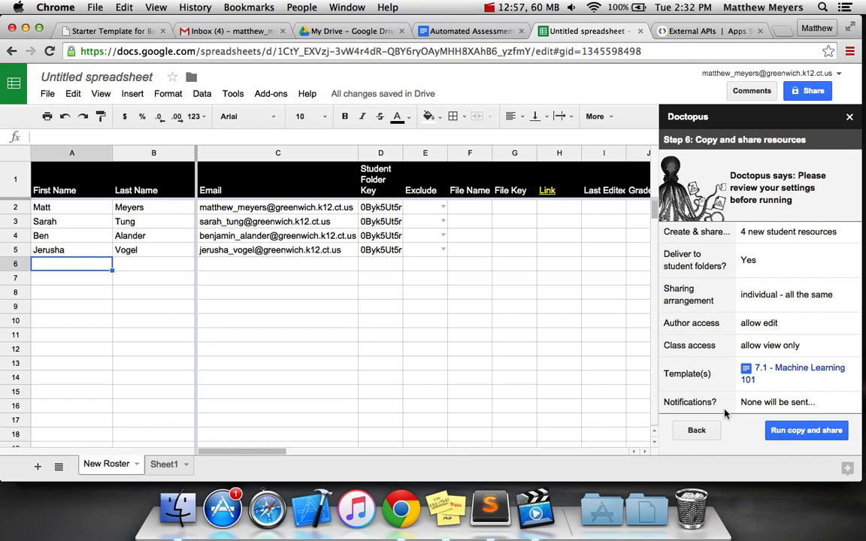
{"action": "mouse_move", "coordinate": [686, 286]}
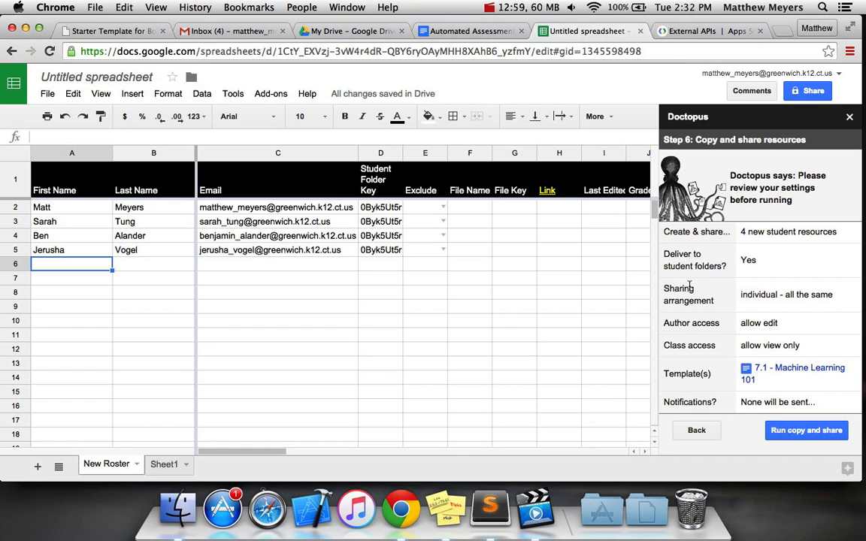
- Run copy and share, creating all four student copies listed in the roster
{"action": "left_click", "coordinate": [805, 429]}
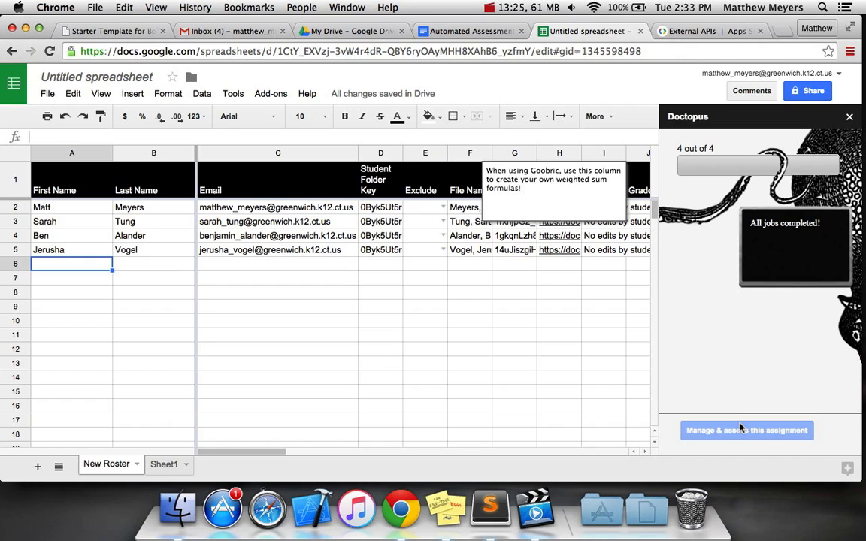
- Bring up Doctopus Assignment Tools via 'Manage & assess this assignment'
{"action": "left_click", "coordinate": [746, 430]}
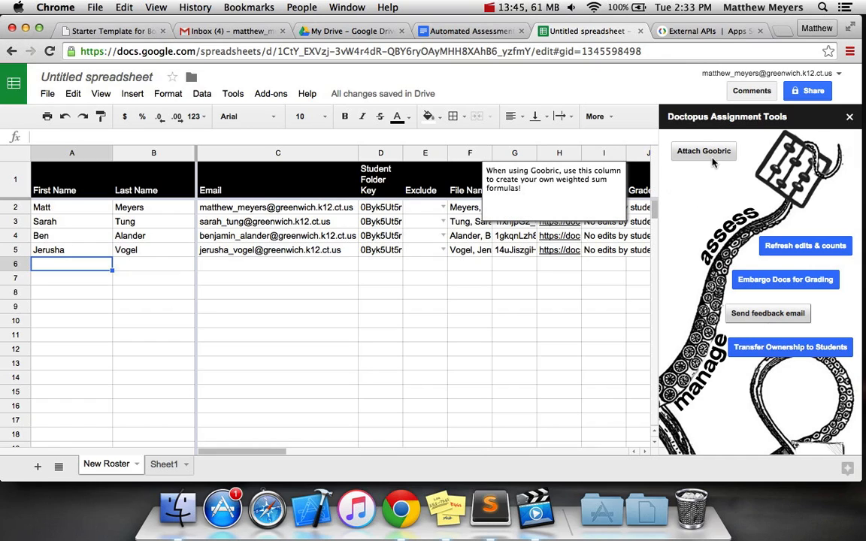
{"action": "mouse_move", "coordinate": [653, 273]}
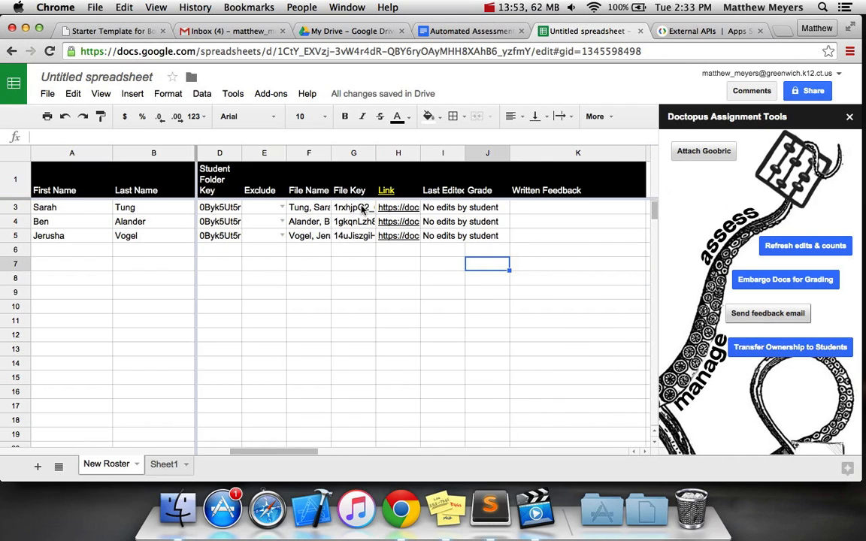
{"action": "mouse_move", "coordinate": [399, 221]}
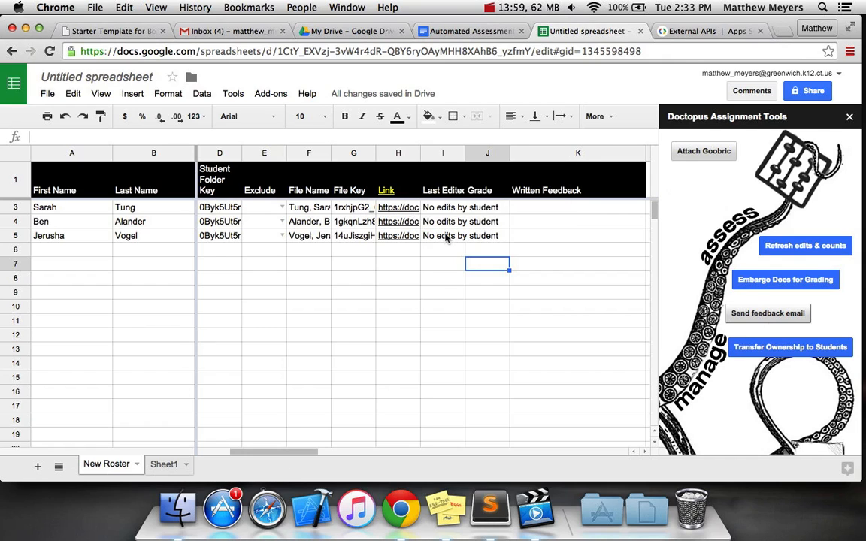
{"action": "mouse_move", "coordinate": [493, 185]}
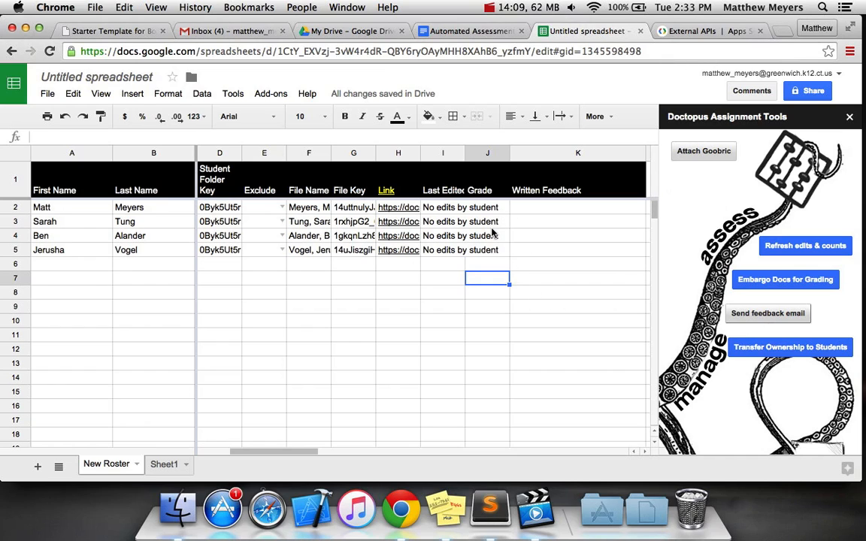
{"action": "mouse_move", "coordinate": [816, 232]}
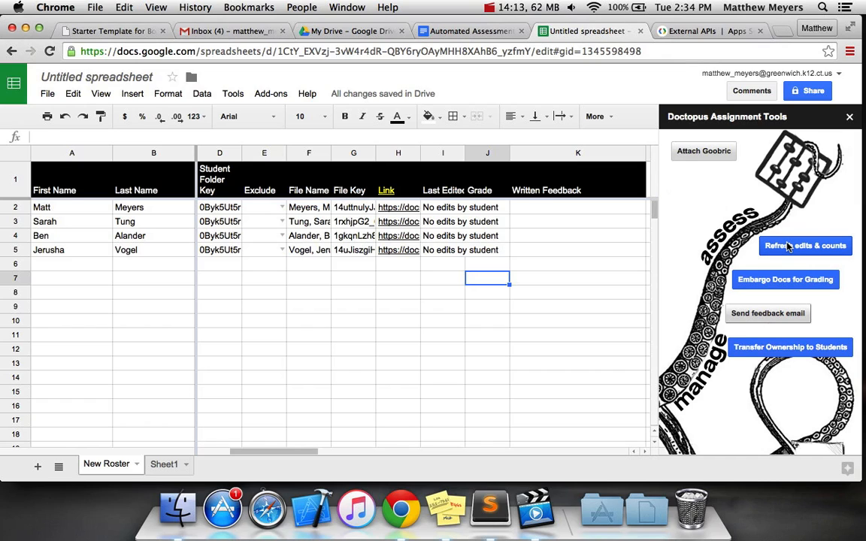
{"action": "mouse_move", "coordinate": [806, 247]}
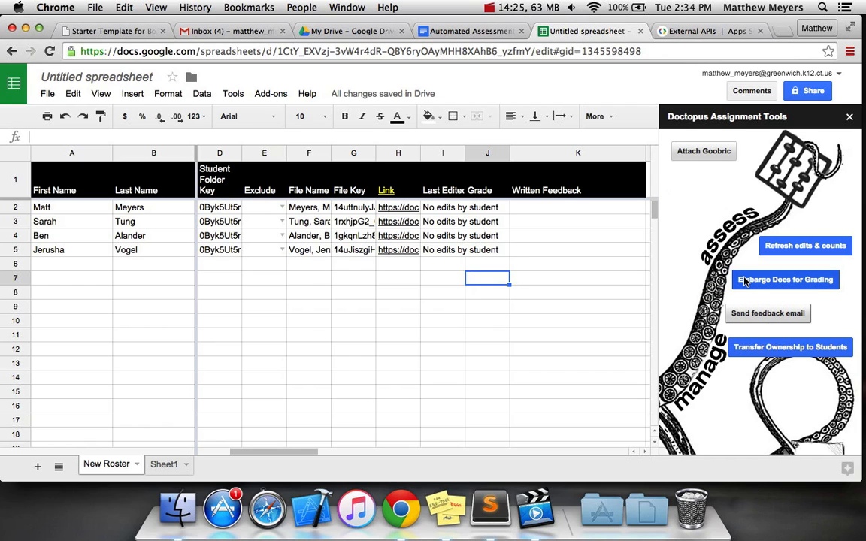
- Embargo all four student Docs for grading now with comment-only access
{"action": "left_click", "coordinate": [785, 278]}
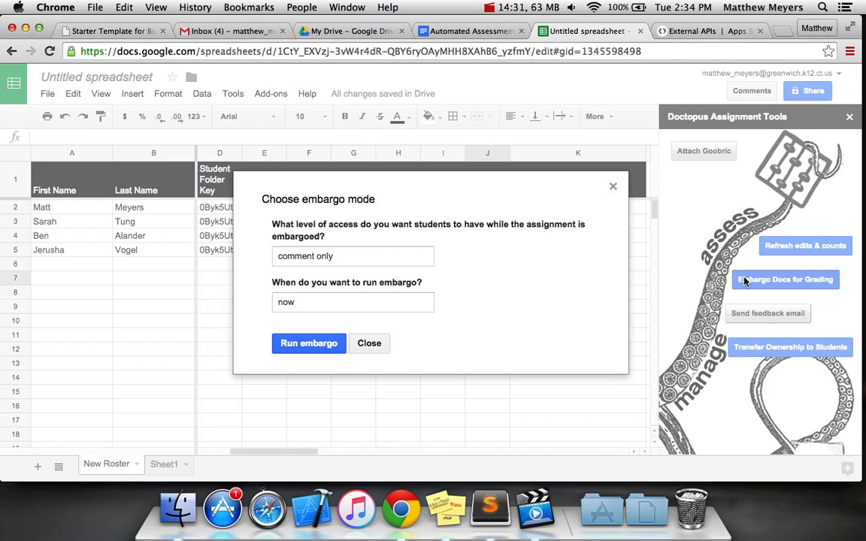
{"action": "mouse_move", "coordinate": [315, 270]}
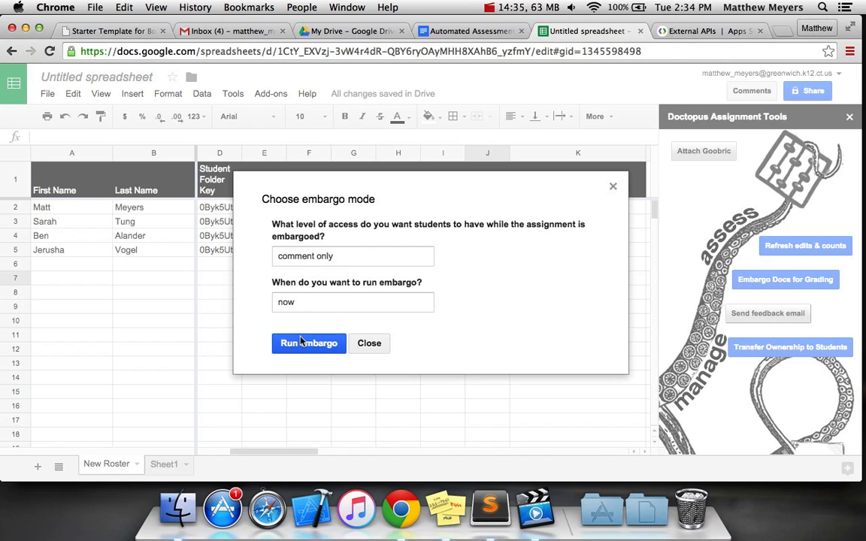
{"action": "left_click", "coordinate": [308, 343]}
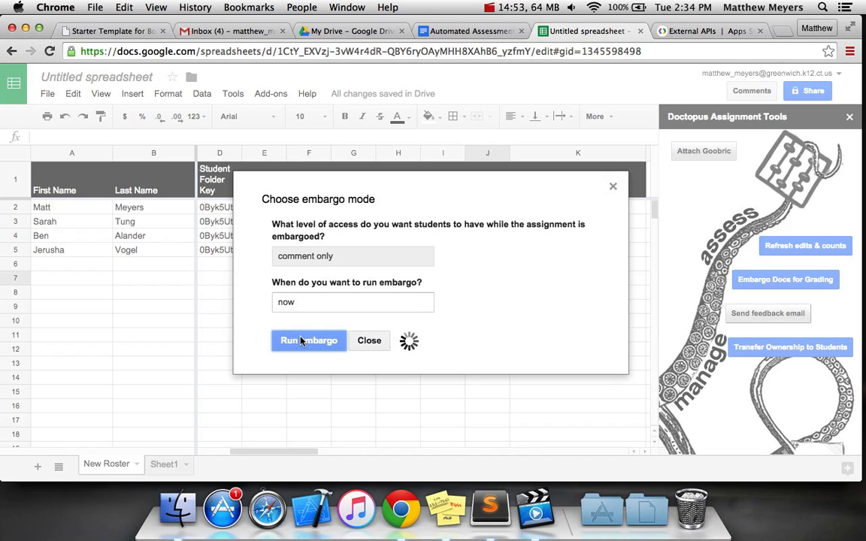
{"action": "left_click", "coordinate": [308, 339]}
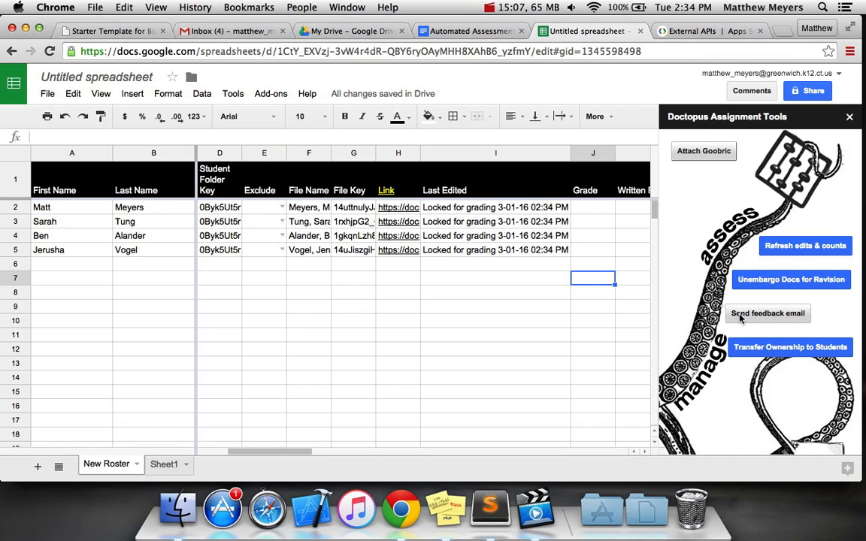
- Briefly bring up the personalized feedback email composer from the Doctopus sidebar and dismiss it
{"action": "left_click", "coordinate": [767, 314]}
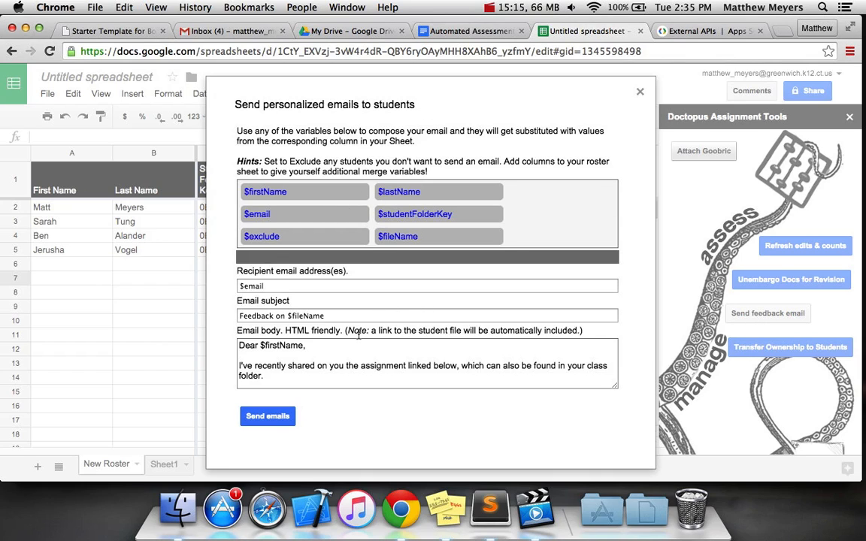
{"action": "scroll", "scroll_direction": "down", "scroll_amount": 3}
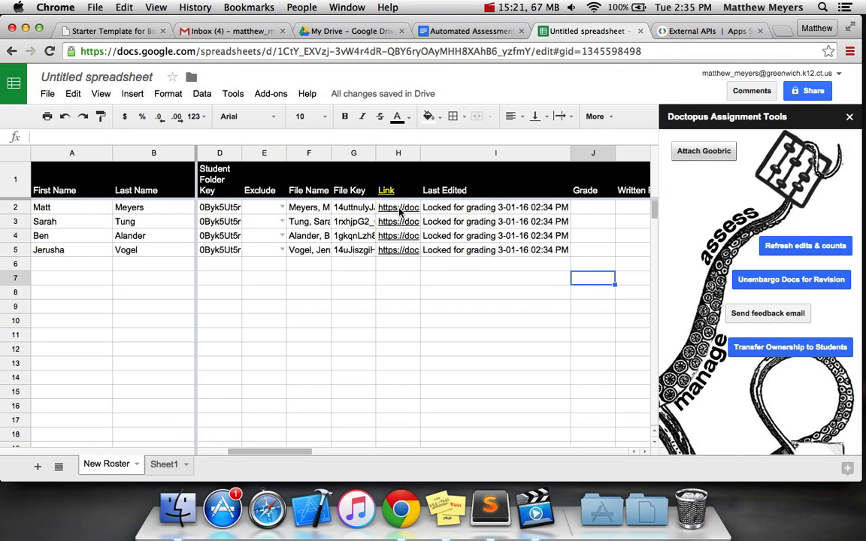
{"action": "left_click", "coordinate": [398, 207]}
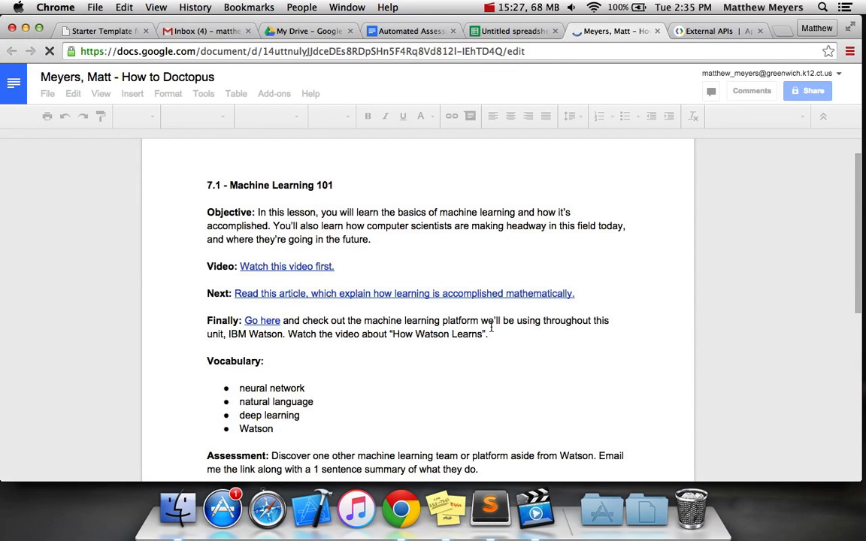
{"action": "scroll", "scroll_direction": "down", "scroll_amount": 3}
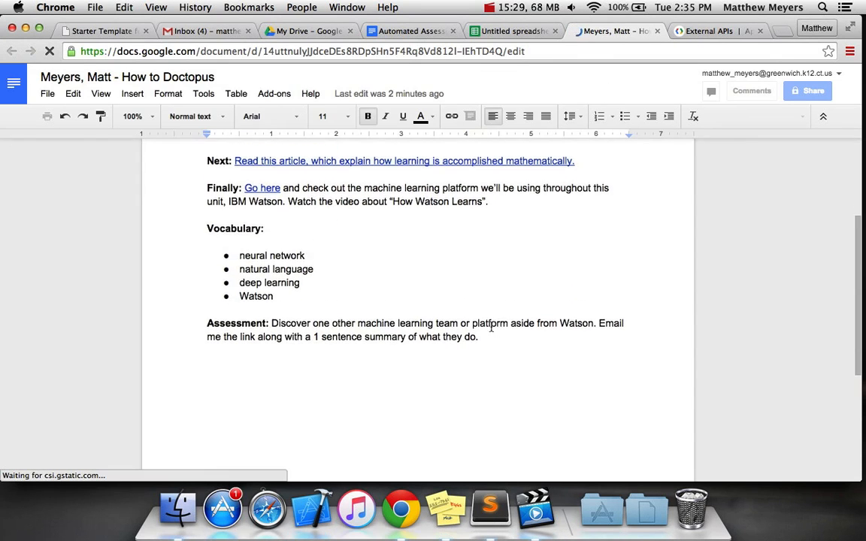
{"action": "left_click", "coordinate": [514, 30]}
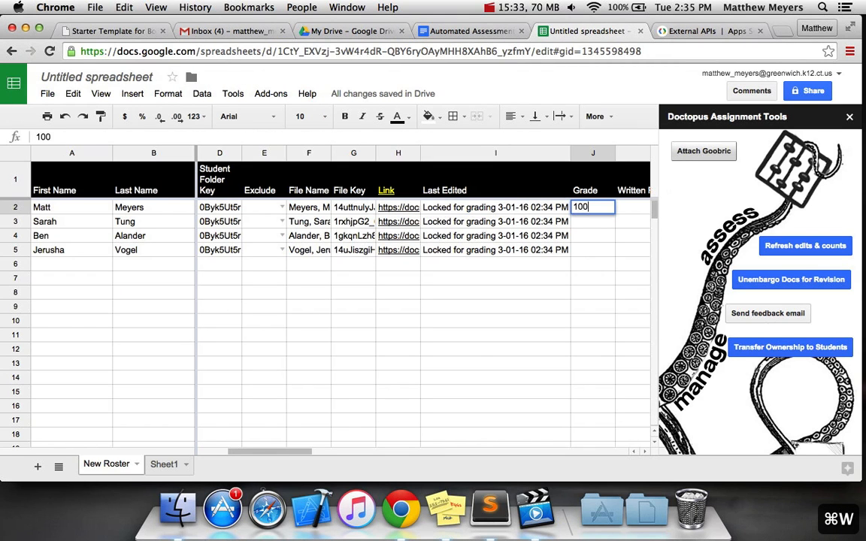
{"action": "type", "text": "Awesome"}
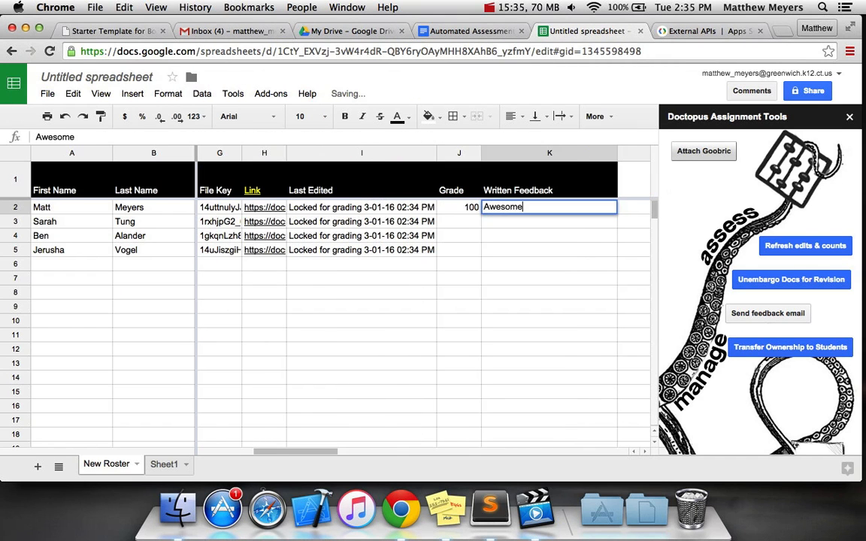
{"action": "type", "text": ", obviously."}
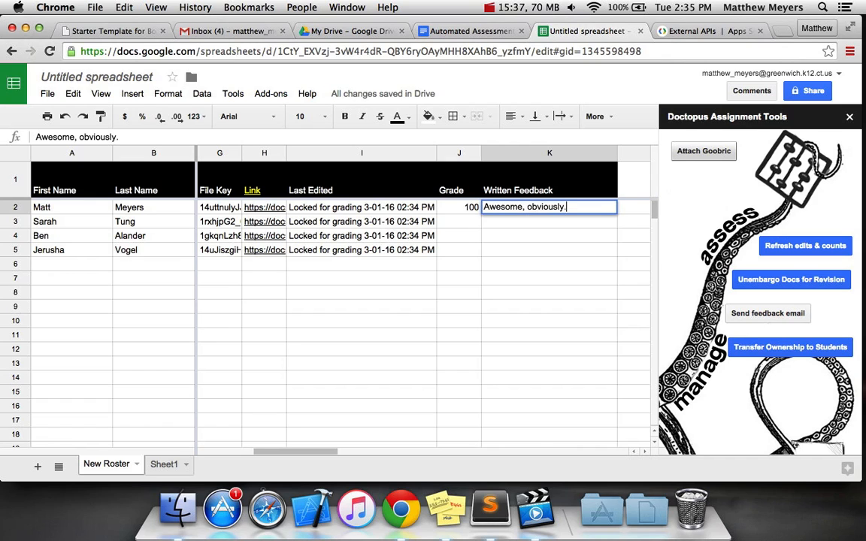
{"action": "left_click", "coordinate": [265, 221]}
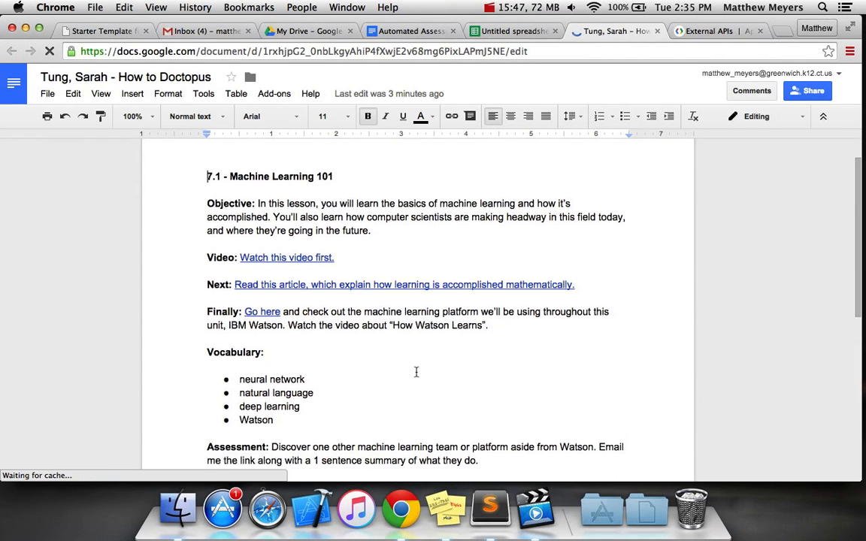
{"action": "scroll", "scroll_direction": "down", "scroll_amount": 3}
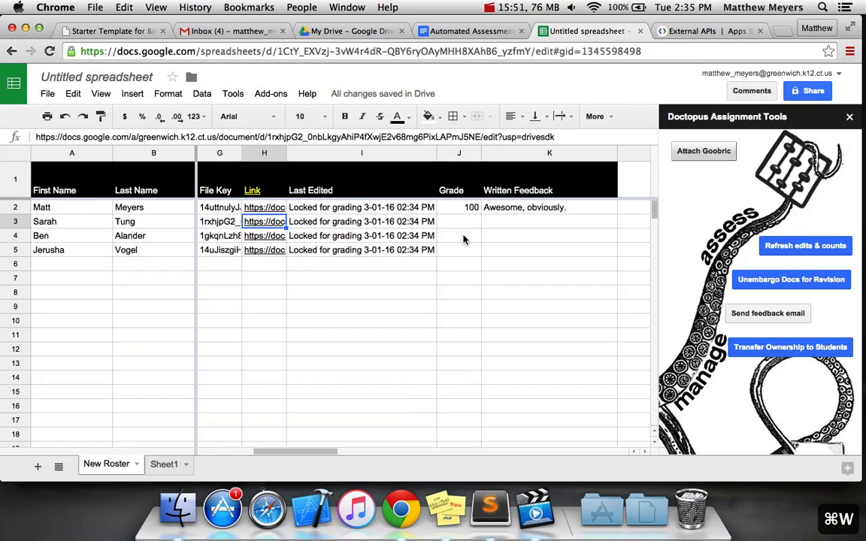
{"action": "left_click", "coordinate": [458, 221]}
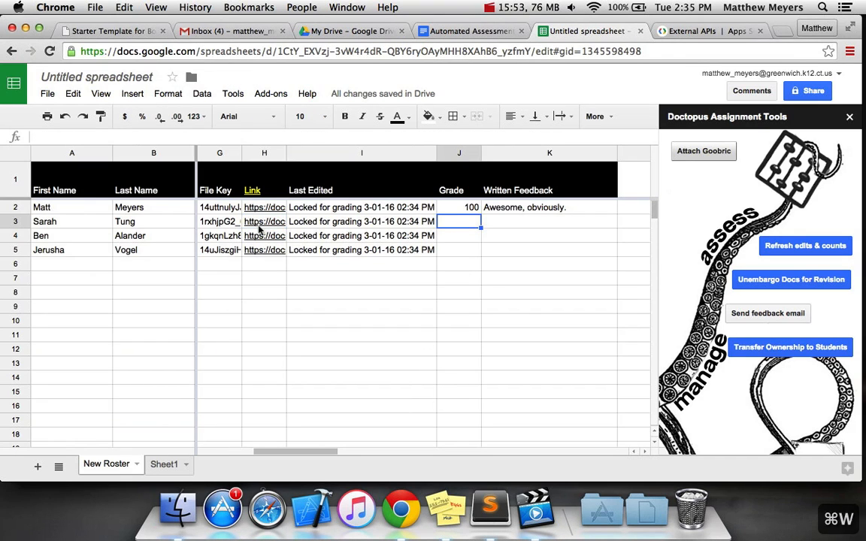
{"action": "type", "text": "25"}
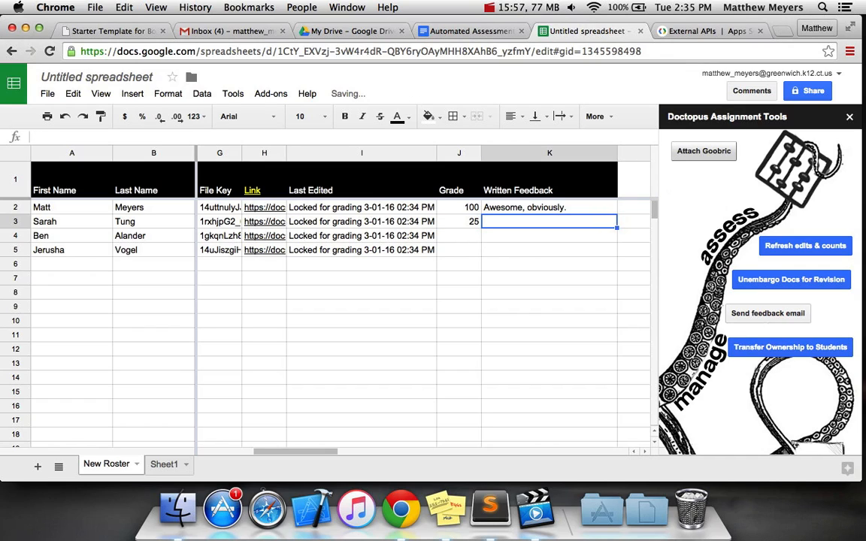
{"action": "type", "text": "Please see"}
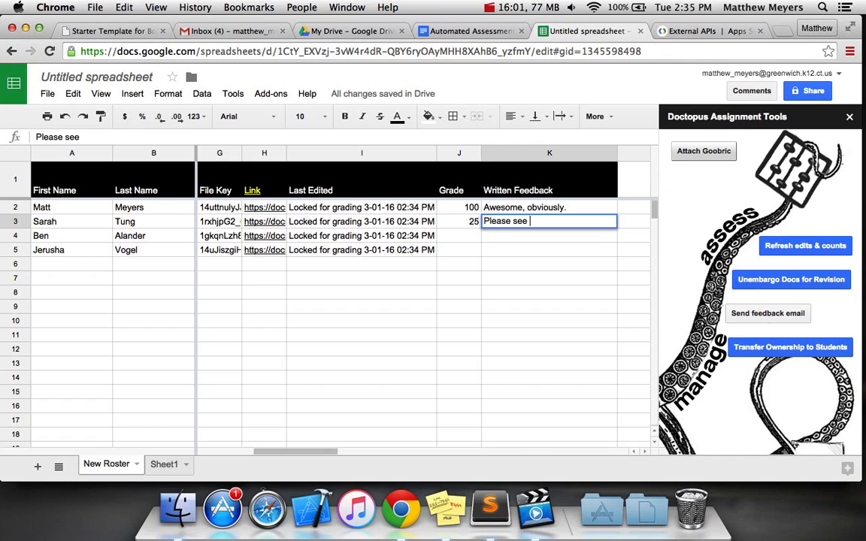
{"action": "key", "text": "backspace"}
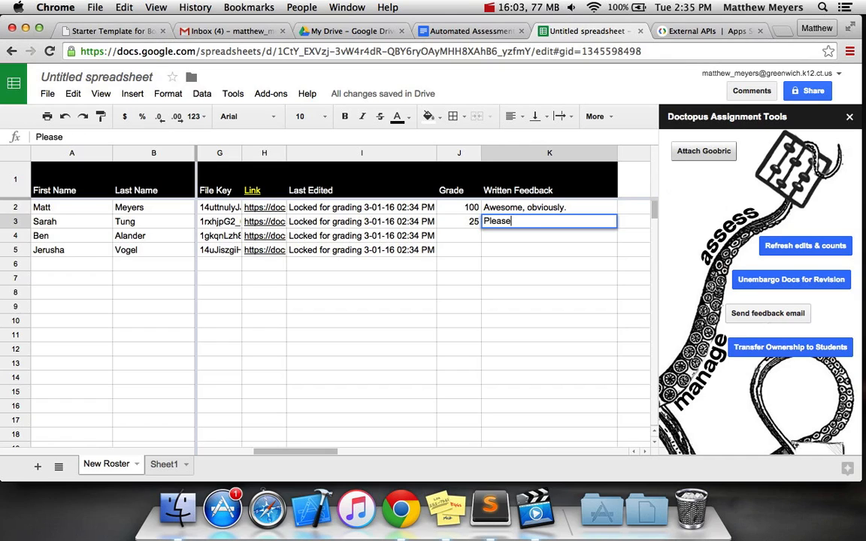
{"action": "key", "text": "delete"}
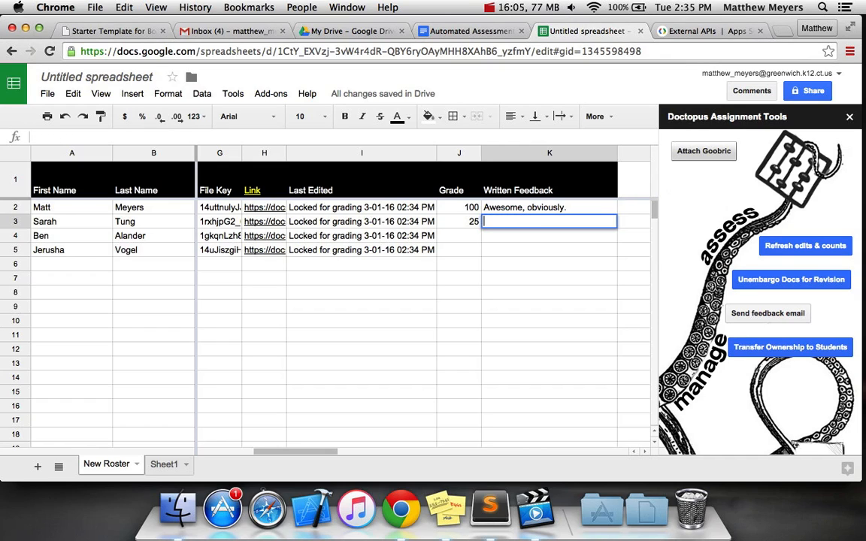
{"action": "type", "text": "Your coding skills"}
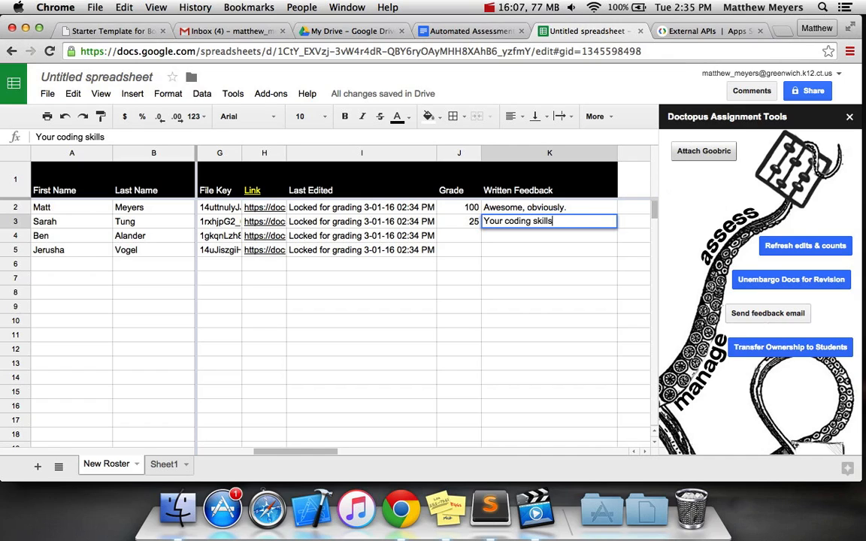
{"action": "type", "text": "need a lot of work. Sorry"}
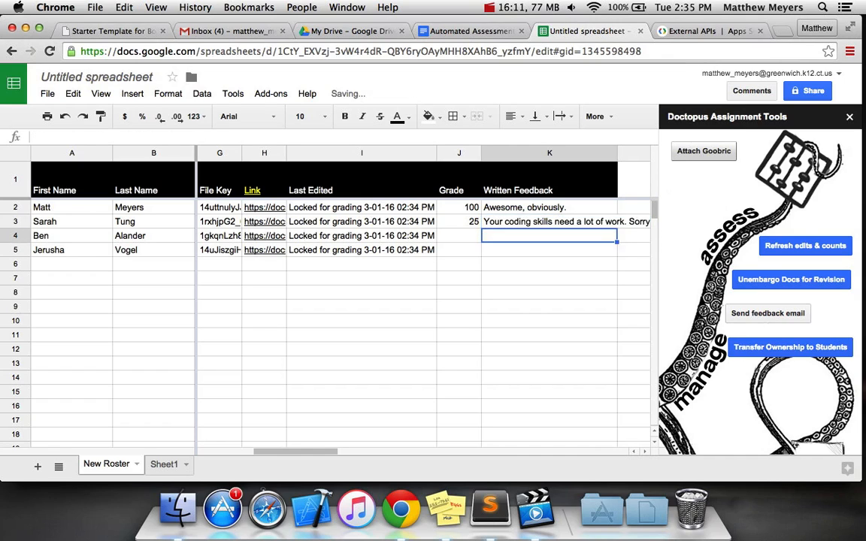
{"action": "left_click", "coordinate": [458, 235]}
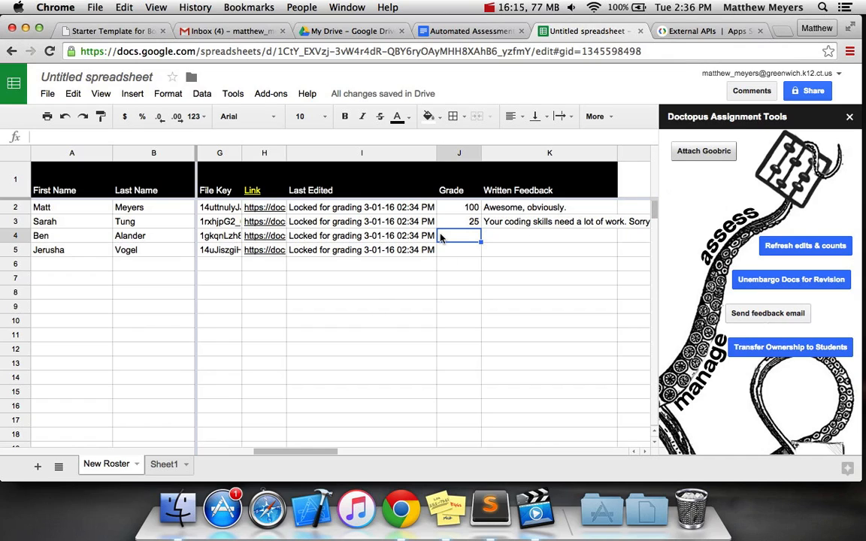
{"action": "mouse_move", "coordinate": [262, 235]}
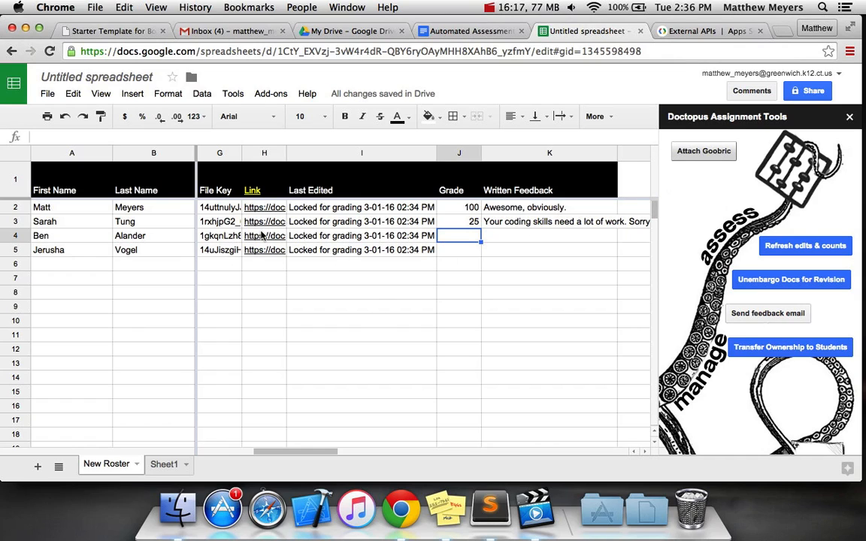
{"action": "left_click", "coordinate": [265, 234]}
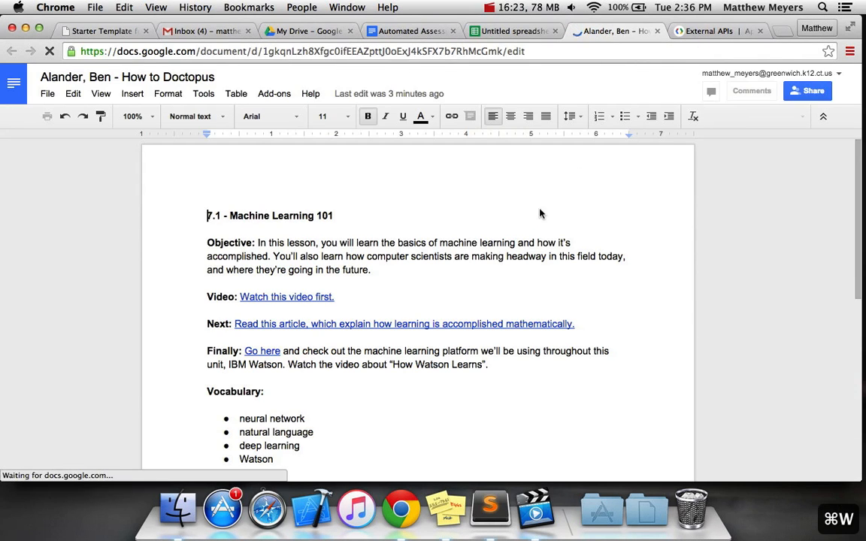
{"action": "left_click", "coordinate": [514, 30]}
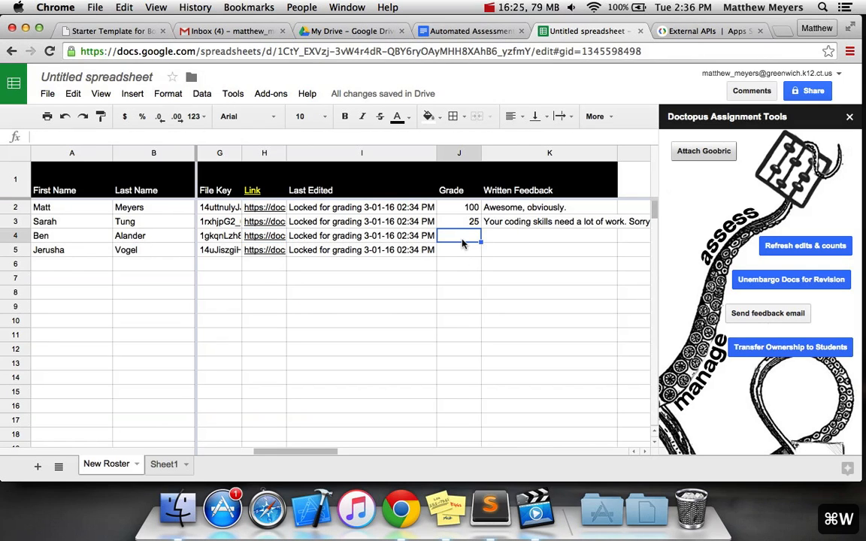
{"action": "type", "text": "75"}
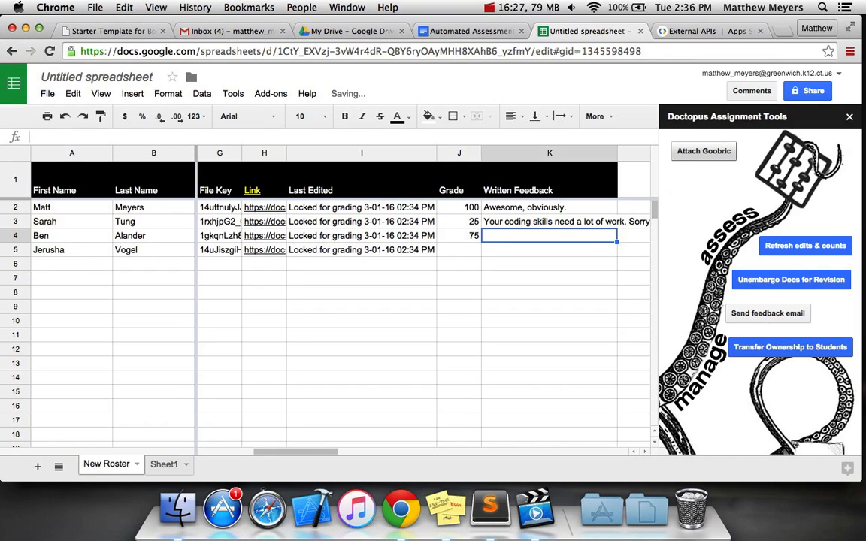
{"action": "type", "text": "Nice job,"}
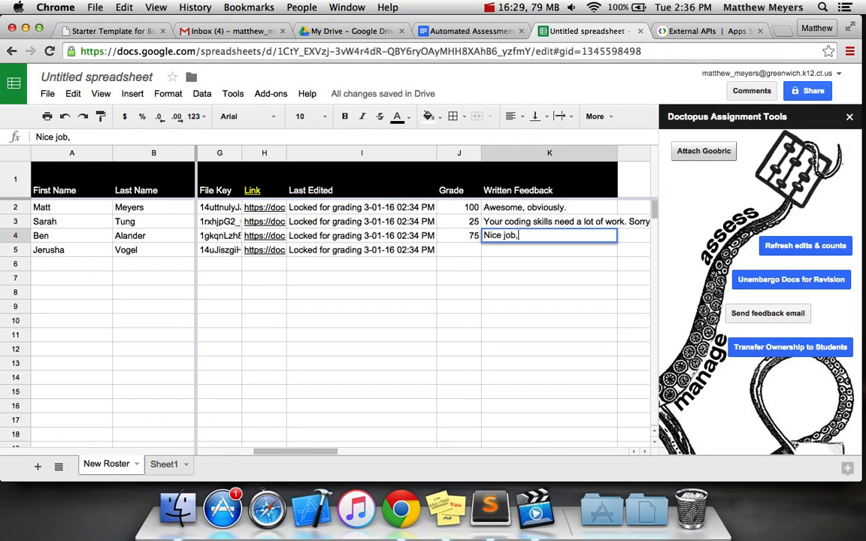
{"action": "type", "text": "!"}
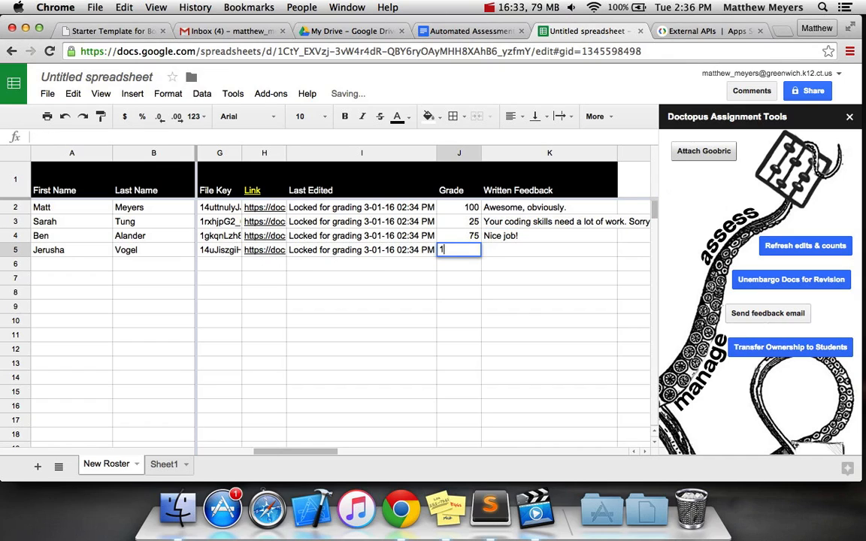
{"action": "type", "text": "I don't think you've u"}
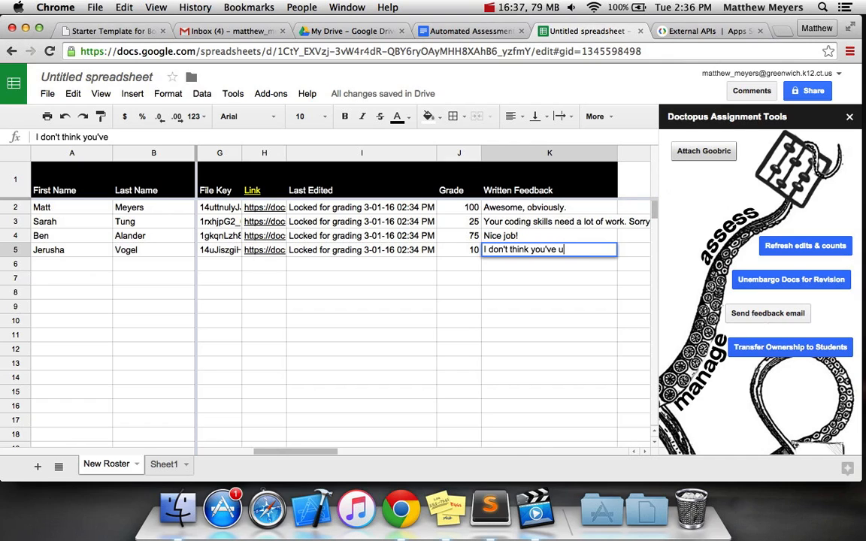
{"action": "type", "text": "ever used a comuter before."}
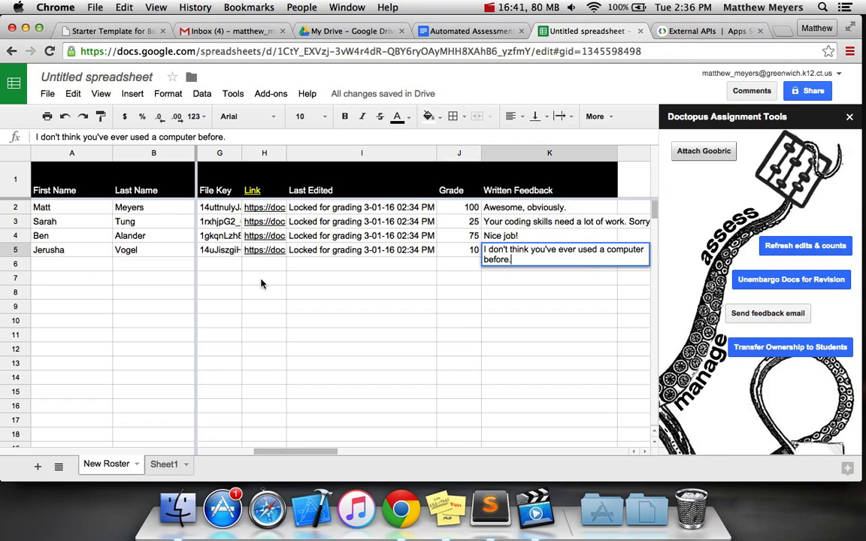
{"action": "left_click", "coordinate": [361, 263]}
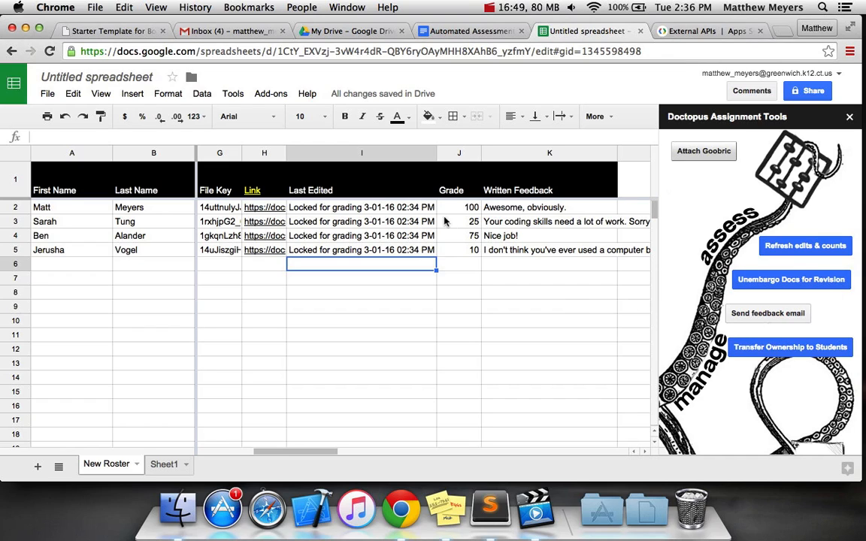
{"action": "mouse_move", "coordinate": [791, 278]}
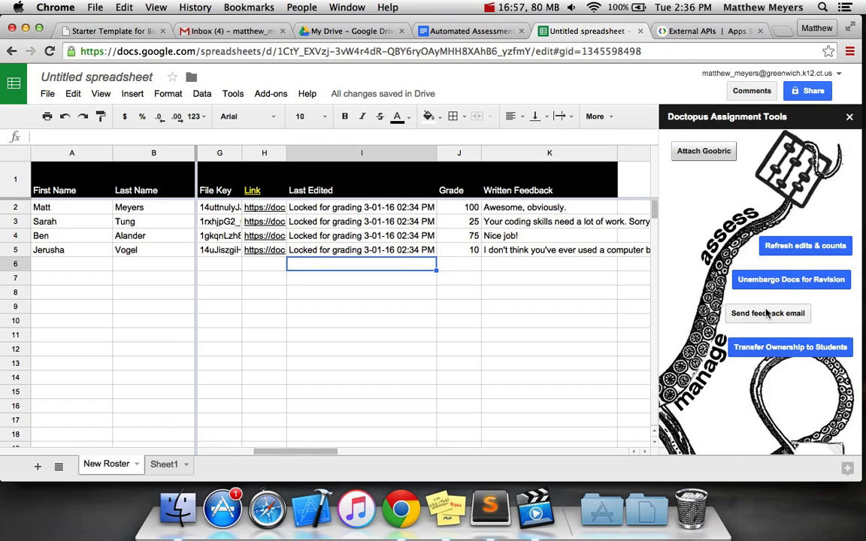
- Start the feedback email with subject "Feedback on $fileName", clearing the default body to "Dear $firstName," and "Best,"
{"action": "left_click", "coordinate": [766, 313]}
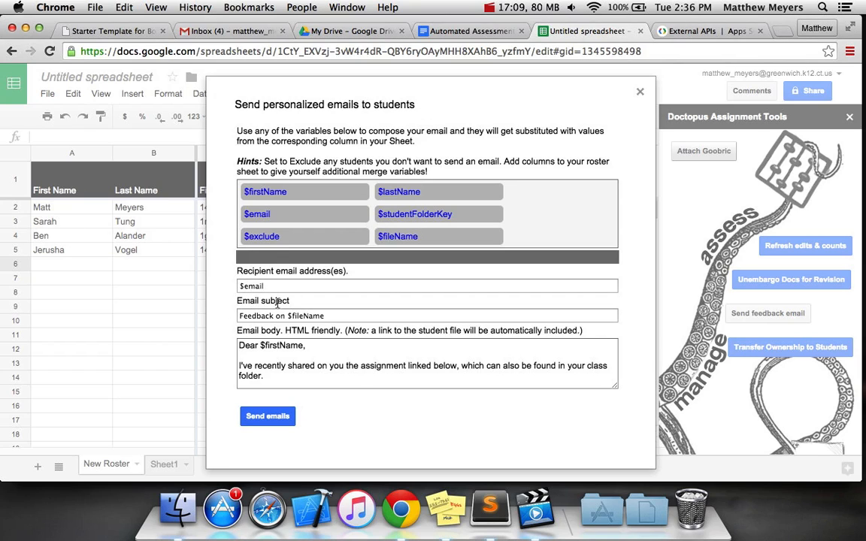
{"action": "left_click", "coordinate": [429, 316]}
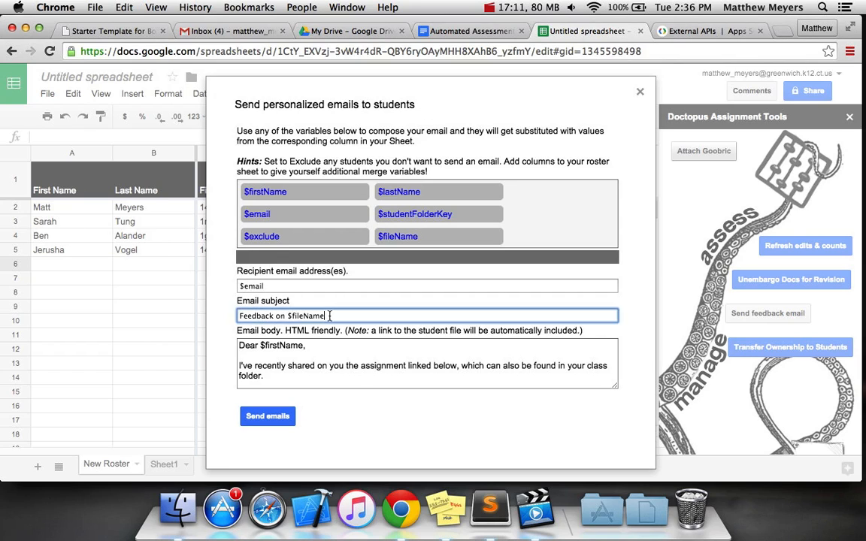
{"action": "mouse_move", "coordinate": [273, 403]}
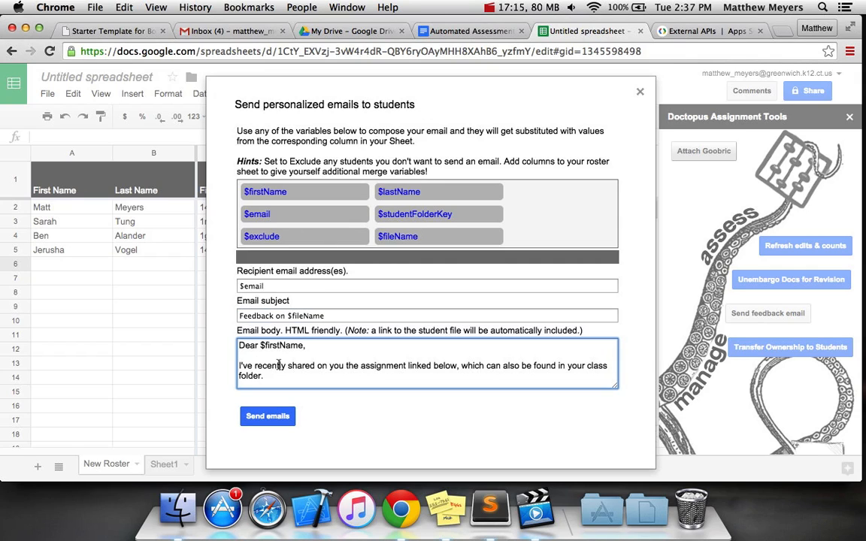
{"action": "mouse_move", "coordinate": [366, 376]}
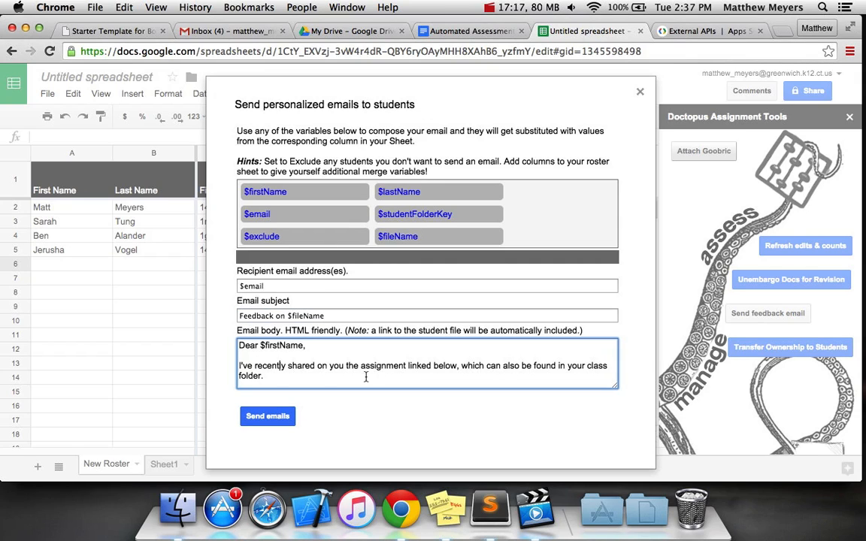
{"action": "type", "text": "Best,"}
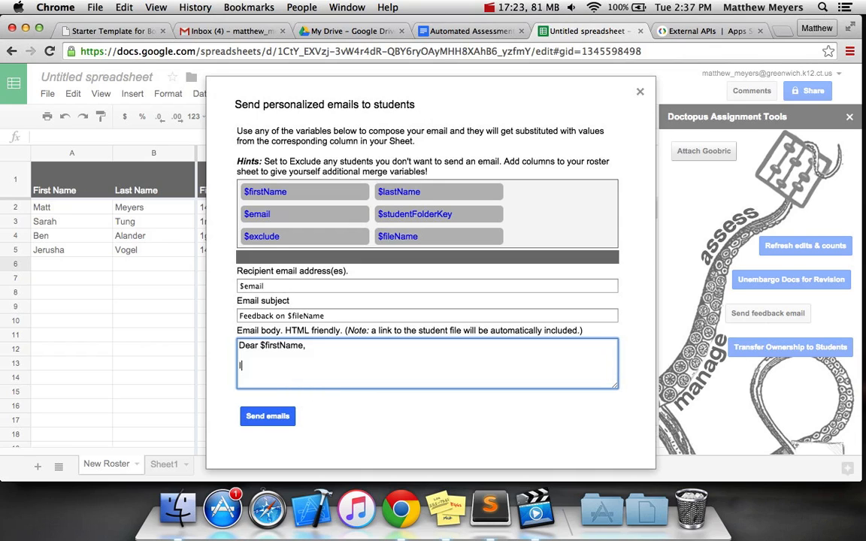
- Write "I've finished grading your assignment: $fileName" and "Your grade is $grade" in the body
{"action": "type", "text": "I've finished"}
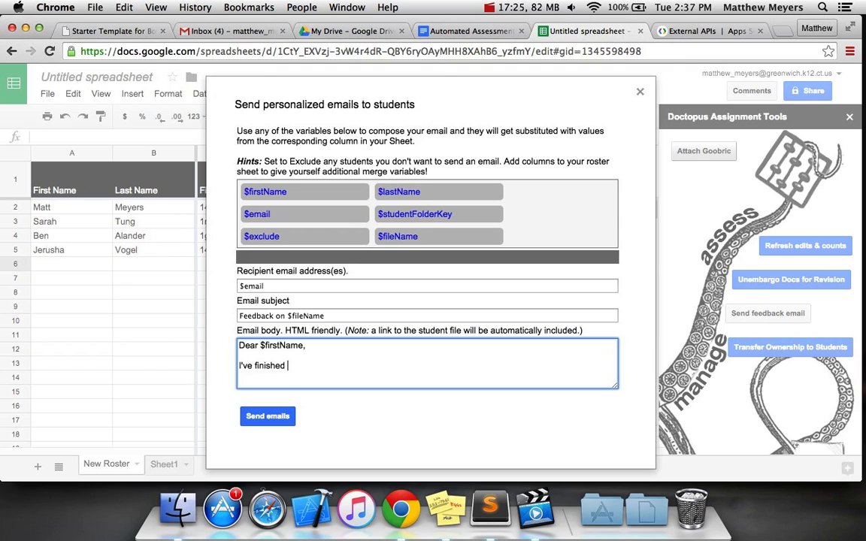
{"action": "type", "text": "grading your"}
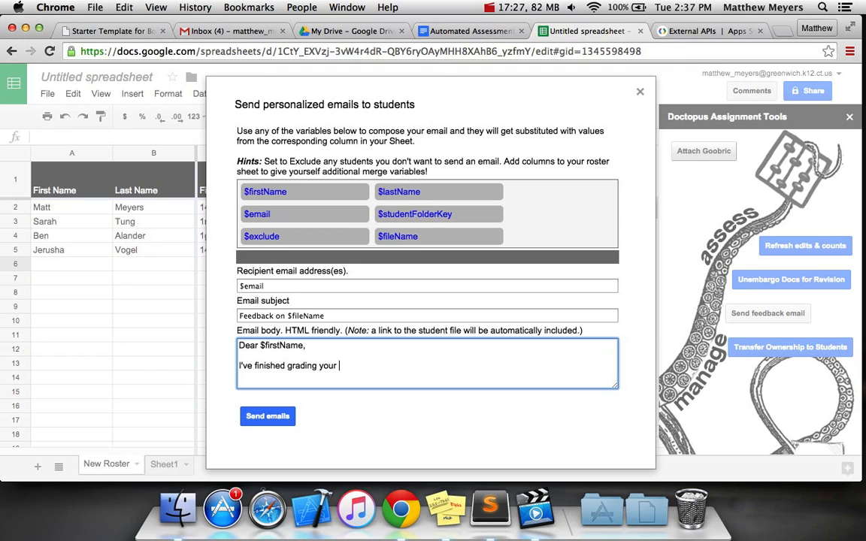
{"action": "type", "text": "assignment:"}
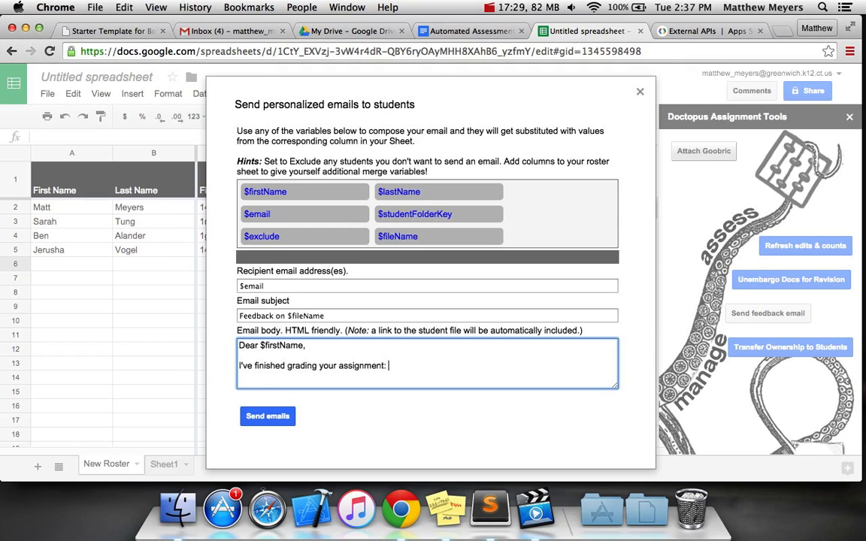
{"action": "type", "text": "$fi"}
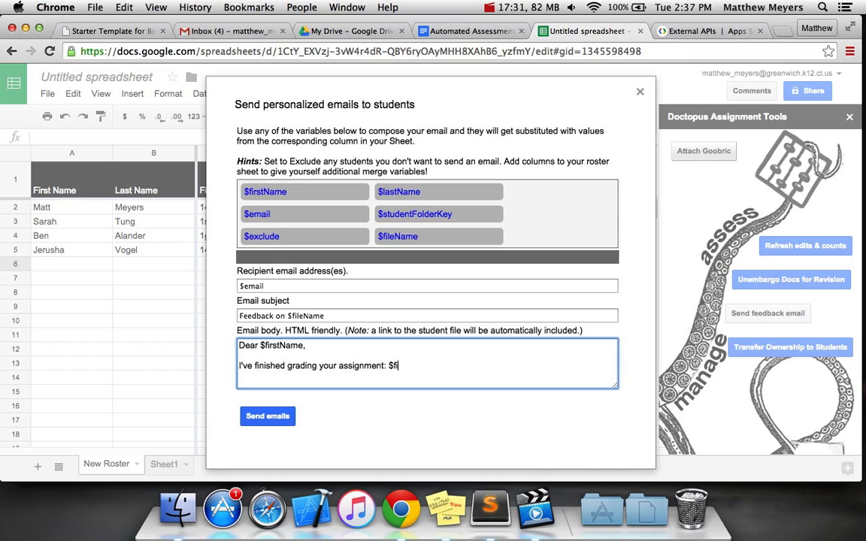
{"action": "type", "text": "leName"}
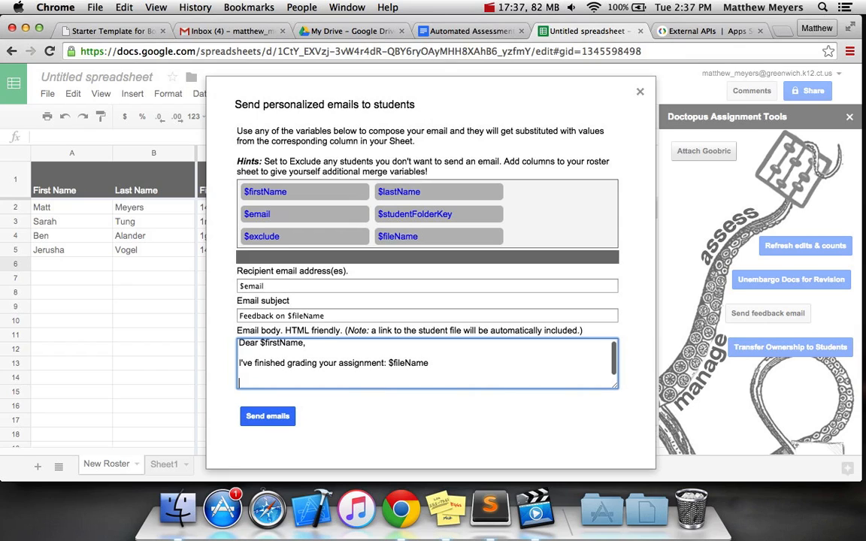
{"action": "type", "text": "Your grade is"}
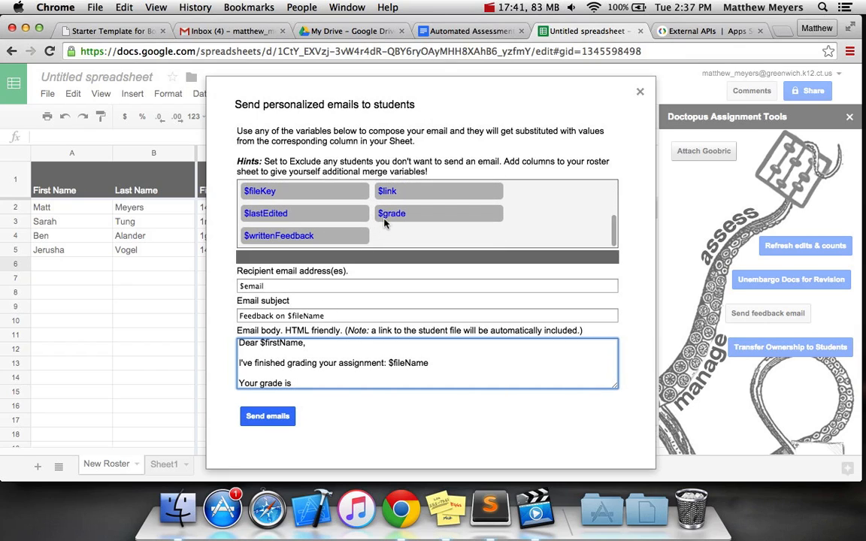
{"action": "type", "text": "$grade"}
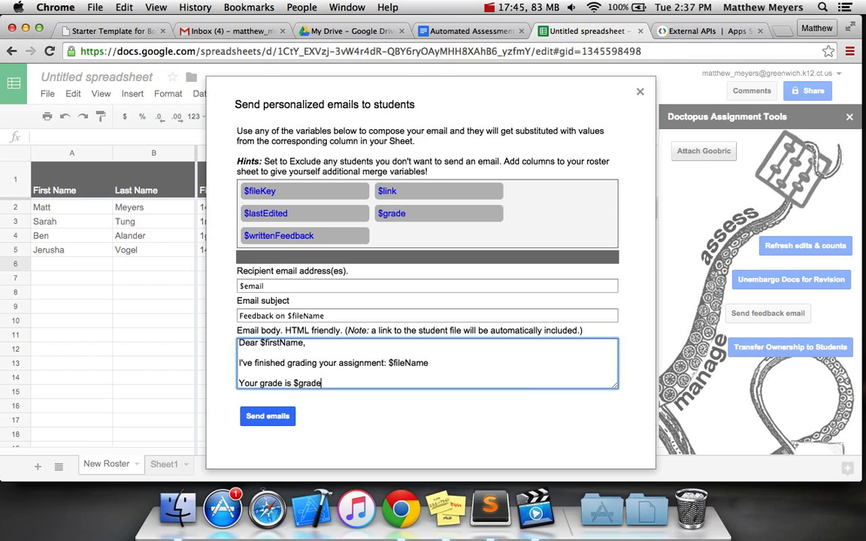
- Add "Here's some feedback on your work: $writtenFeedback" to the email body
{"action": "type", "text": "H"}
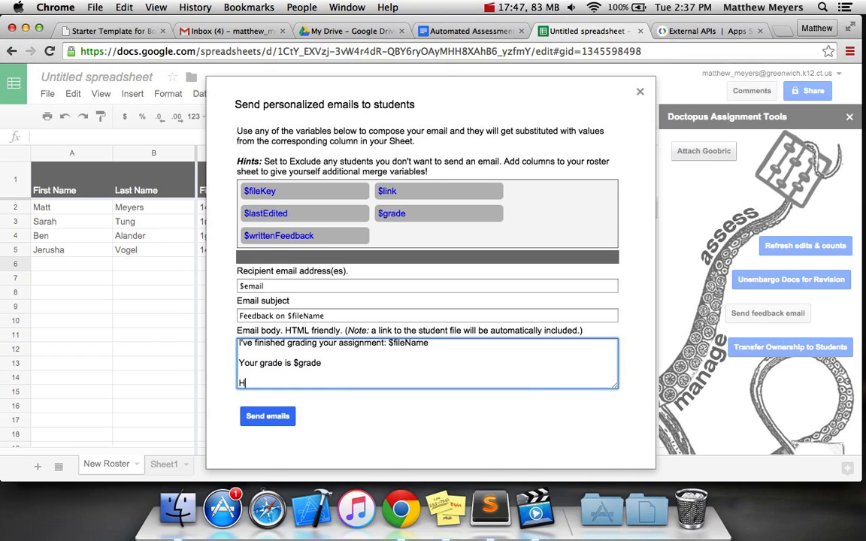
{"action": "type", "text": "ere's some feedback o"}
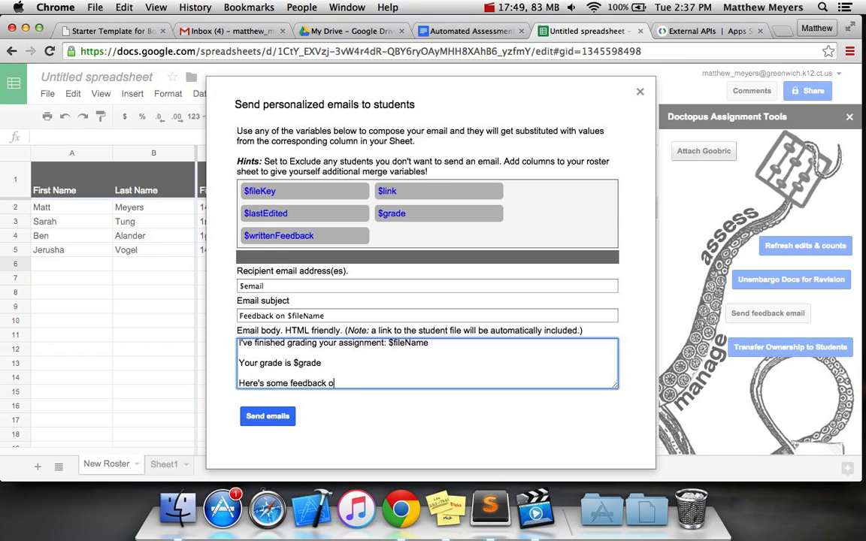
{"action": "type", "text": "n your work:"}
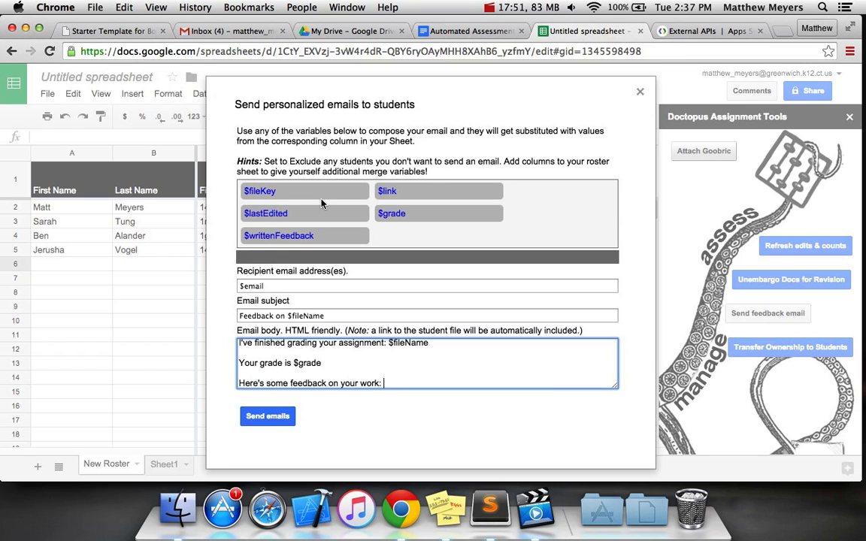
{"action": "type", "text": "$writte"}
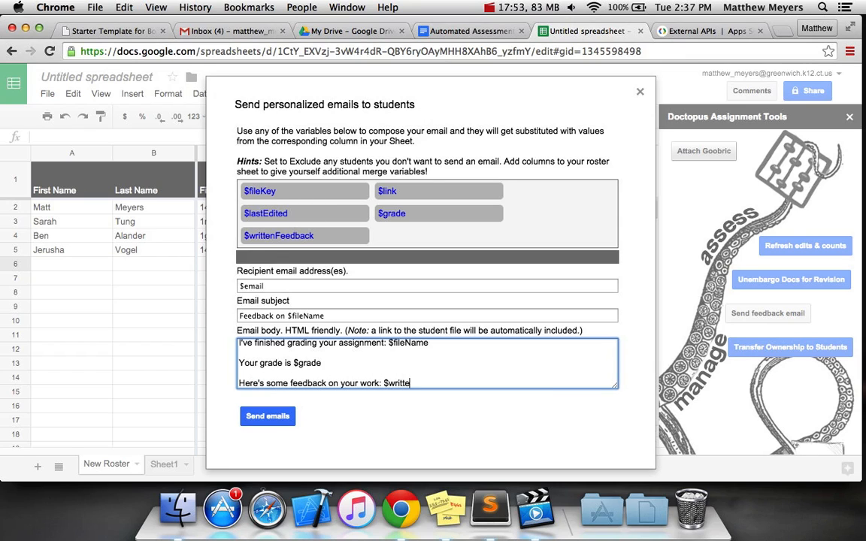
{"action": "type", "text": "nFeedback"}
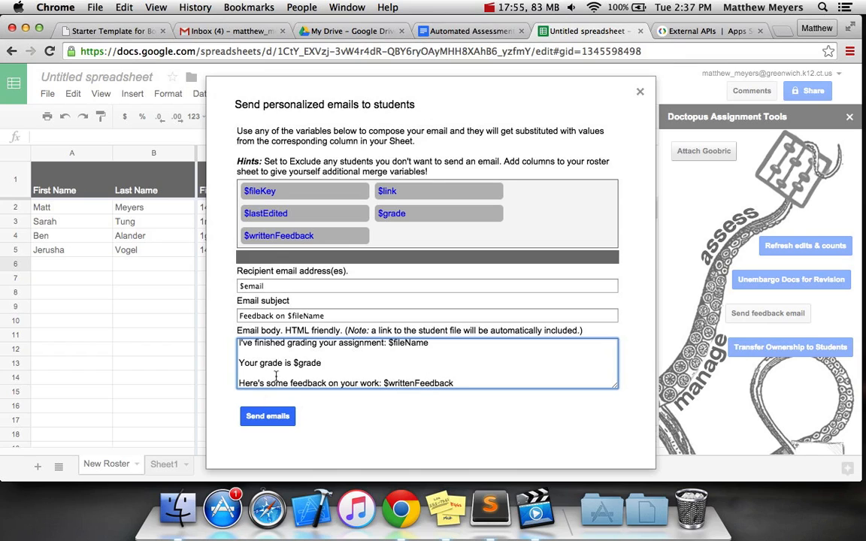
{"action": "key", "text": "Backspace"}
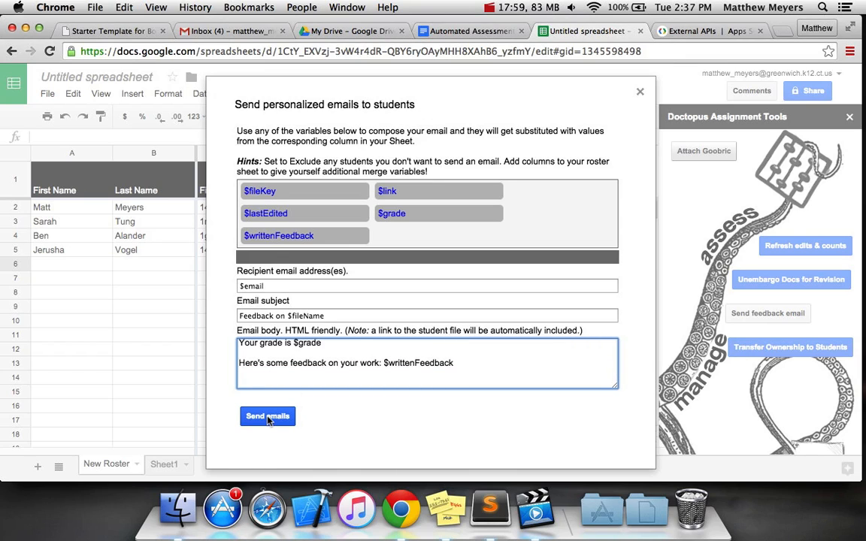
{"action": "mouse_move", "coordinate": [439, 409]}
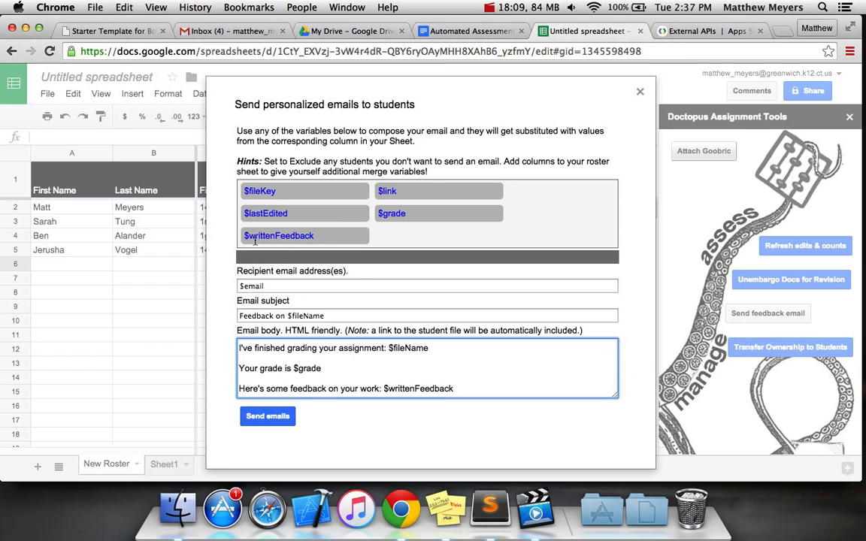
{"action": "mouse_move", "coordinate": [352, 342]}
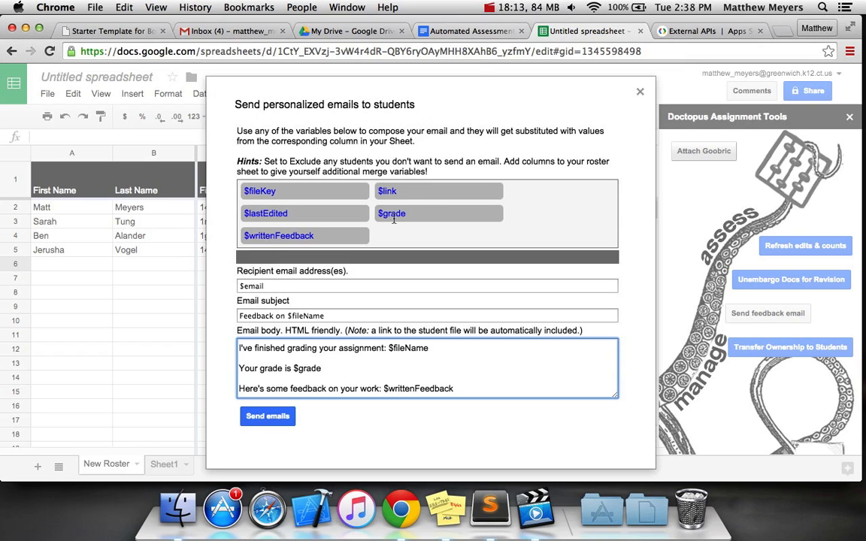
- Close the personalized email dialog to return to the graded roster
{"action": "left_click", "coordinate": [640, 91]}
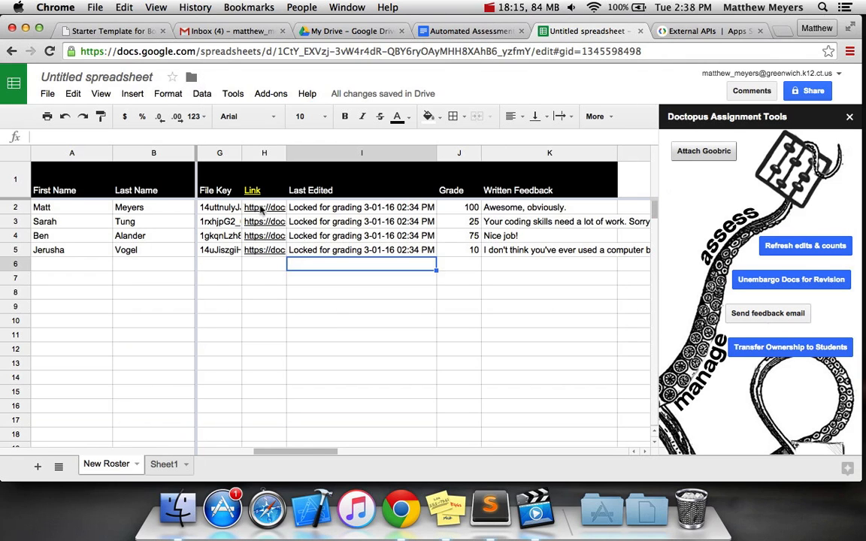
{"action": "left_click", "coordinate": [265, 208]}
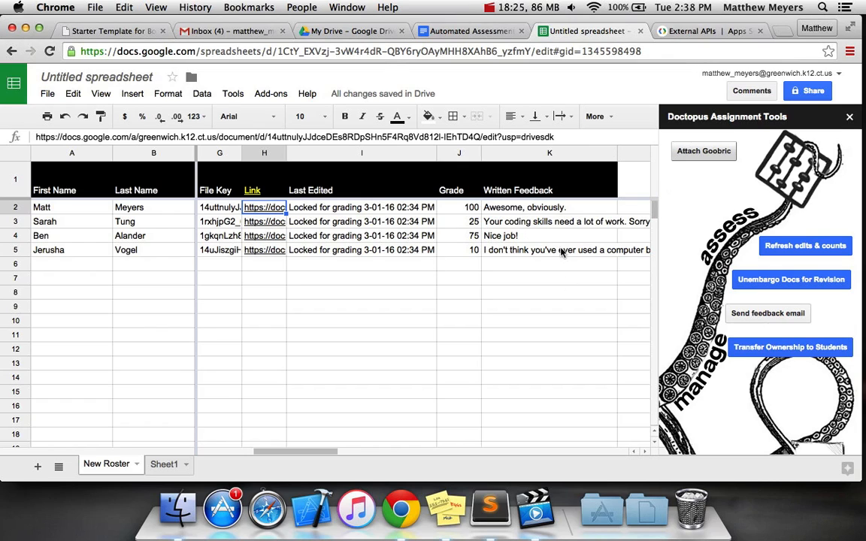
{"action": "left_click", "coordinate": [459, 207]}
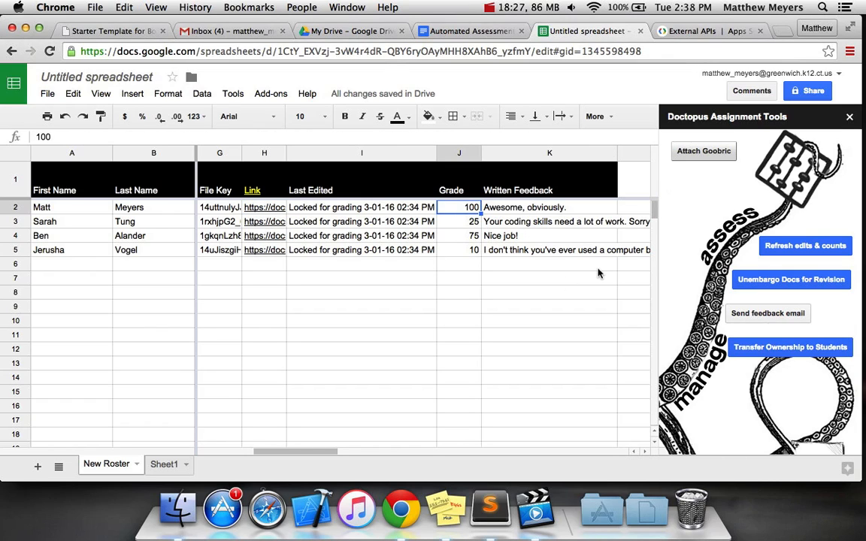
{"action": "mouse_move", "coordinate": [334, 349]}
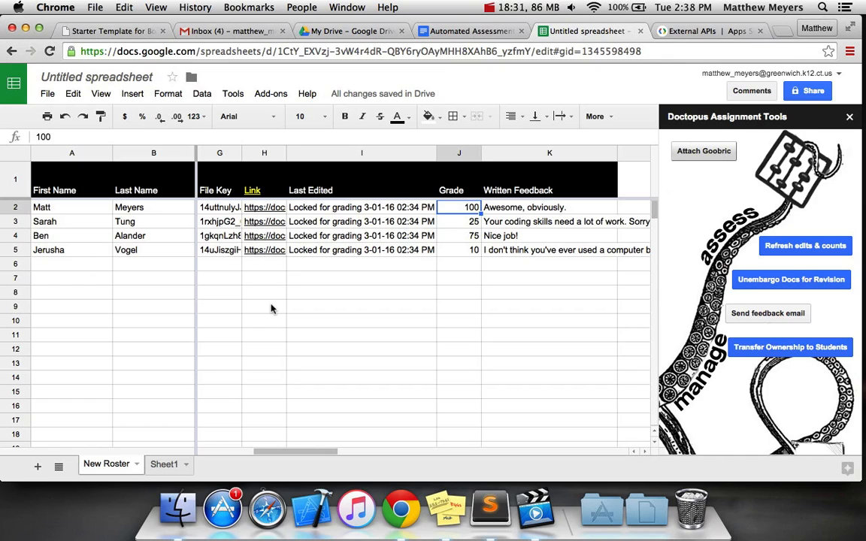
{"action": "mouse_move", "coordinate": [568, 287]}
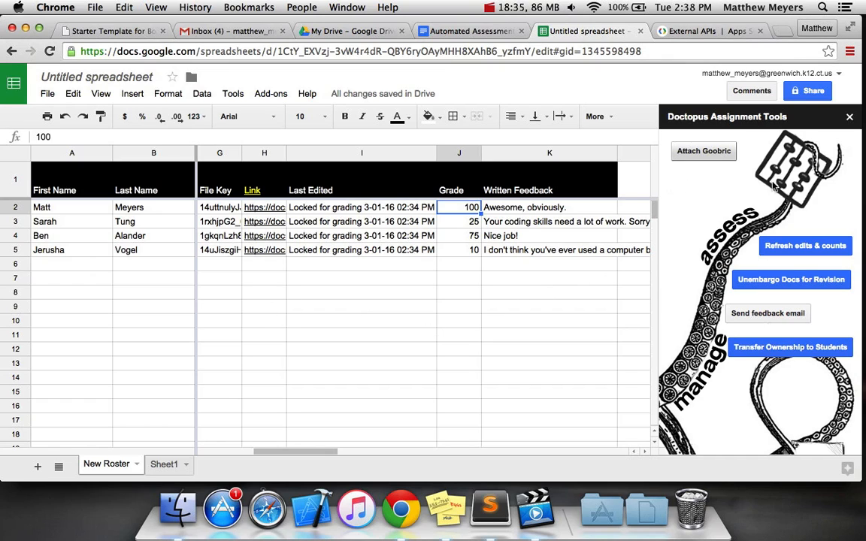
{"action": "mouse_move", "coordinate": [526, 290]}
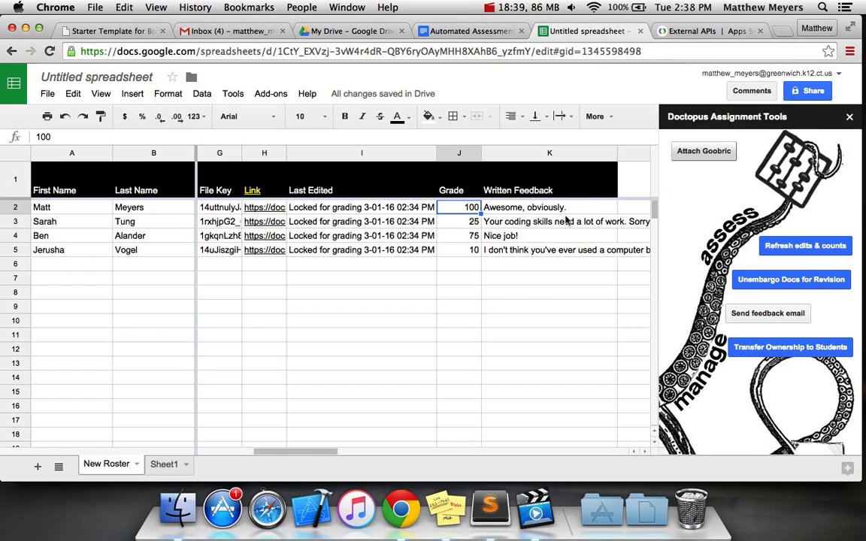
{"action": "mouse_move", "coordinate": [695, 181]}
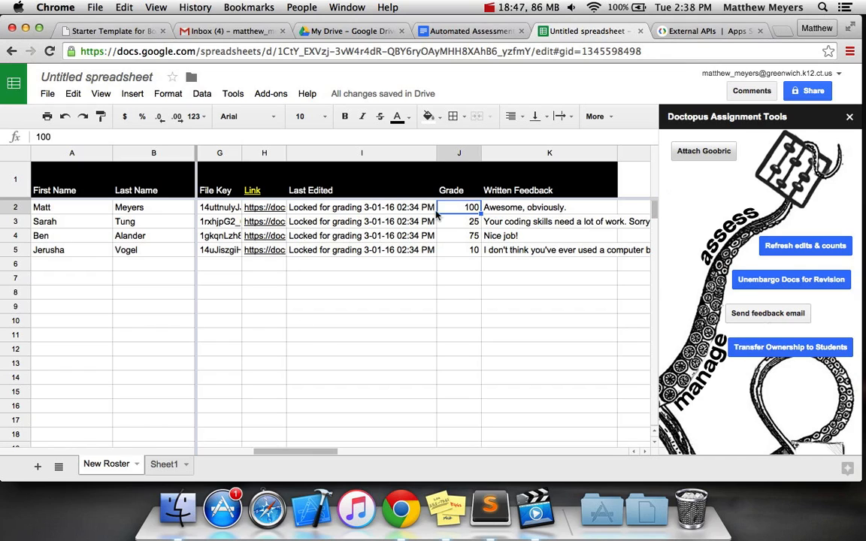
{"action": "left_click", "coordinate": [460, 235]}
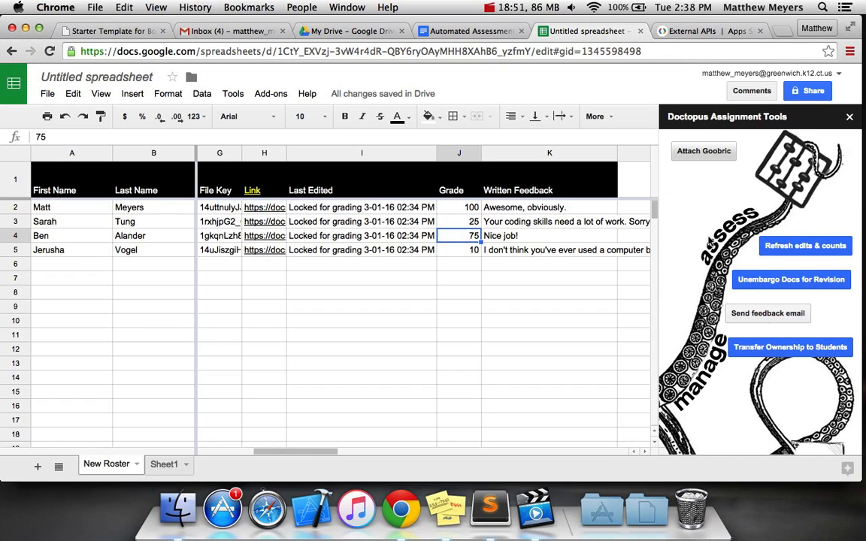
{"action": "mouse_move", "coordinate": [451, 316]}
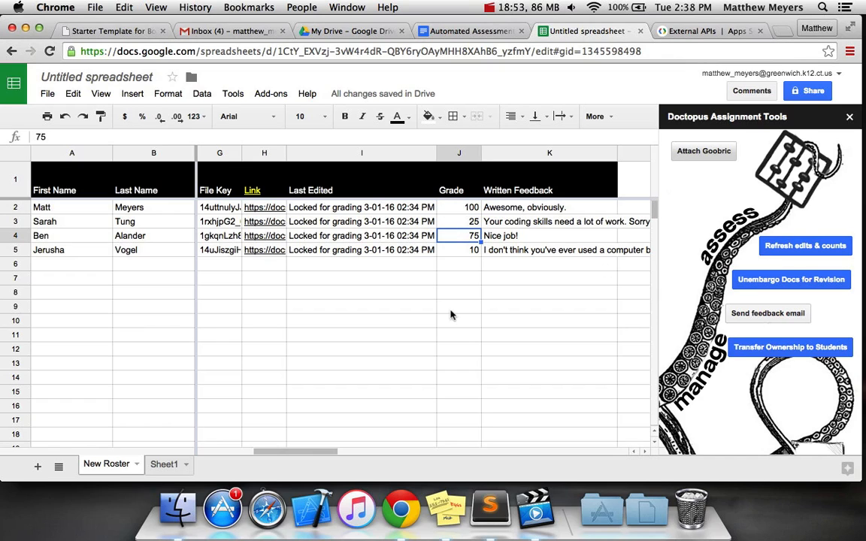
{"action": "mouse_move", "coordinate": [295, 235]}
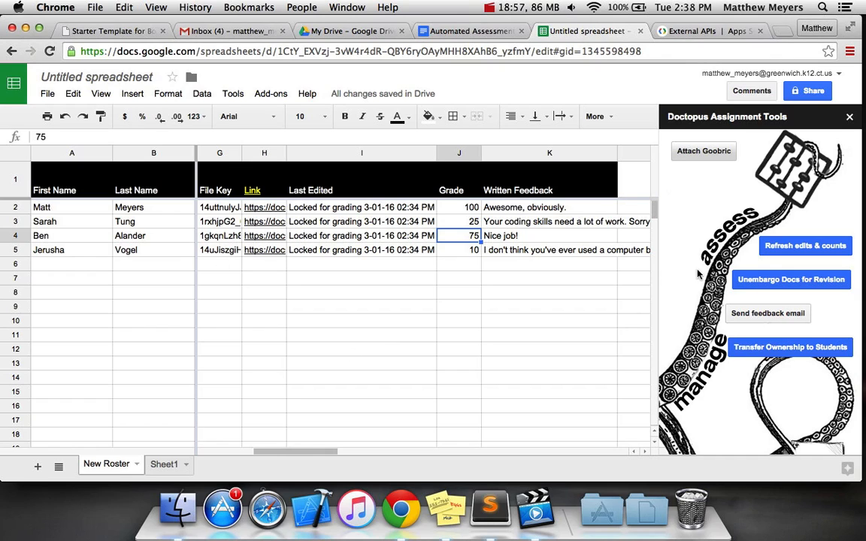
{"action": "mouse_move", "coordinate": [478, 331]}
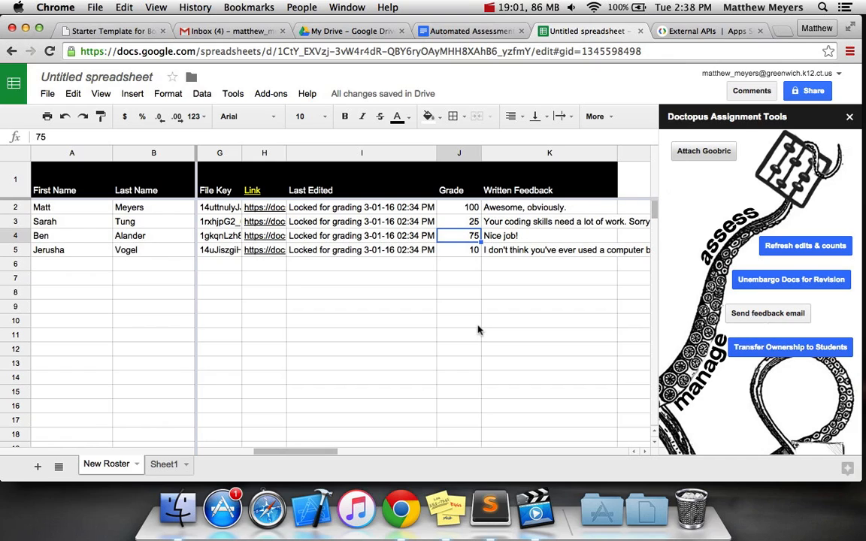
{"action": "mouse_move", "coordinate": [535, 305]}
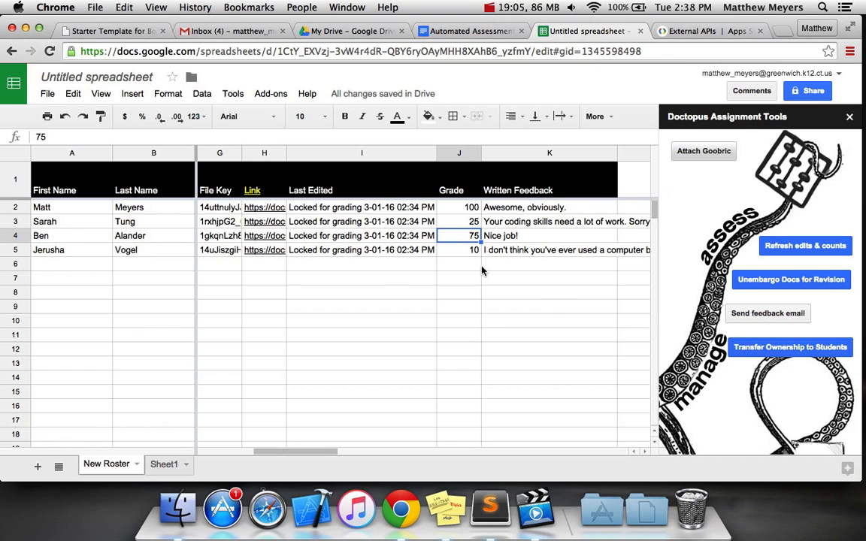
{"action": "mouse_move", "coordinate": [376, 346]}
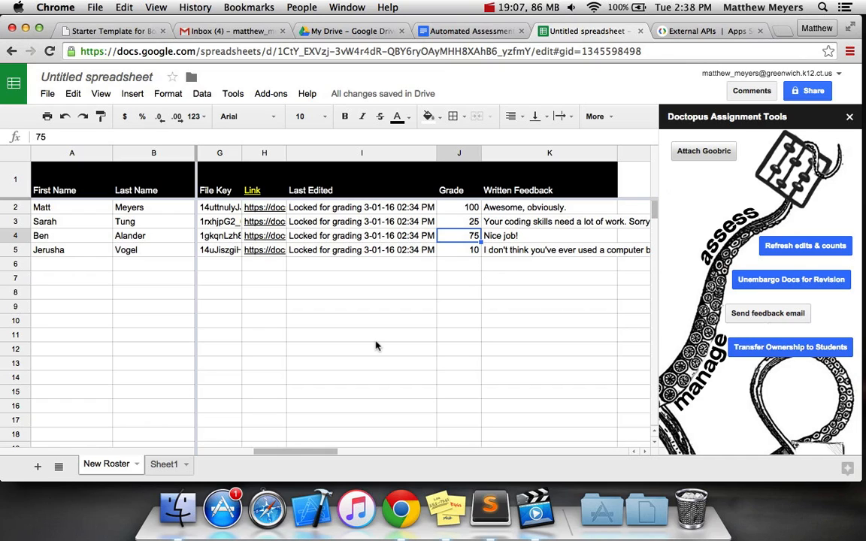
{"action": "mouse_move", "coordinate": [244, 289]}
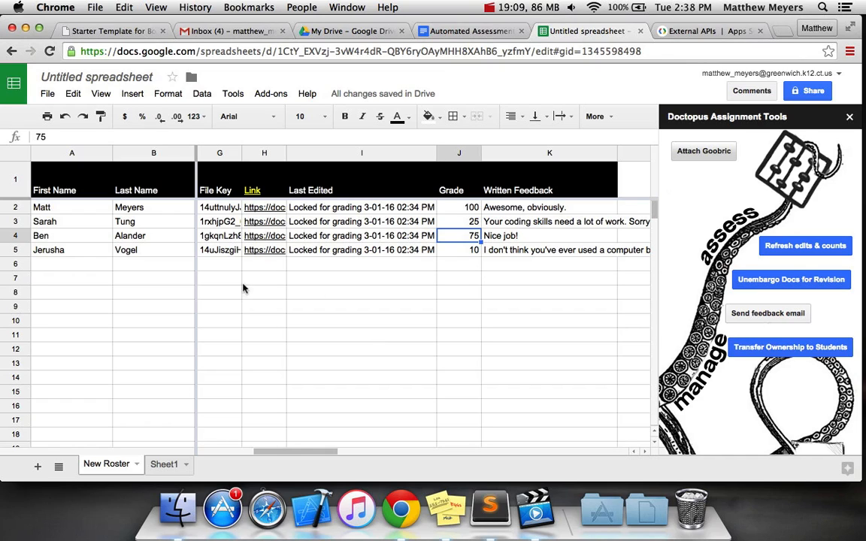
{"action": "mouse_move", "coordinate": [181, 327]}
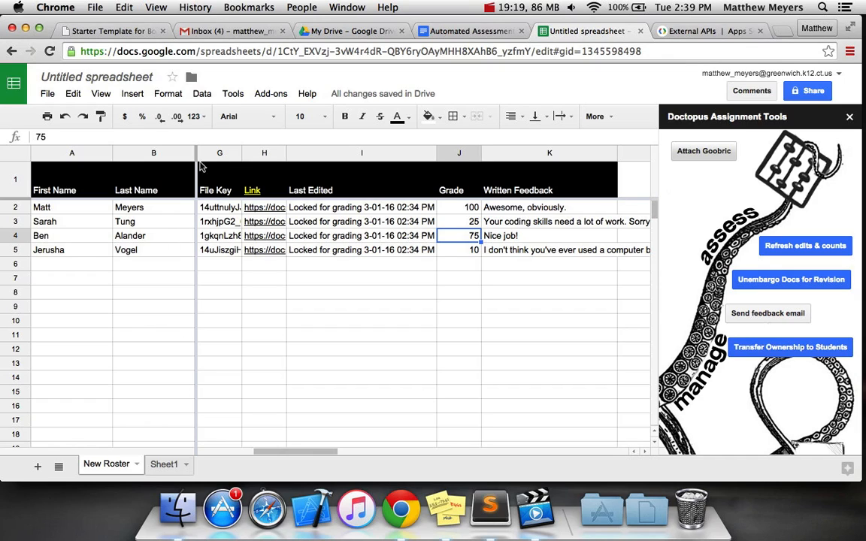
{"action": "mouse_move", "coordinate": [248, 298]}
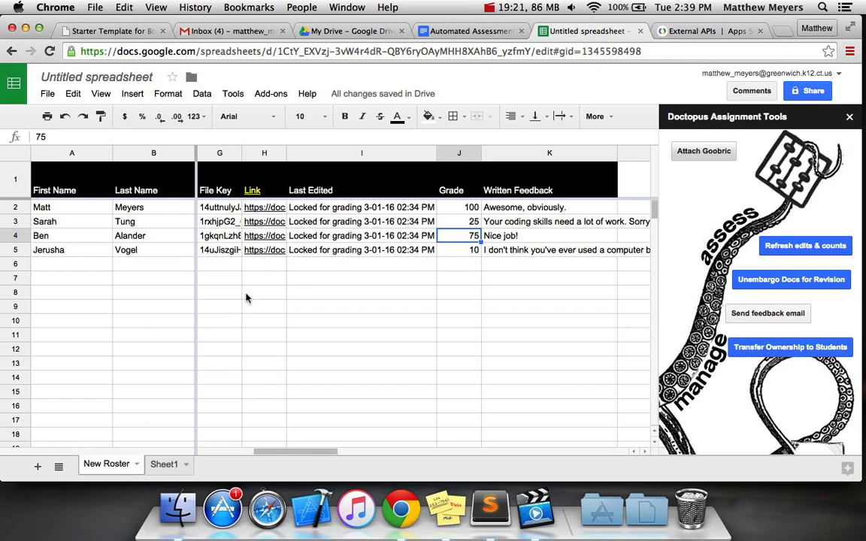